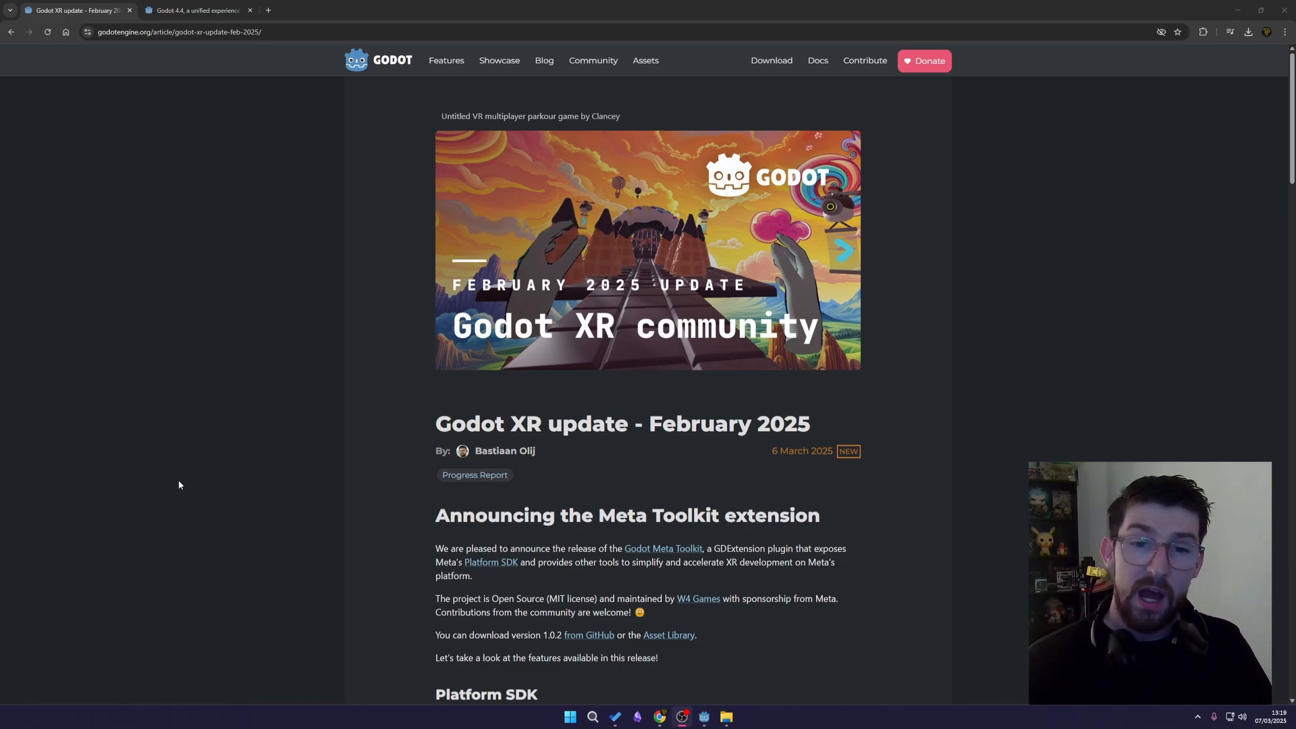
pyautogui.moveTo(380, 260)
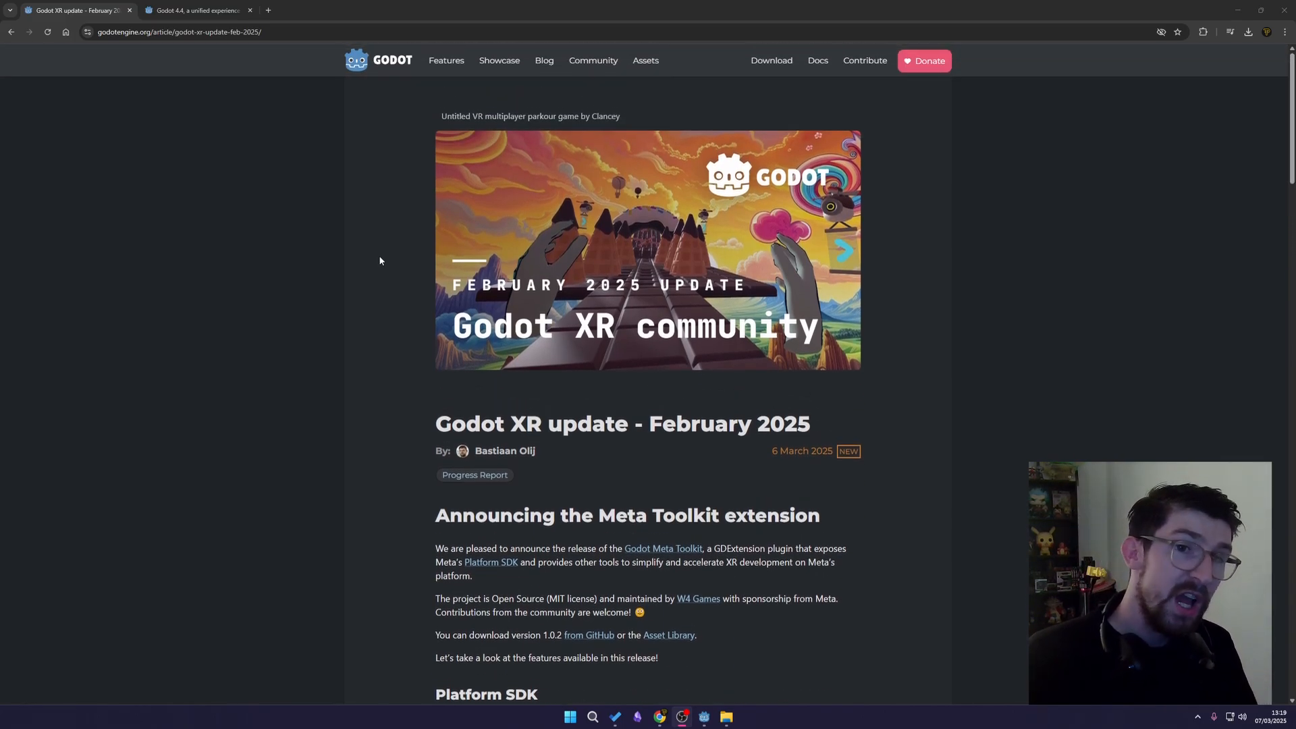
# Switch to the Godot 4.4 release tab and scroll through its Highlights section
pyautogui.click(196, 9)
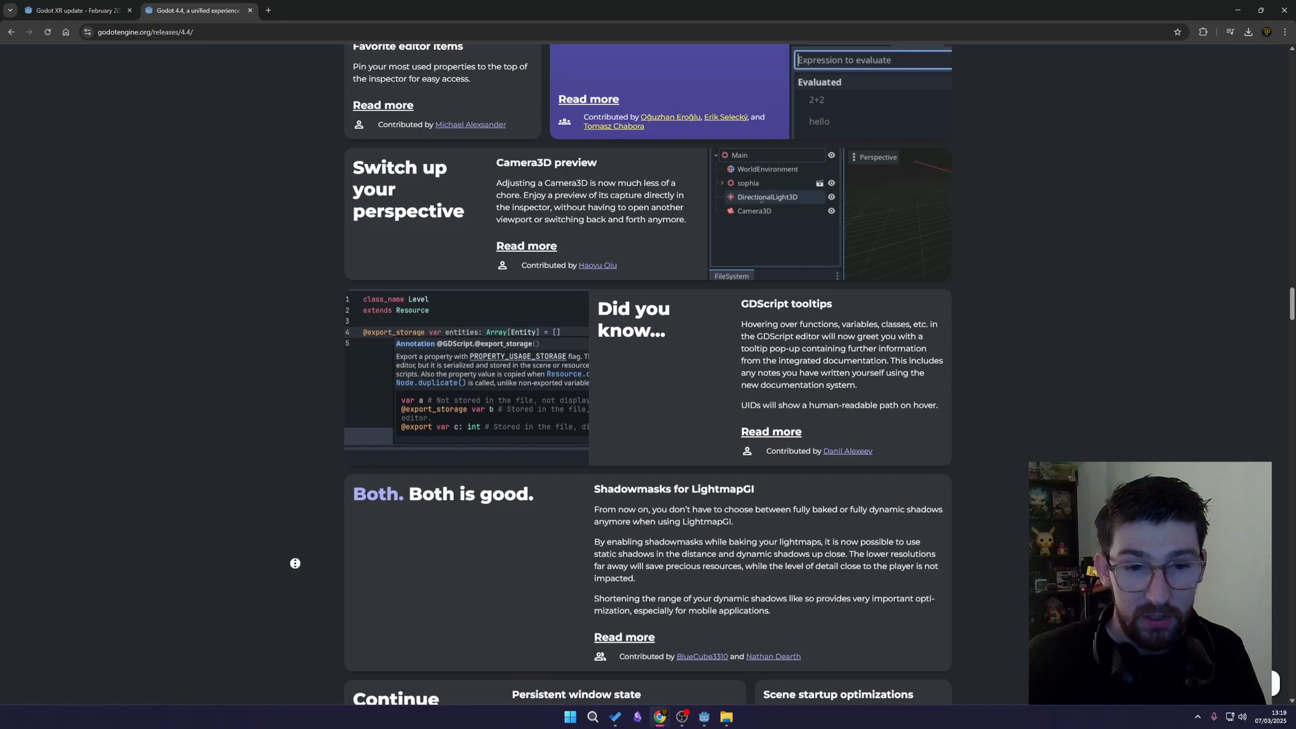
pyautogui.scroll(3)
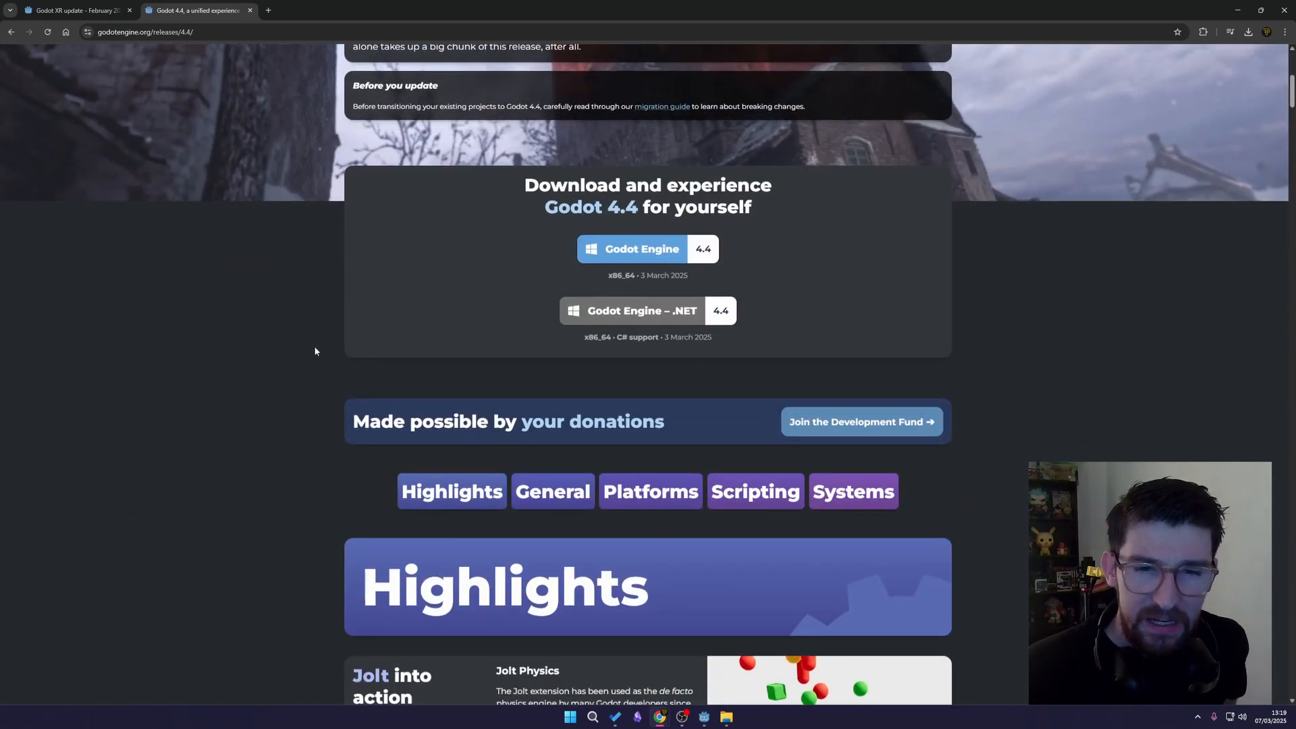
pyautogui.scroll(-3)
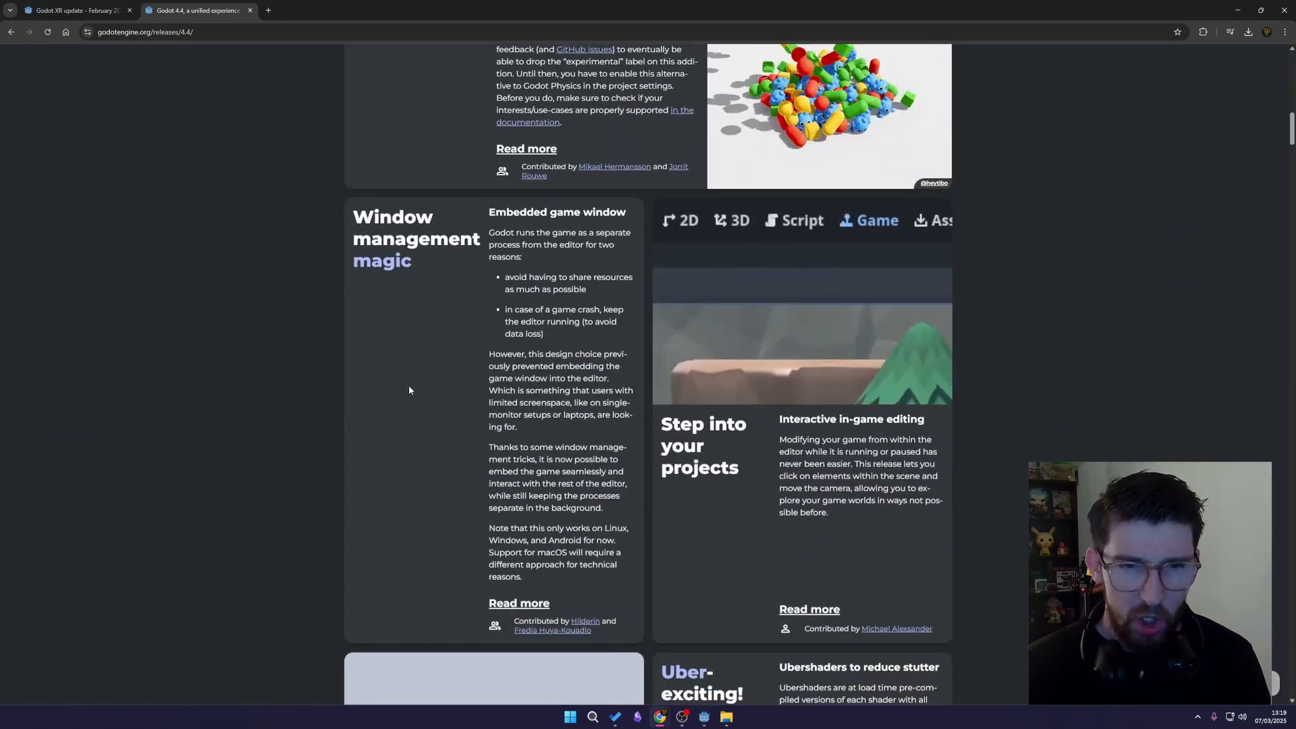
pyautogui.scroll(-3)
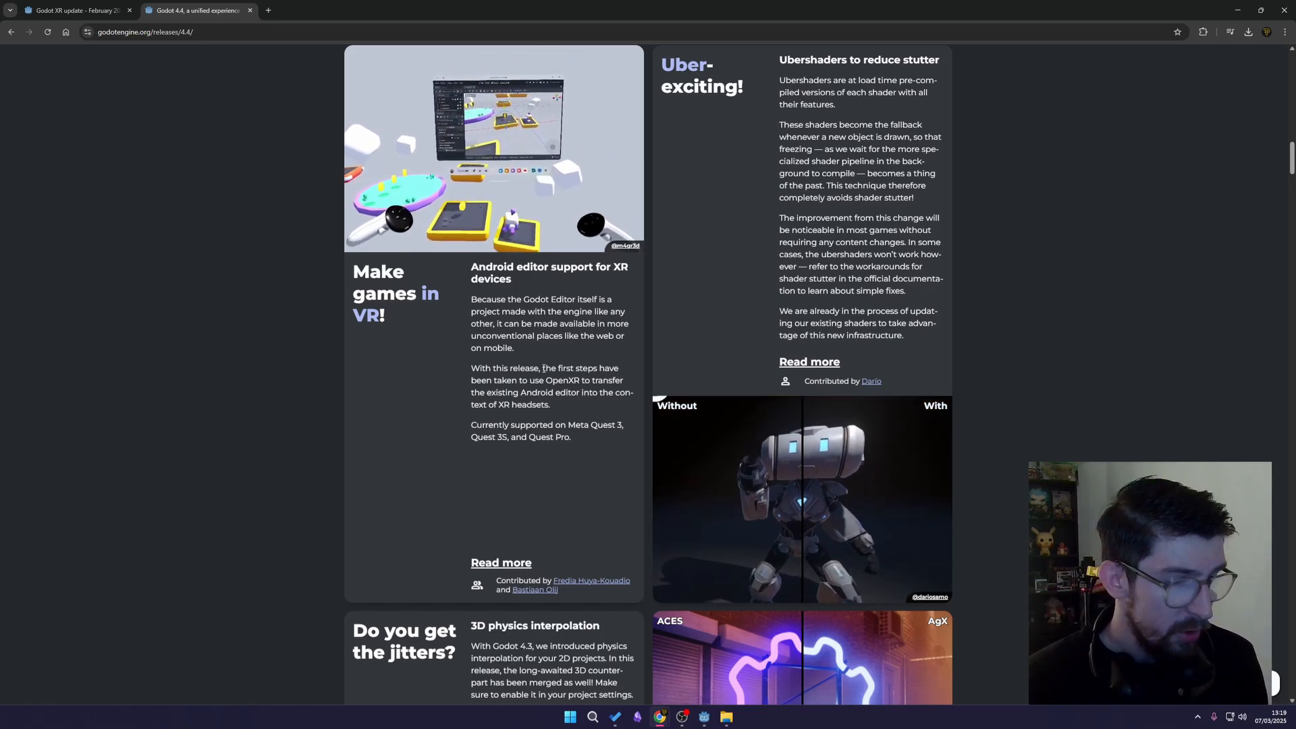
pyautogui.scroll(-3)
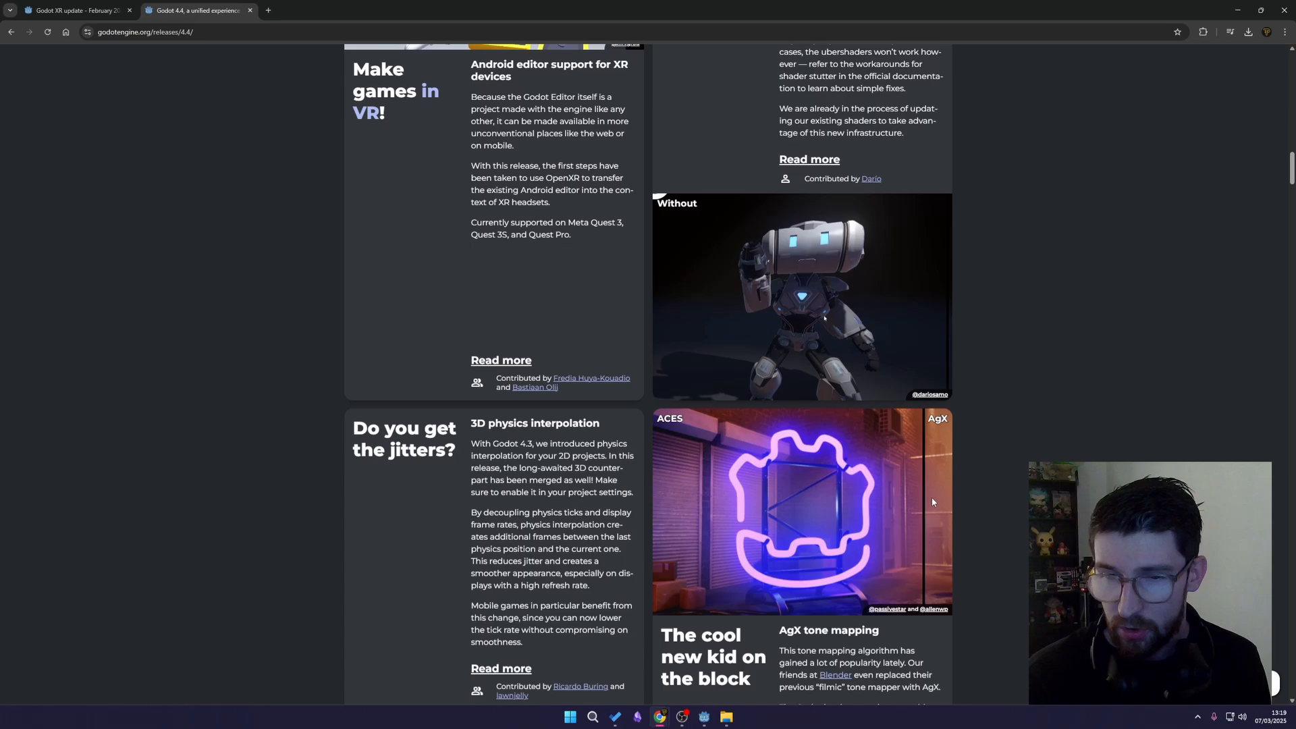
pyautogui.scroll(-3)
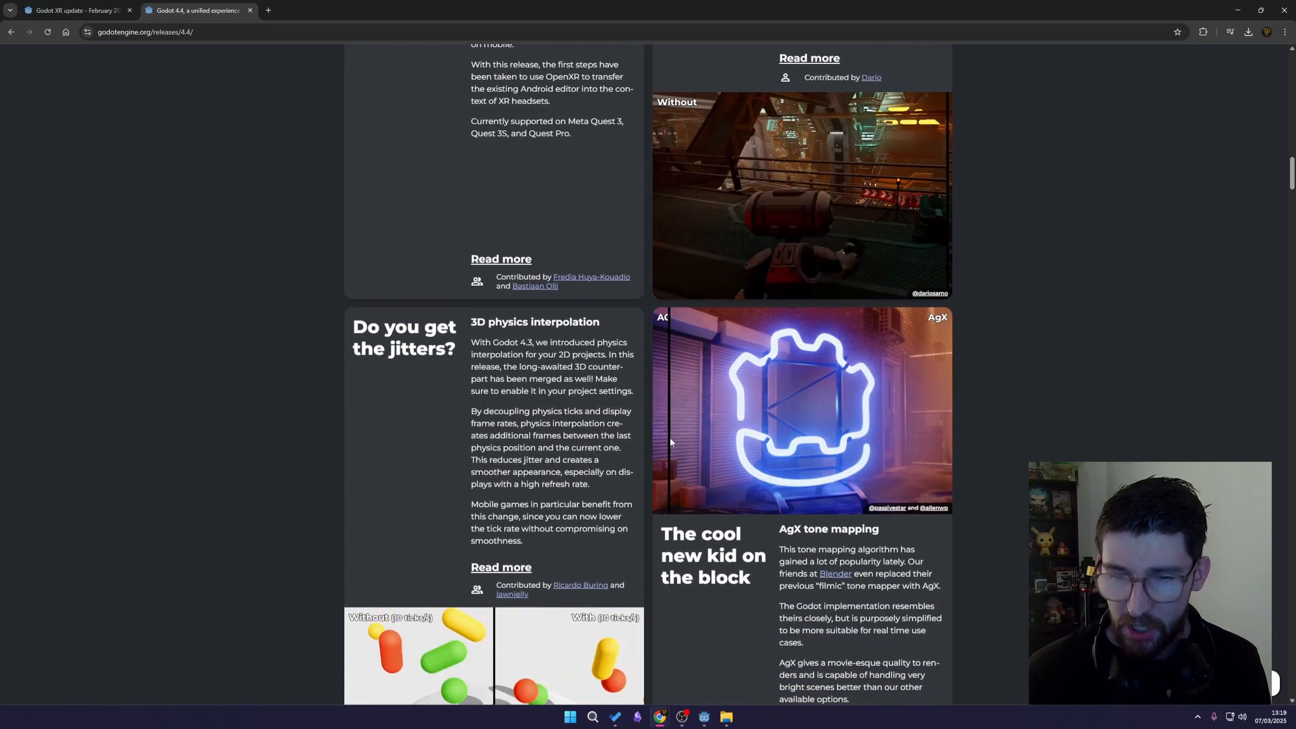
pyautogui.scroll(3)
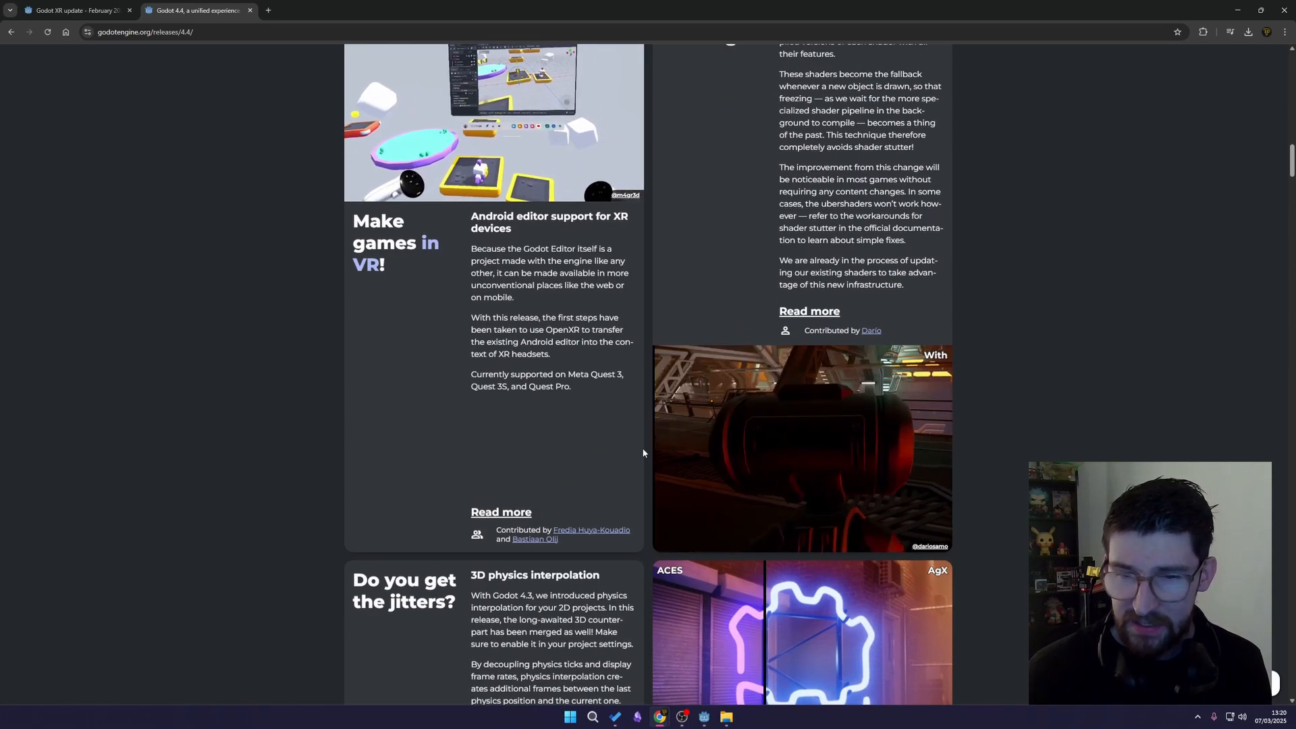
pyautogui.scroll(-3)
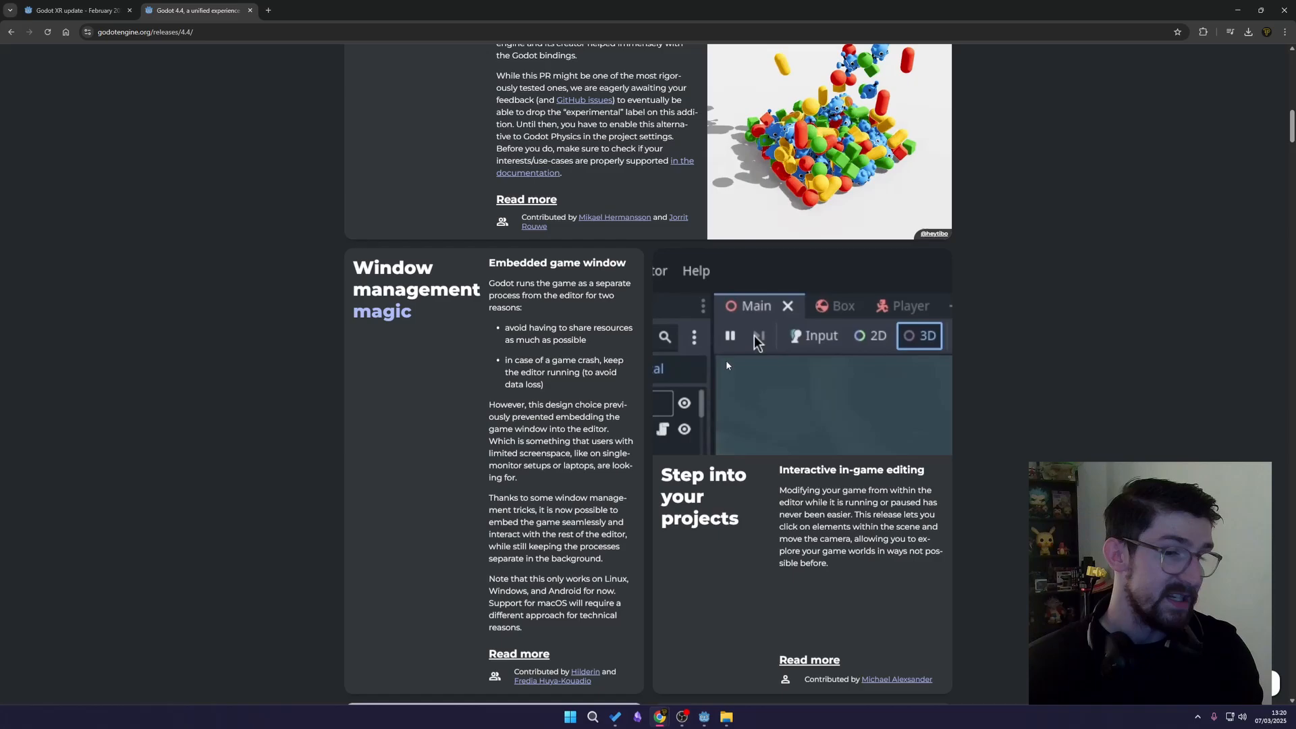
pyautogui.scroll(3)
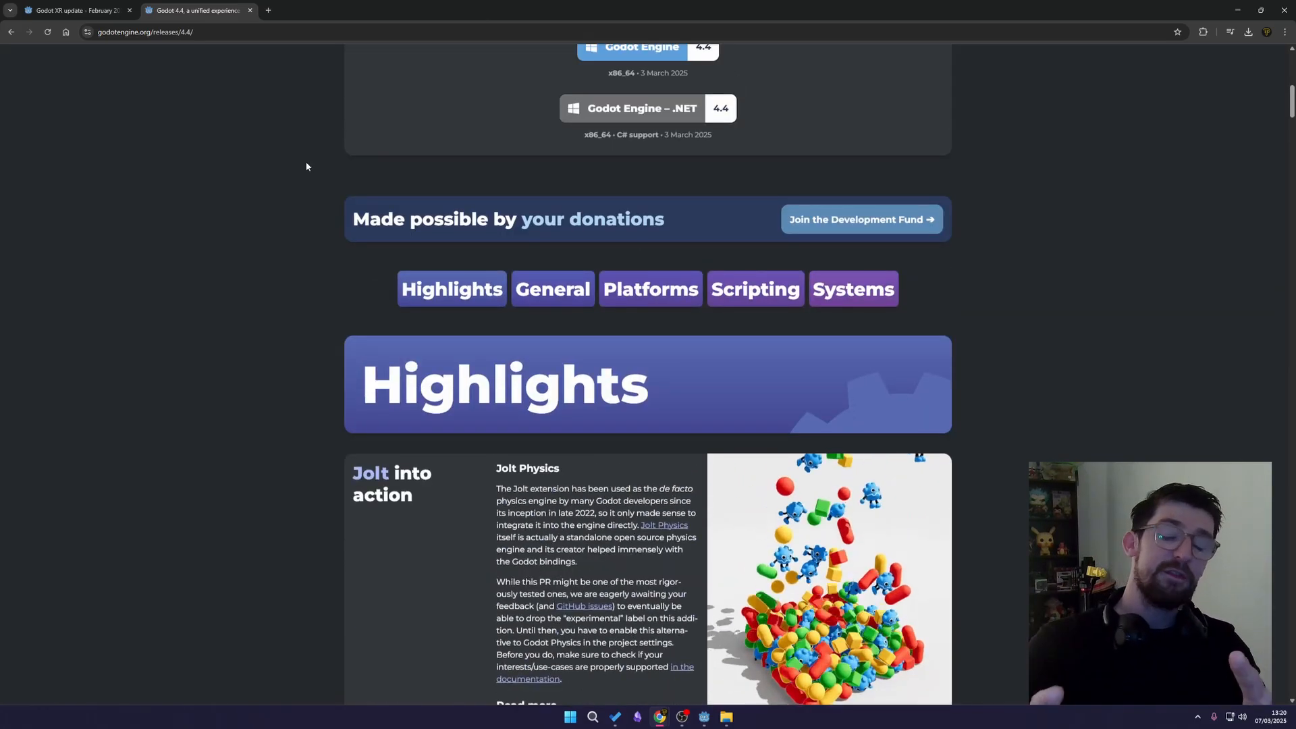
pyautogui.scroll(3)
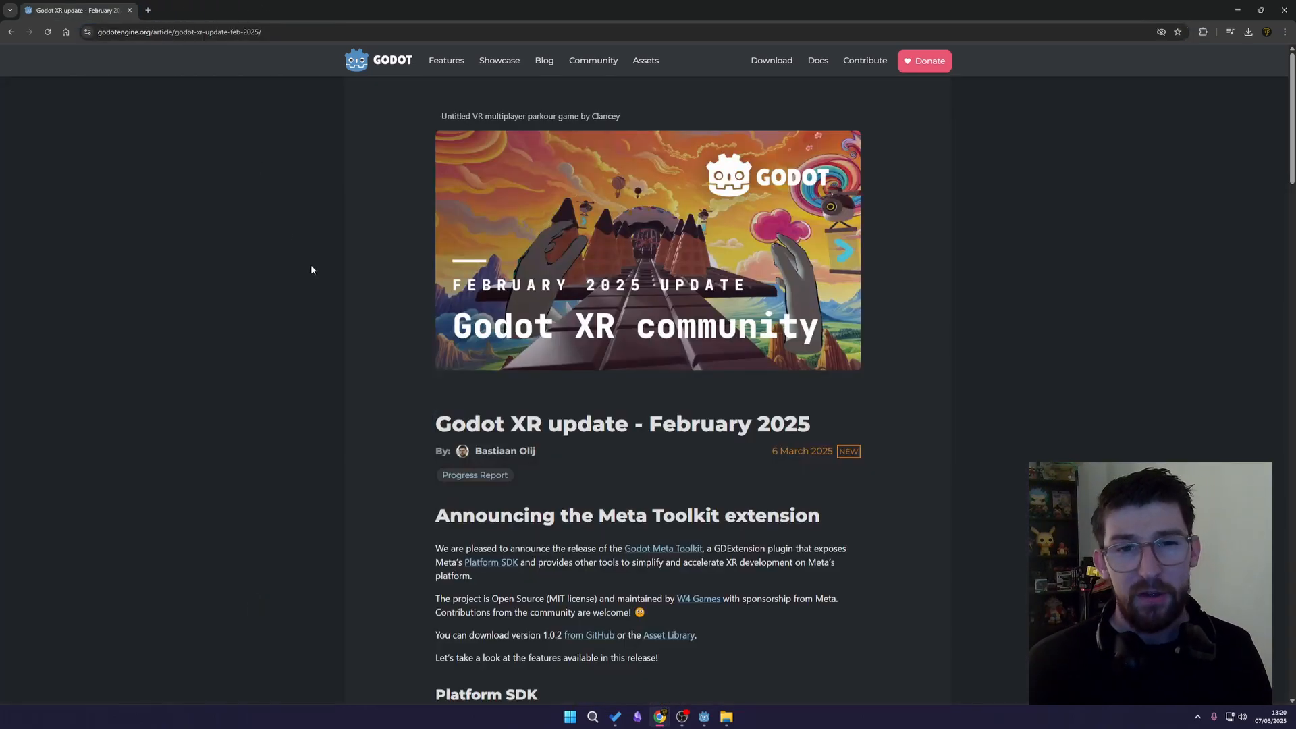
pyautogui.scroll(-3)
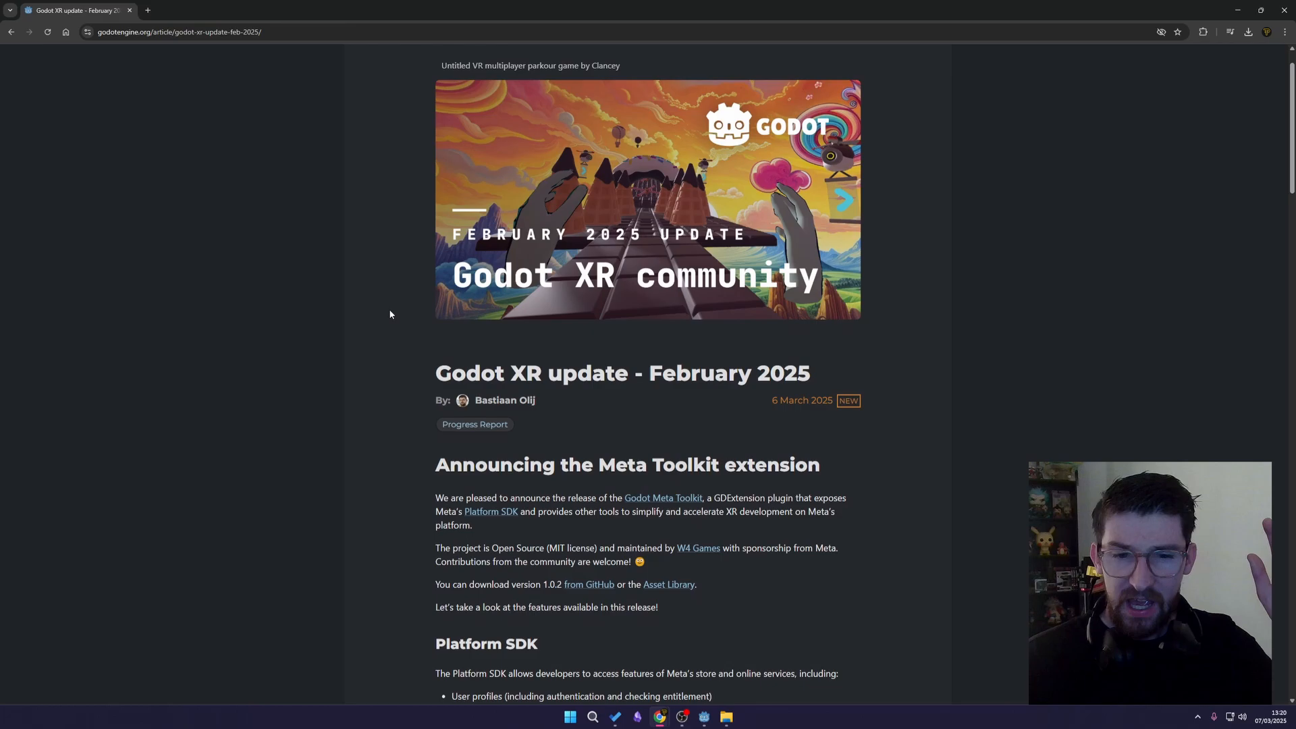
pyautogui.scroll(-3)
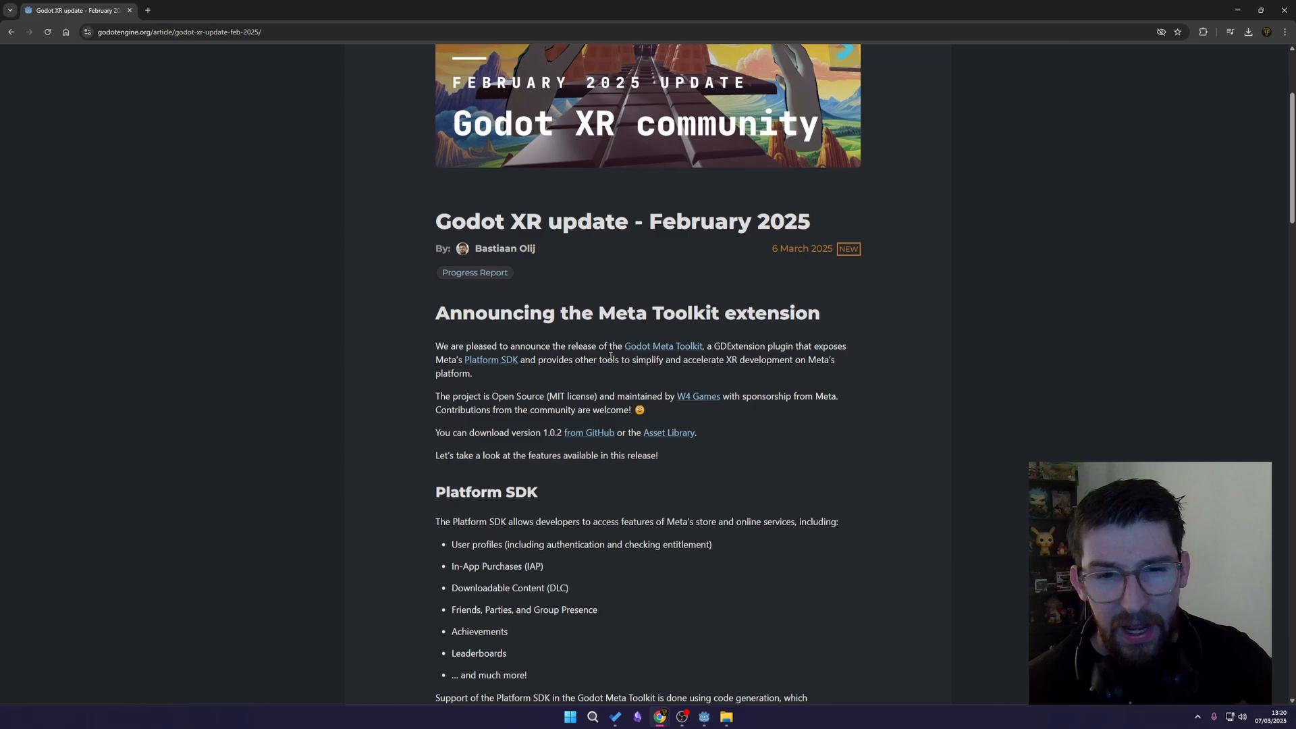
pyautogui.moveTo(662, 346)
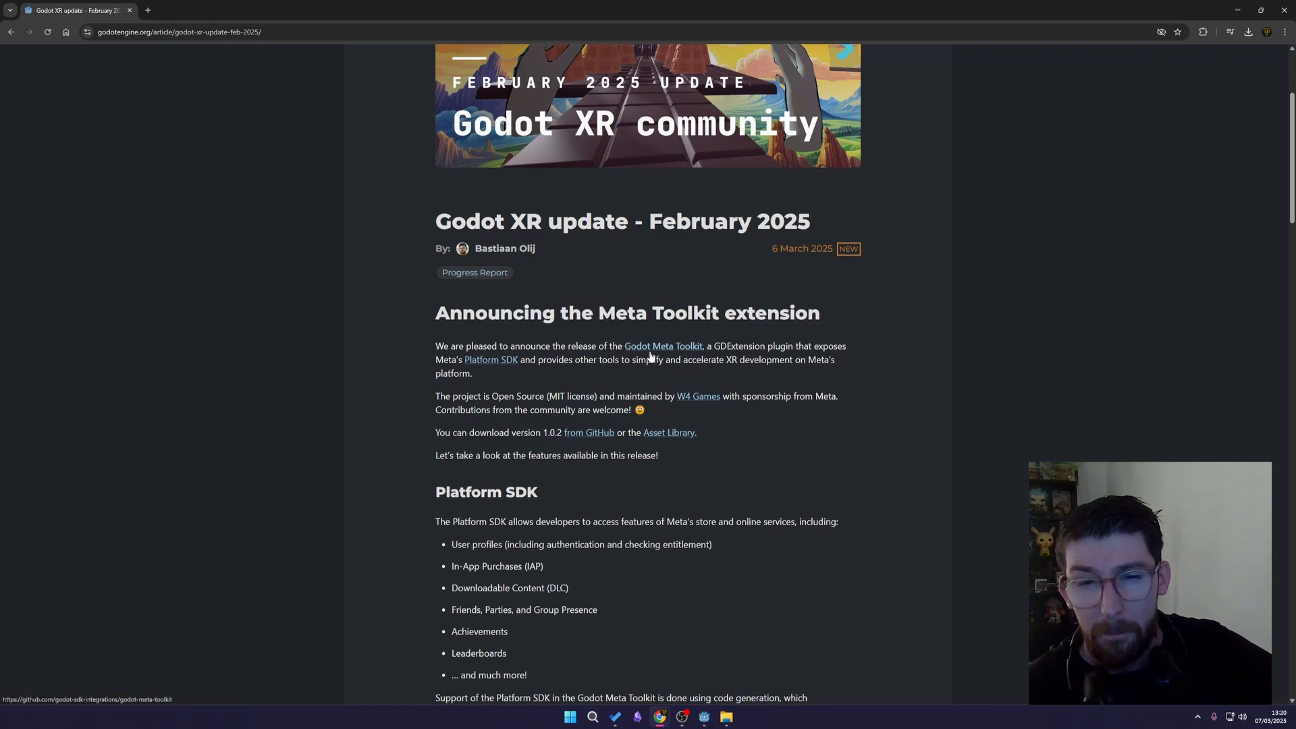
pyautogui.moveTo(764, 355)
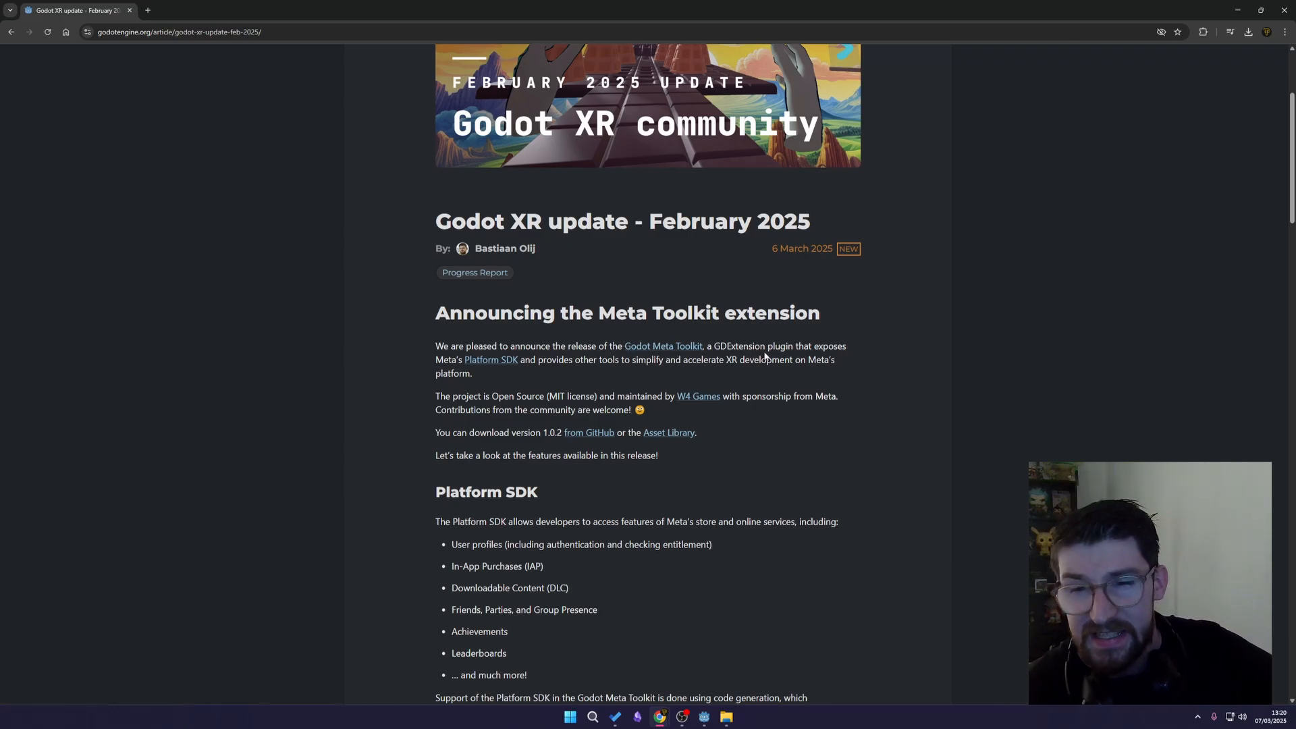
pyautogui.moveTo(488, 359)
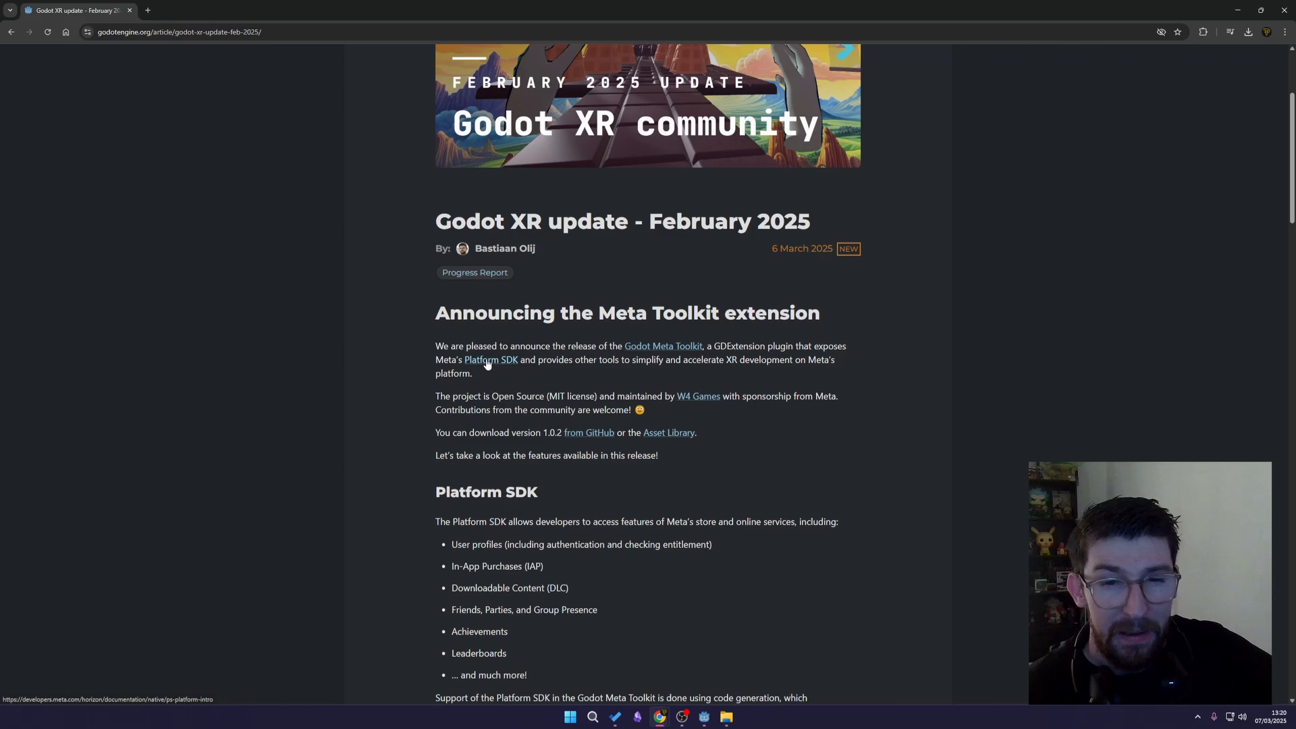
pyautogui.moveTo(559, 363)
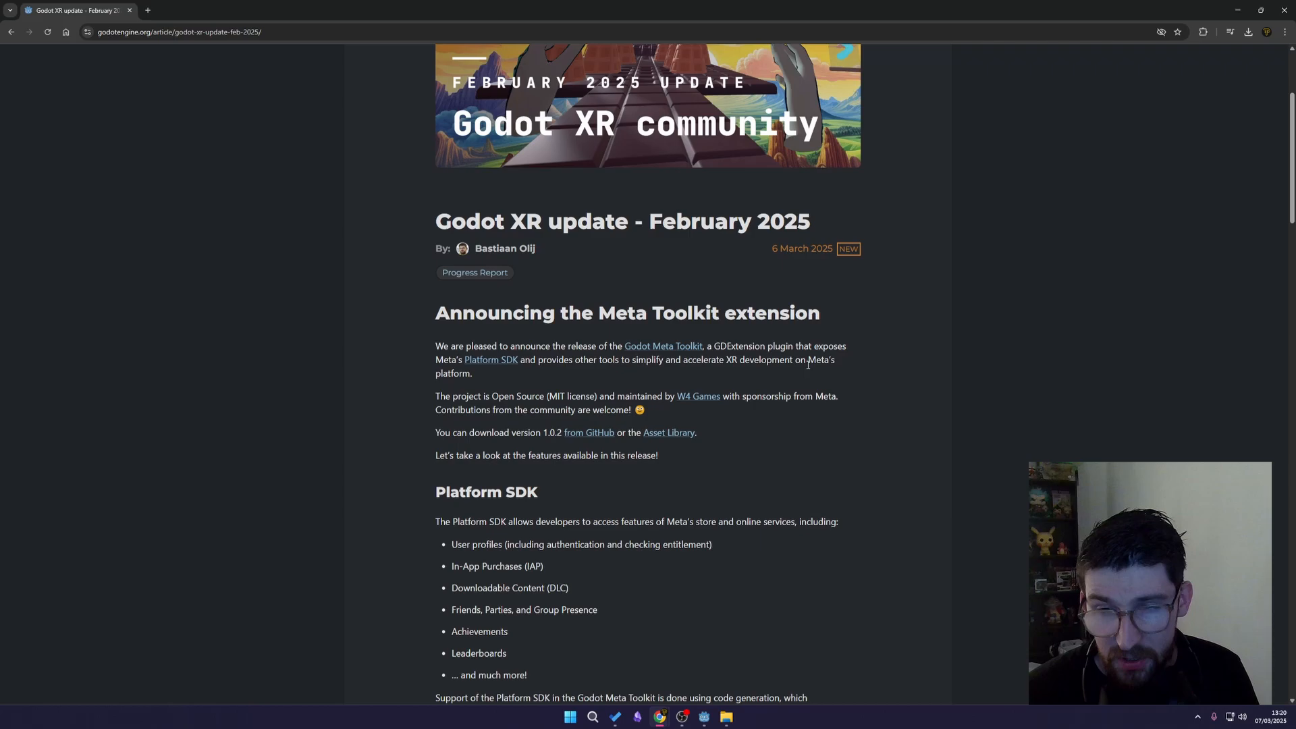
pyautogui.moveTo(457, 383)
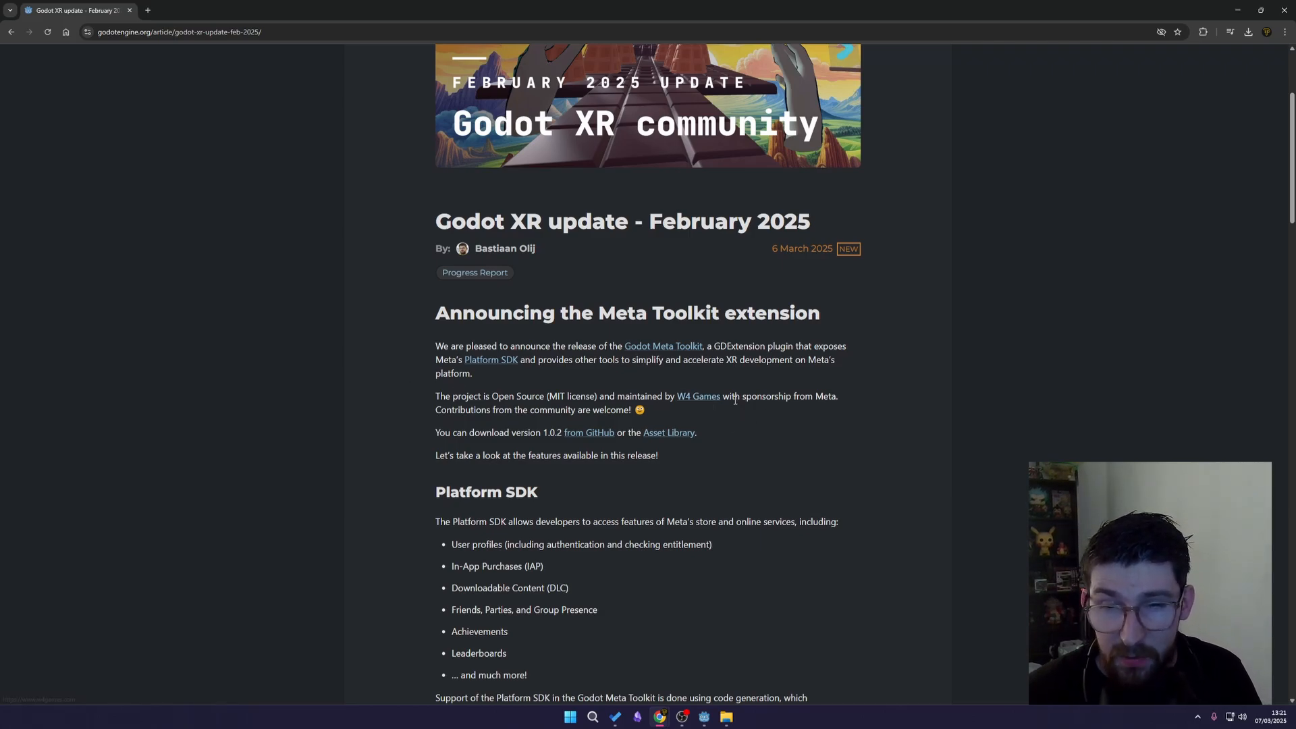
pyautogui.moveTo(838, 408)
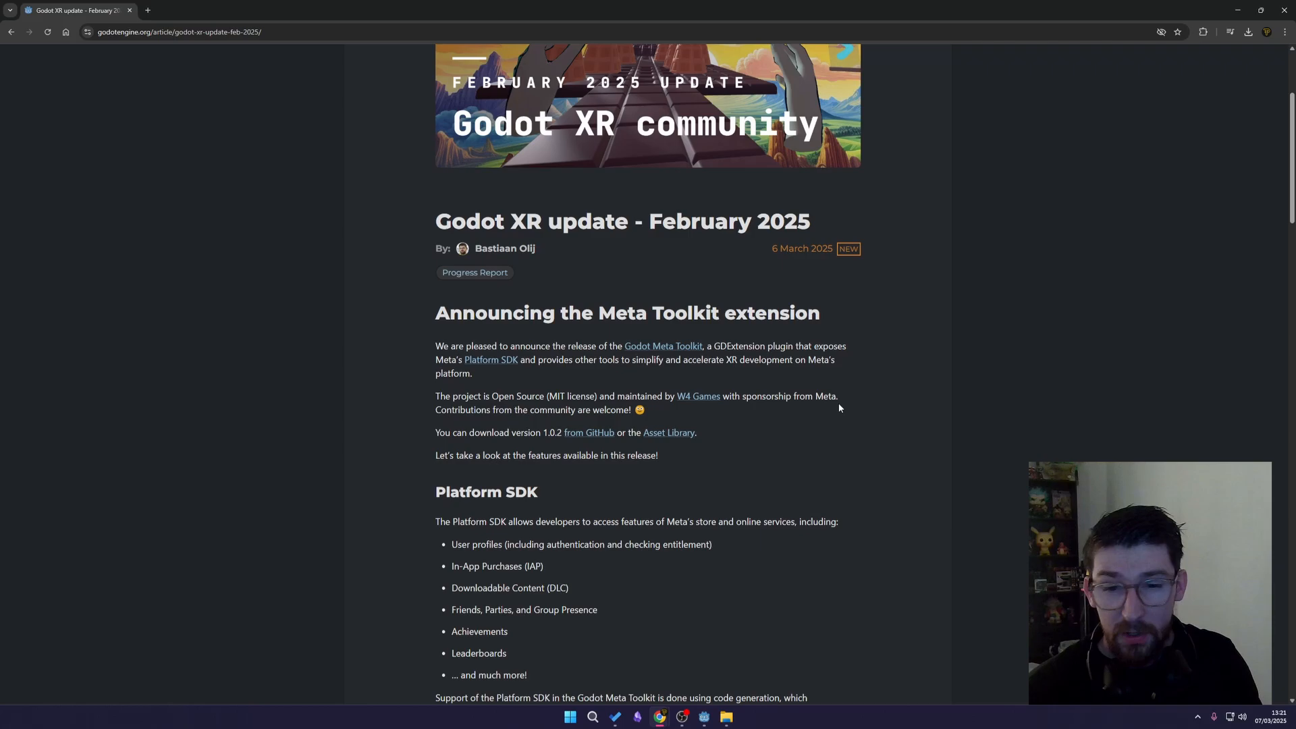
pyautogui.scroll(-3)
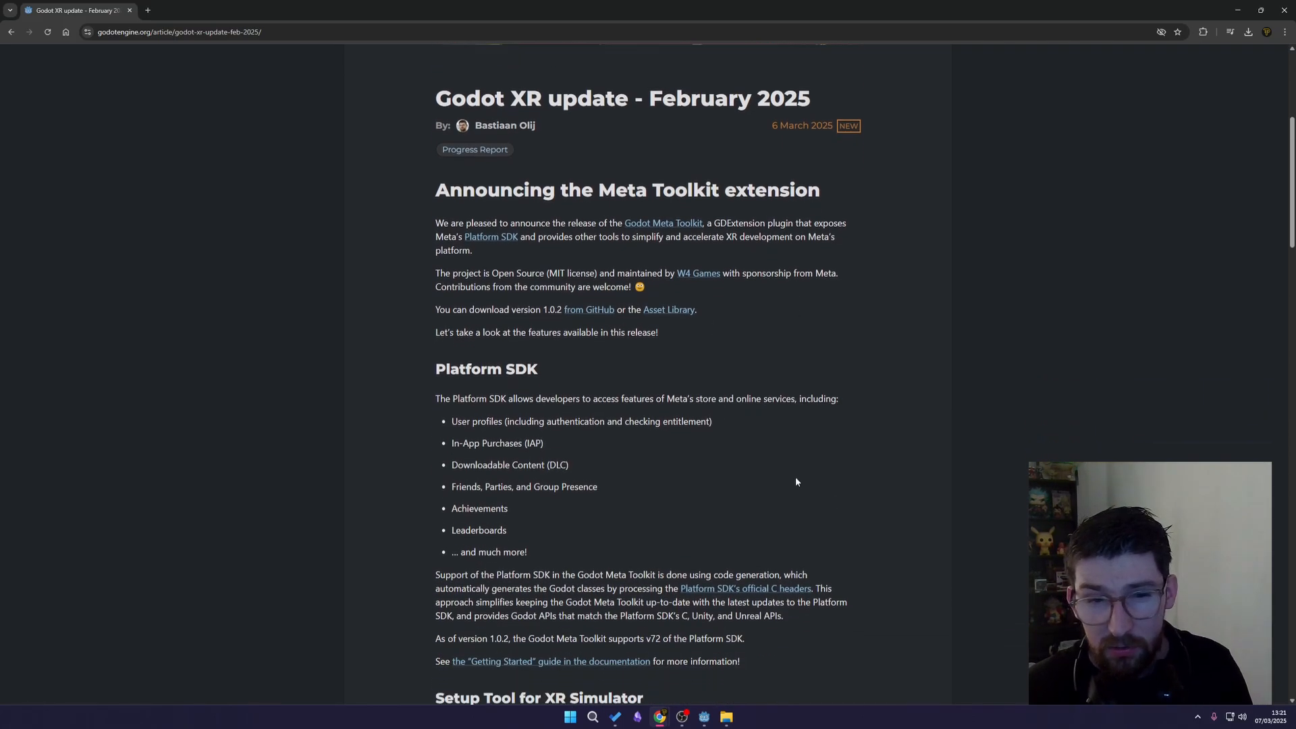
pyautogui.scroll(-3)
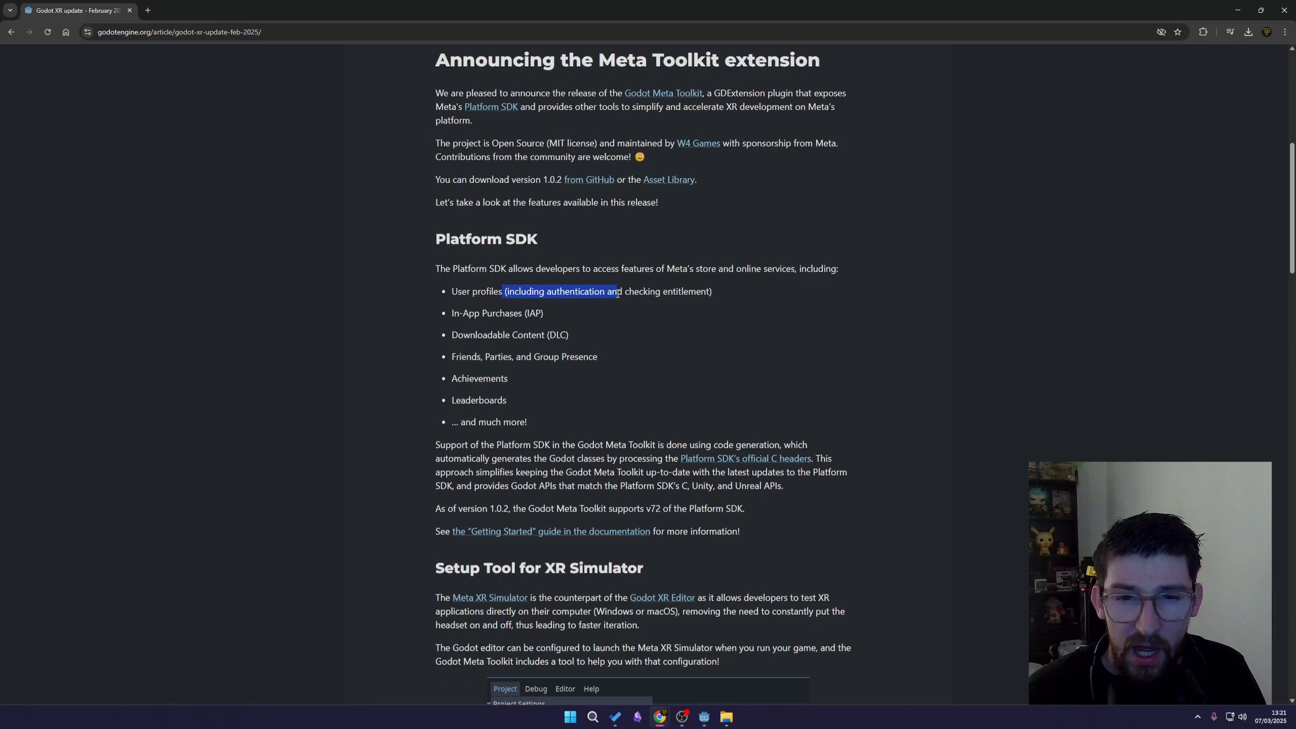
pyautogui.doubleClick(686, 291)
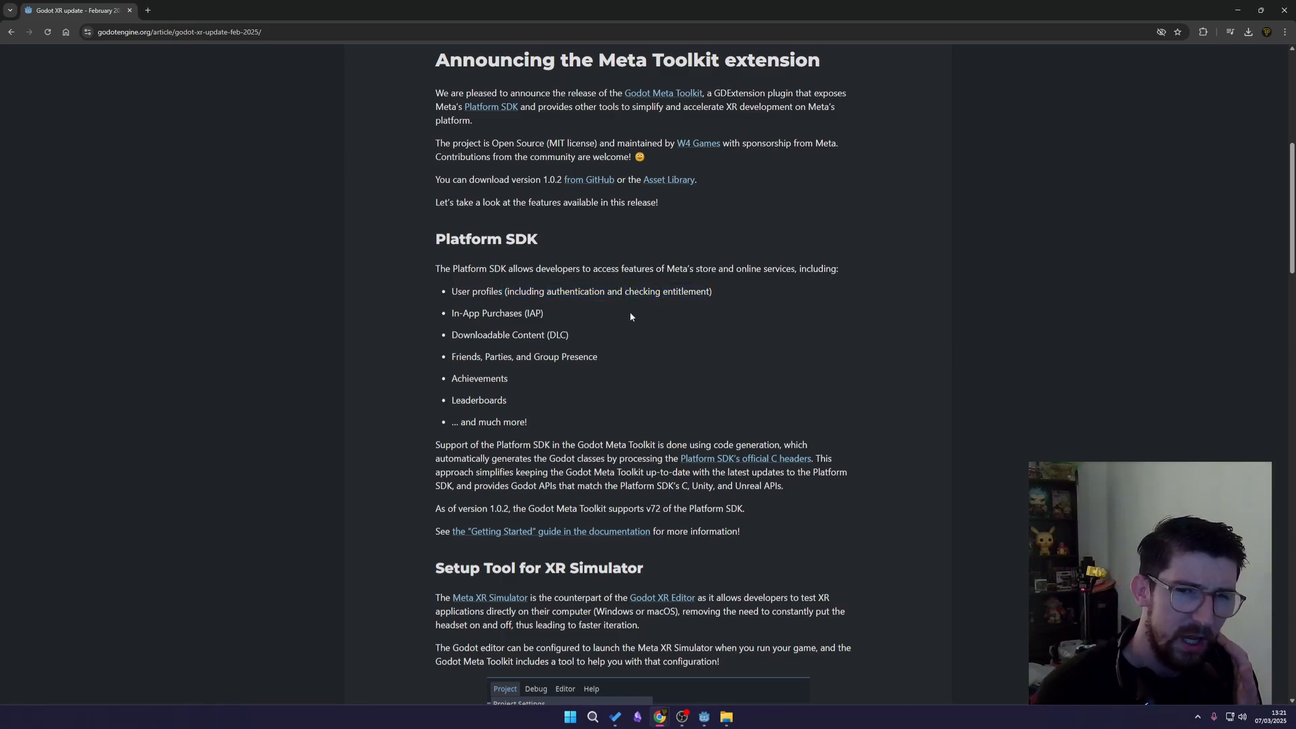
pyautogui.moveTo(578, 319)
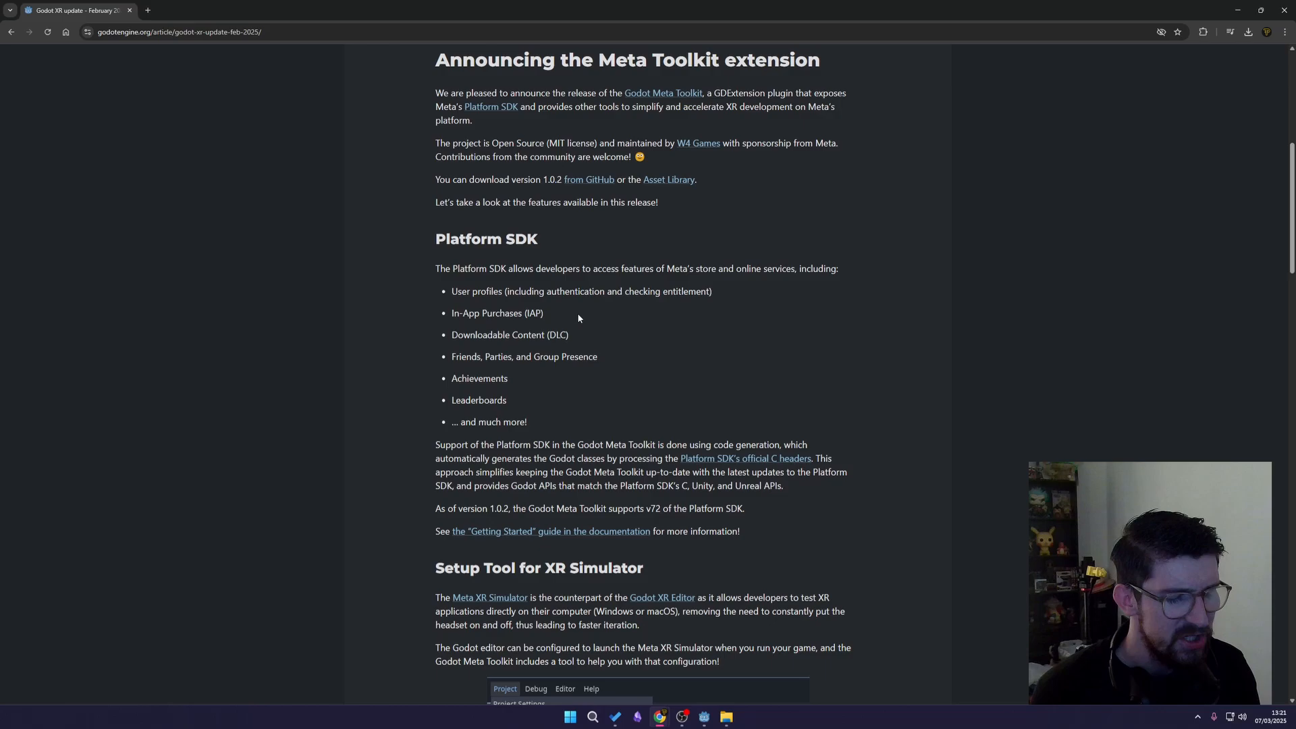
pyautogui.moveTo(569, 314)
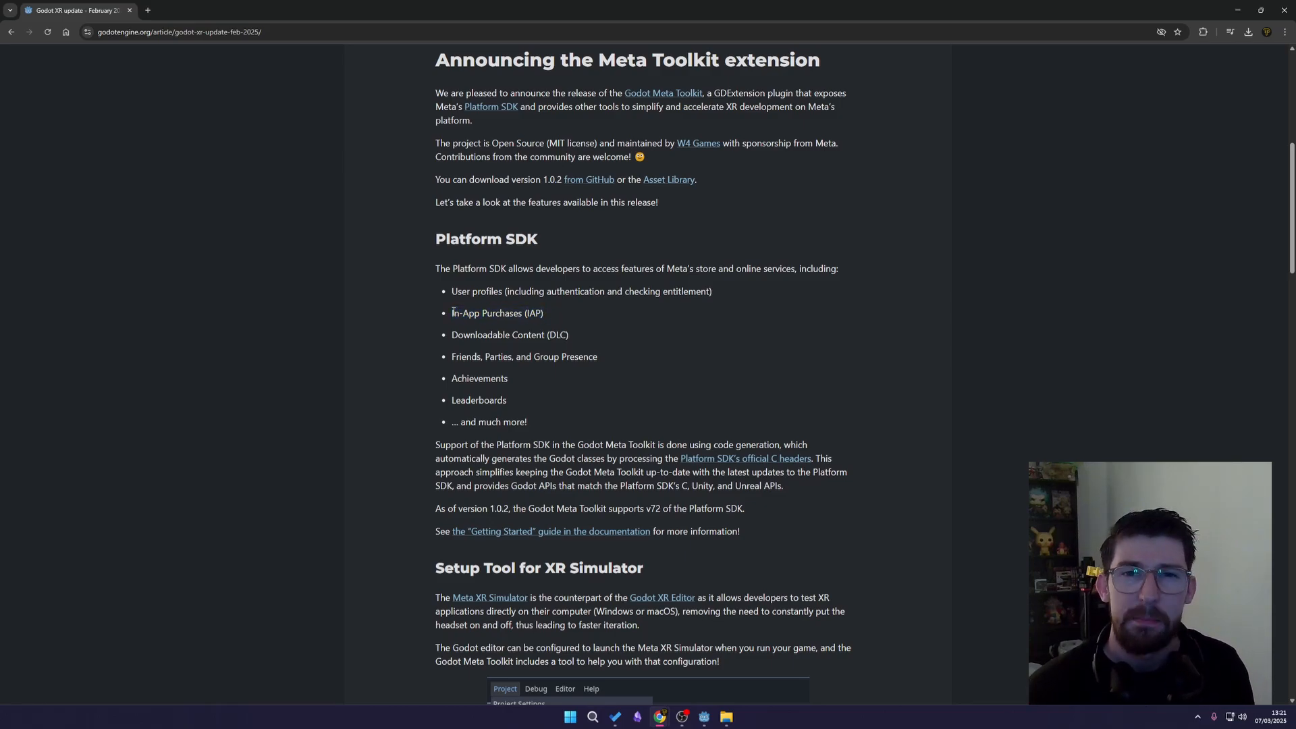
pyautogui.doubleClick(481, 335)
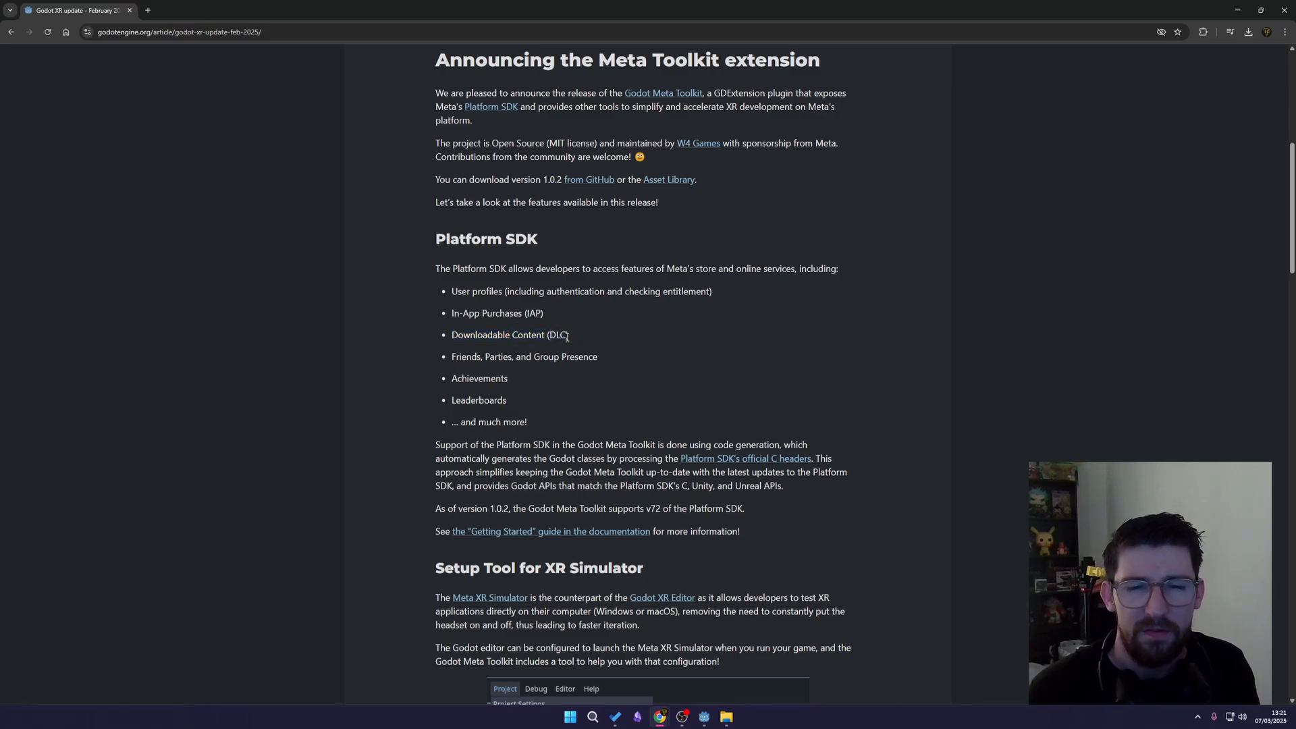
pyautogui.moveTo(438, 362)
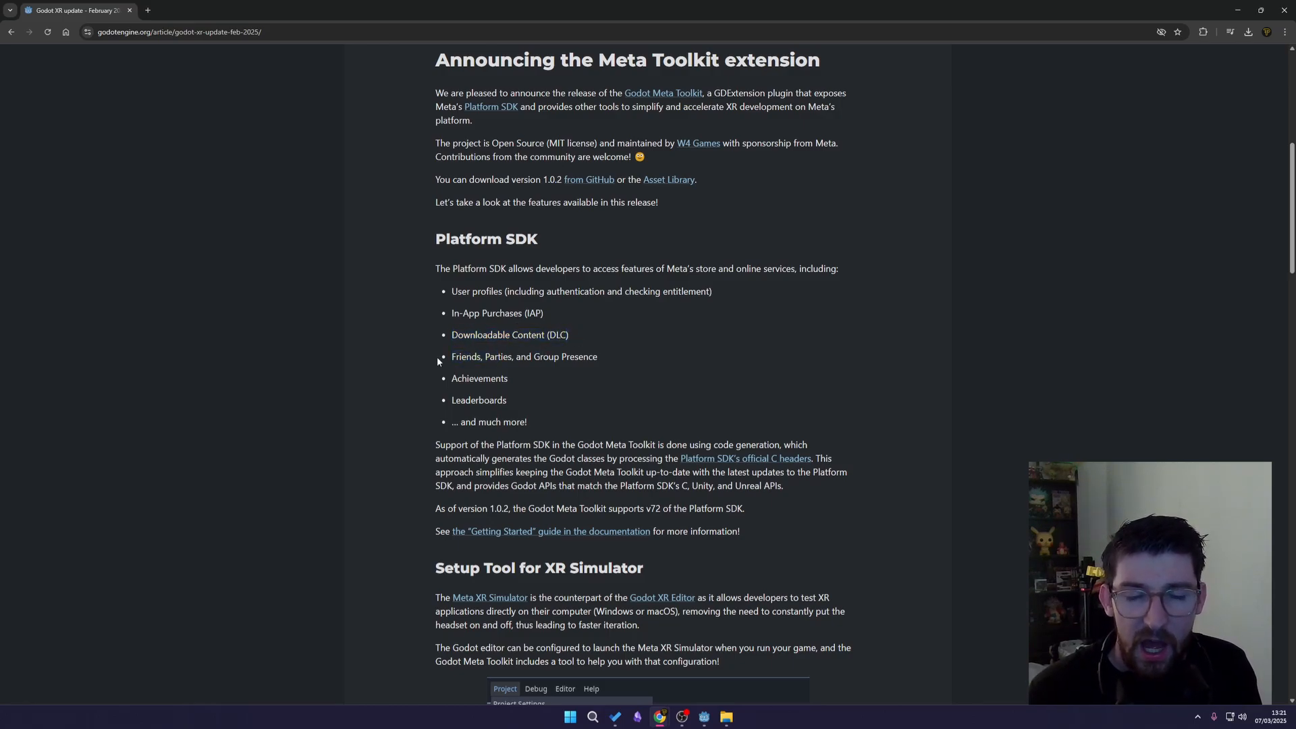
pyautogui.moveTo(605, 360)
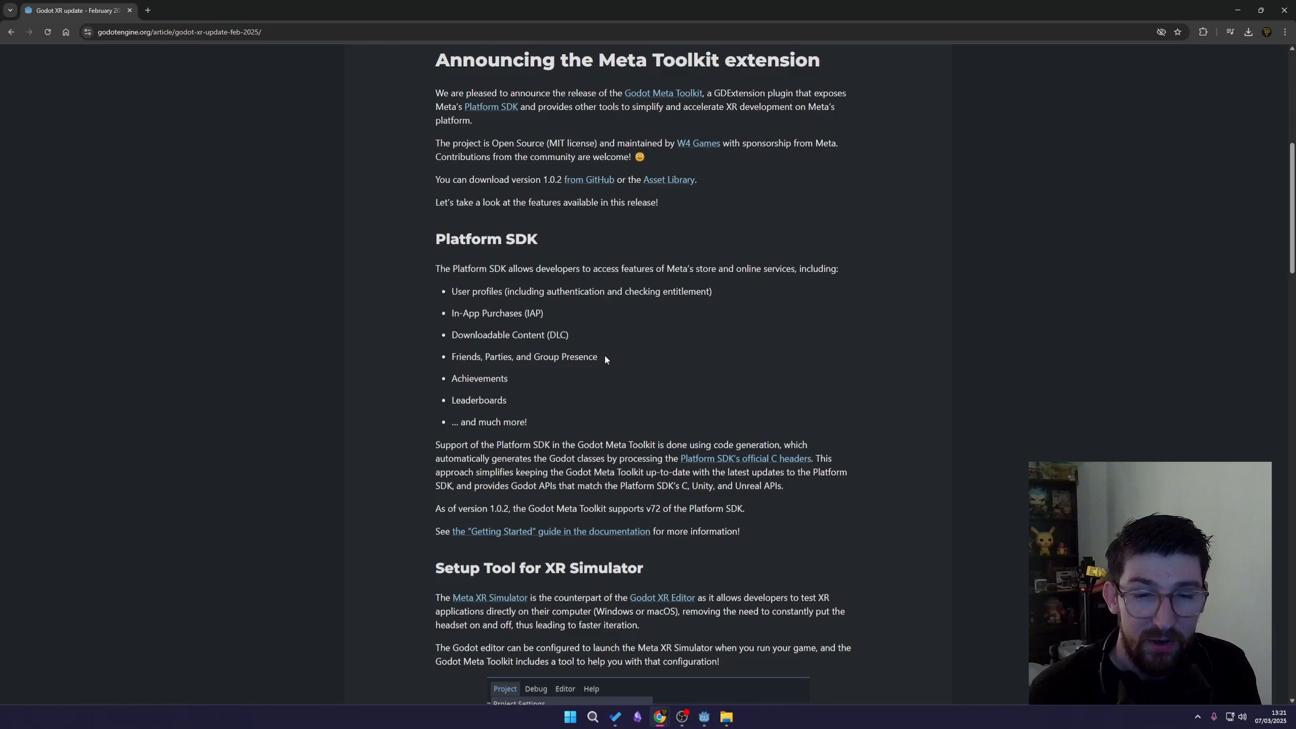
pyautogui.moveTo(598, 361)
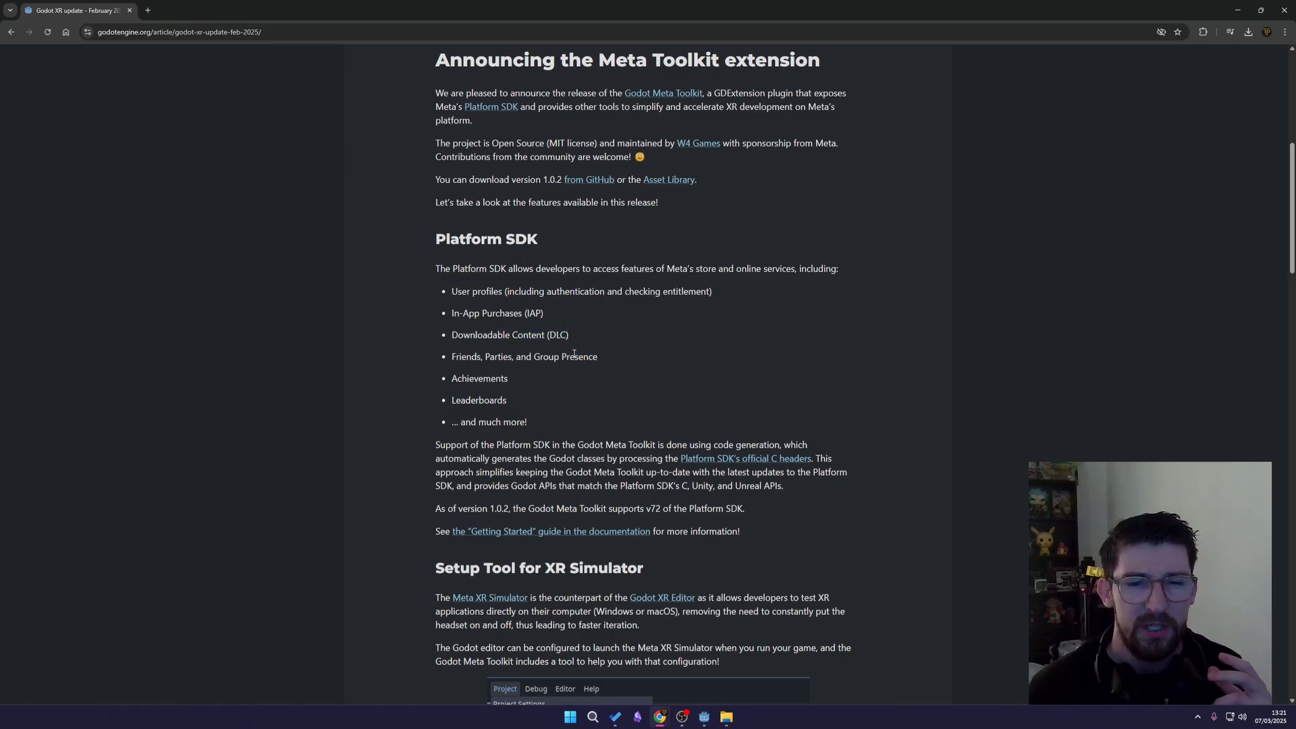
pyautogui.doubleClick(478, 400)
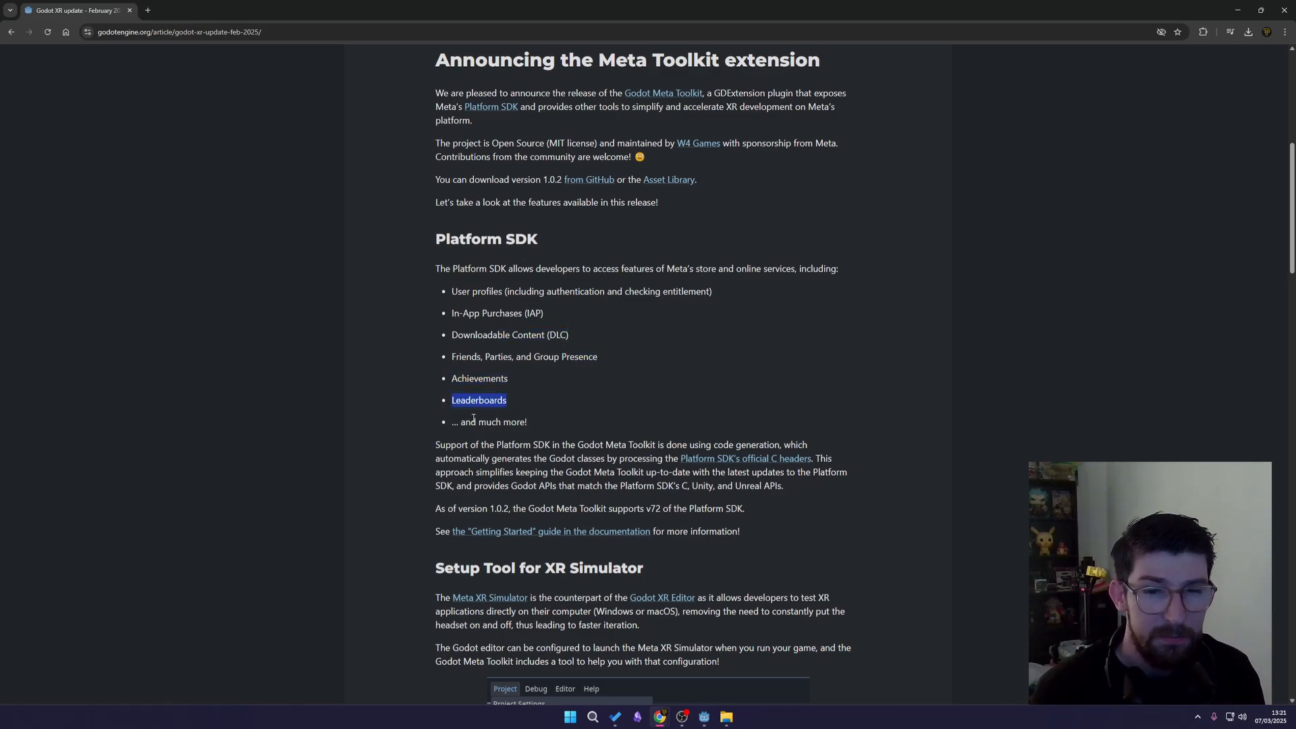
pyautogui.scroll(-3)
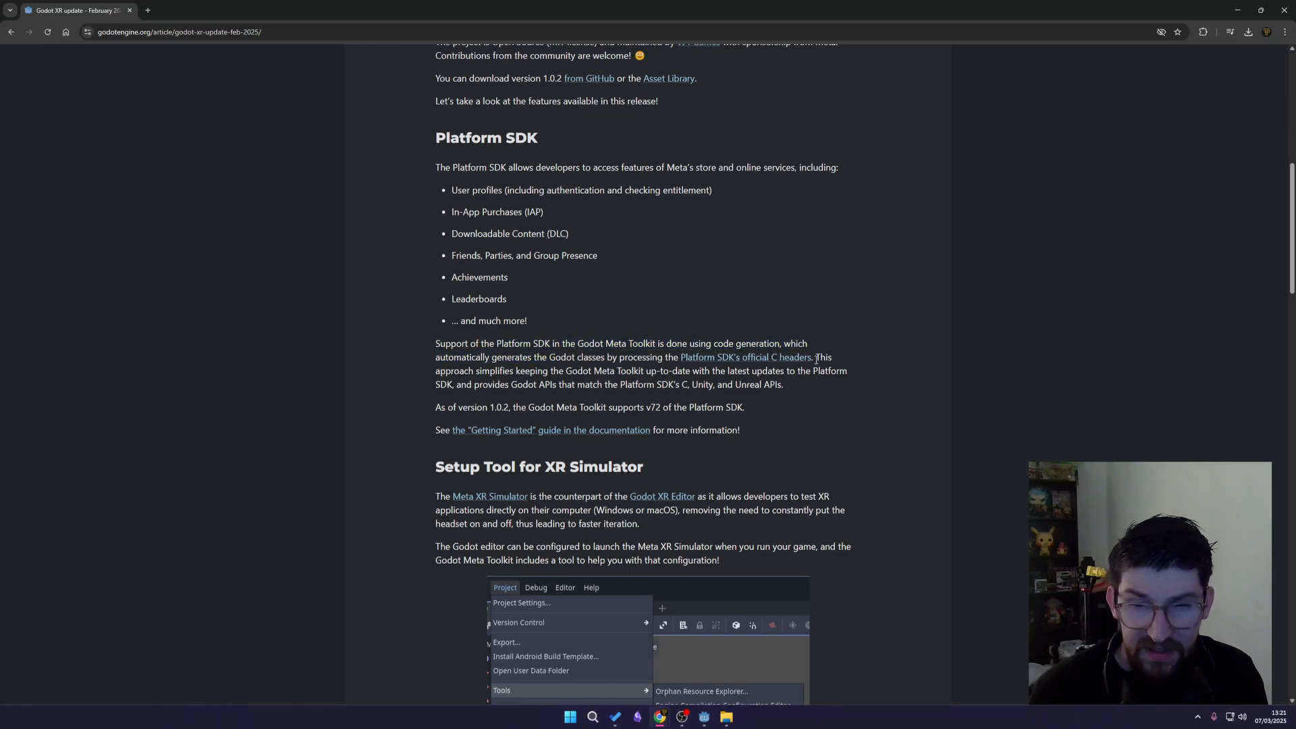
# Scroll up toward the article top, then back down to the Setup Tool for XR Simulator screenshot
pyautogui.scroll(-3)
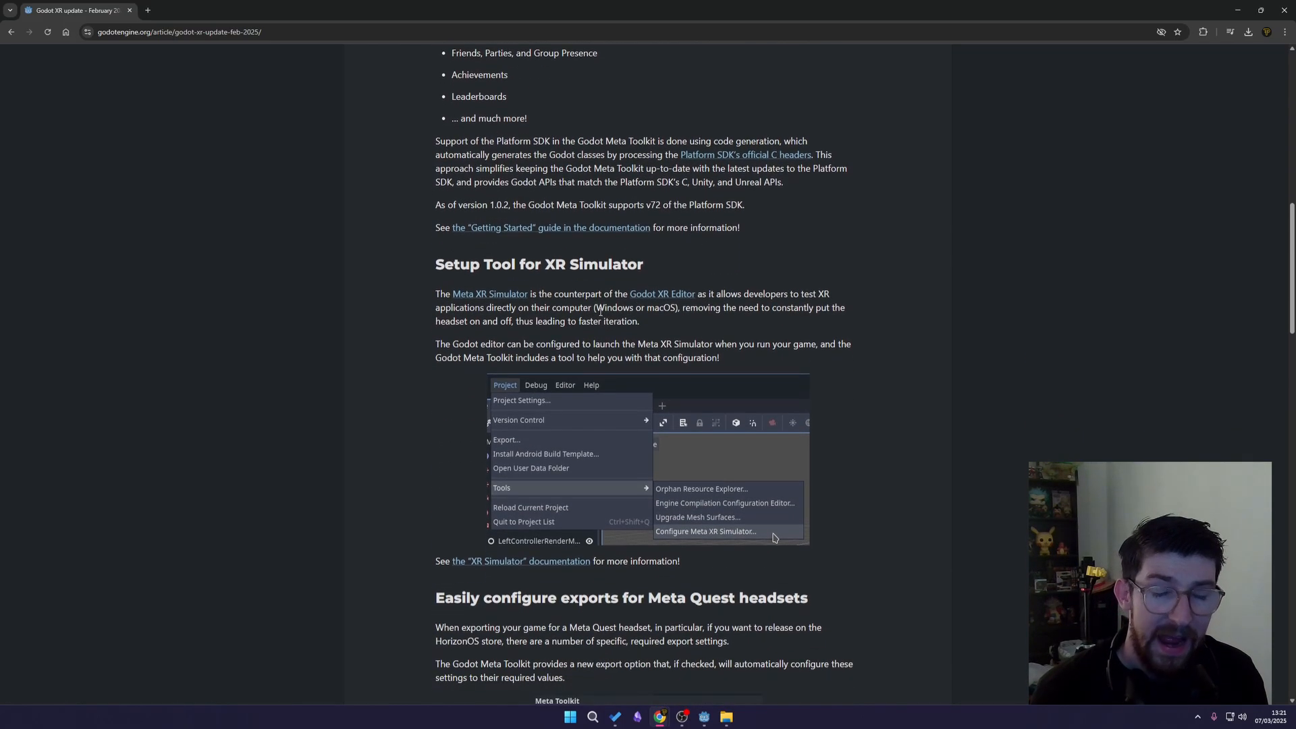
pyautogui.scroll(3)
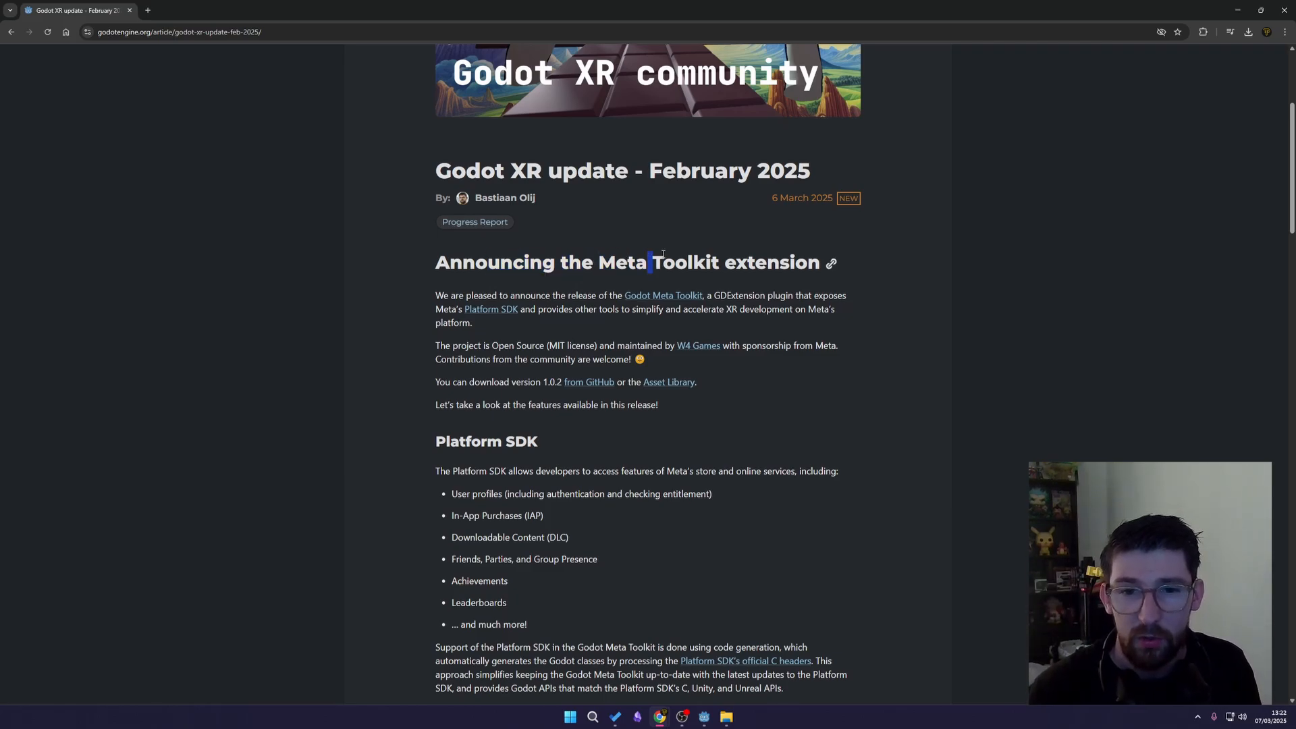
pyautogui.scroll(-3)
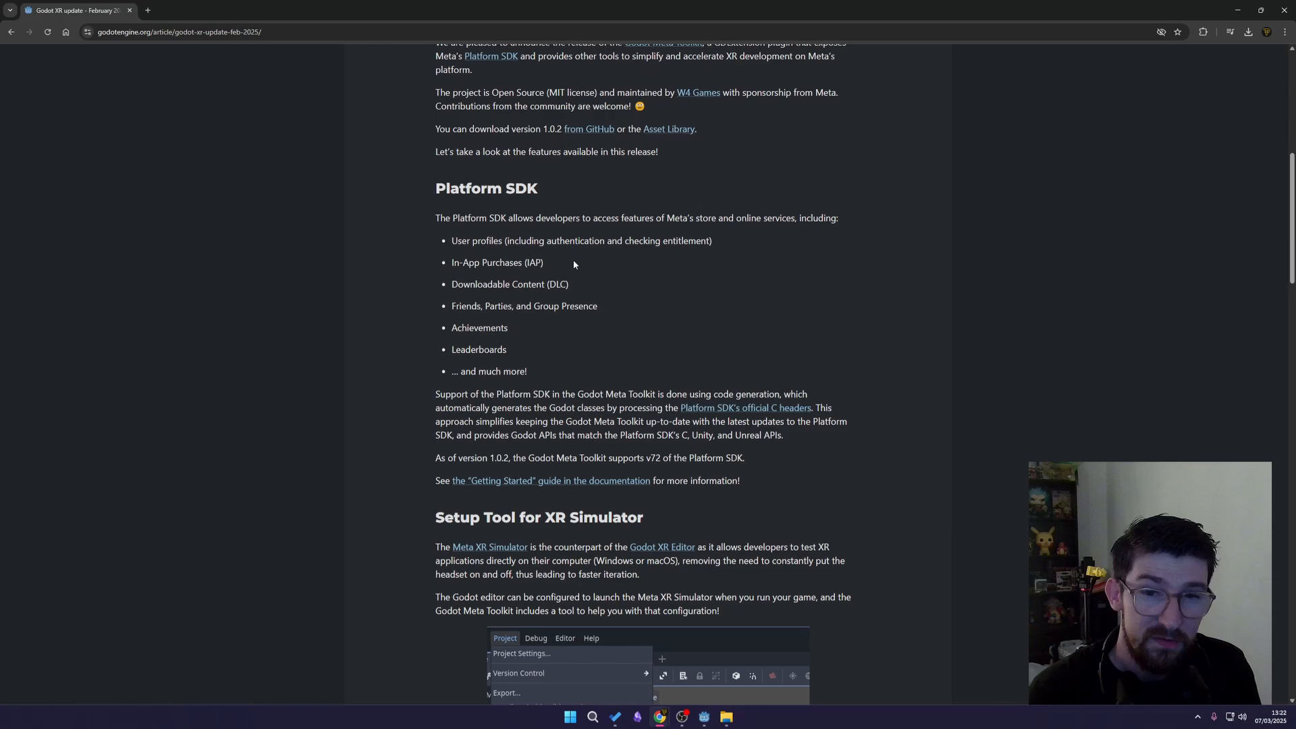
pyautogui.moveTo(562, 268)
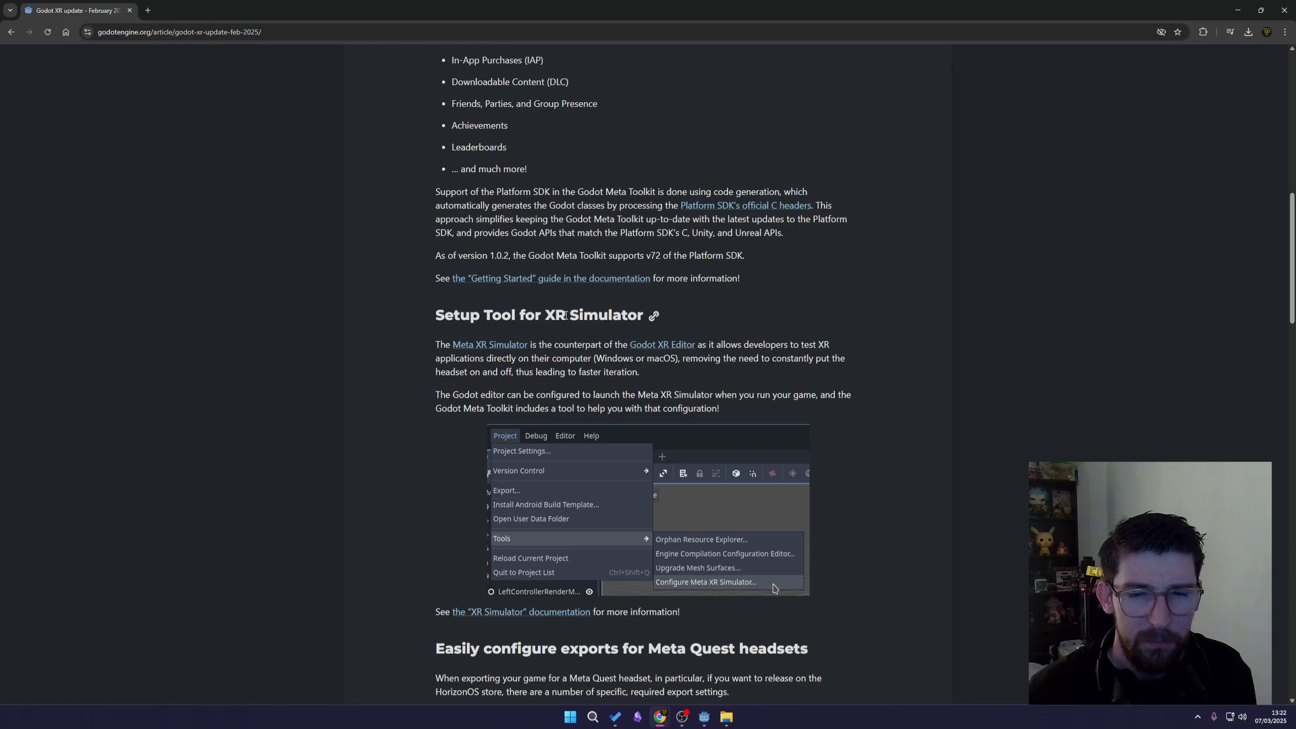
pyautogui.scroll(-3)
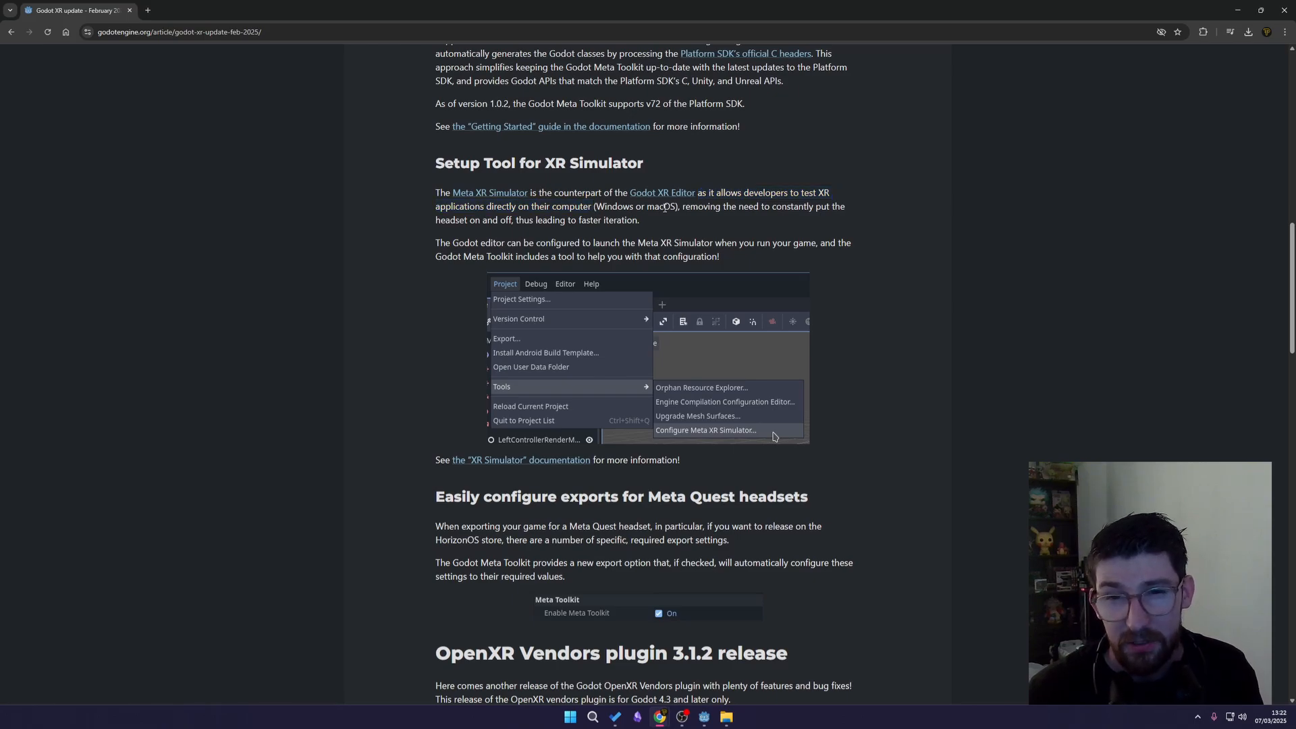
pyautogui.moveTo(786, 224)
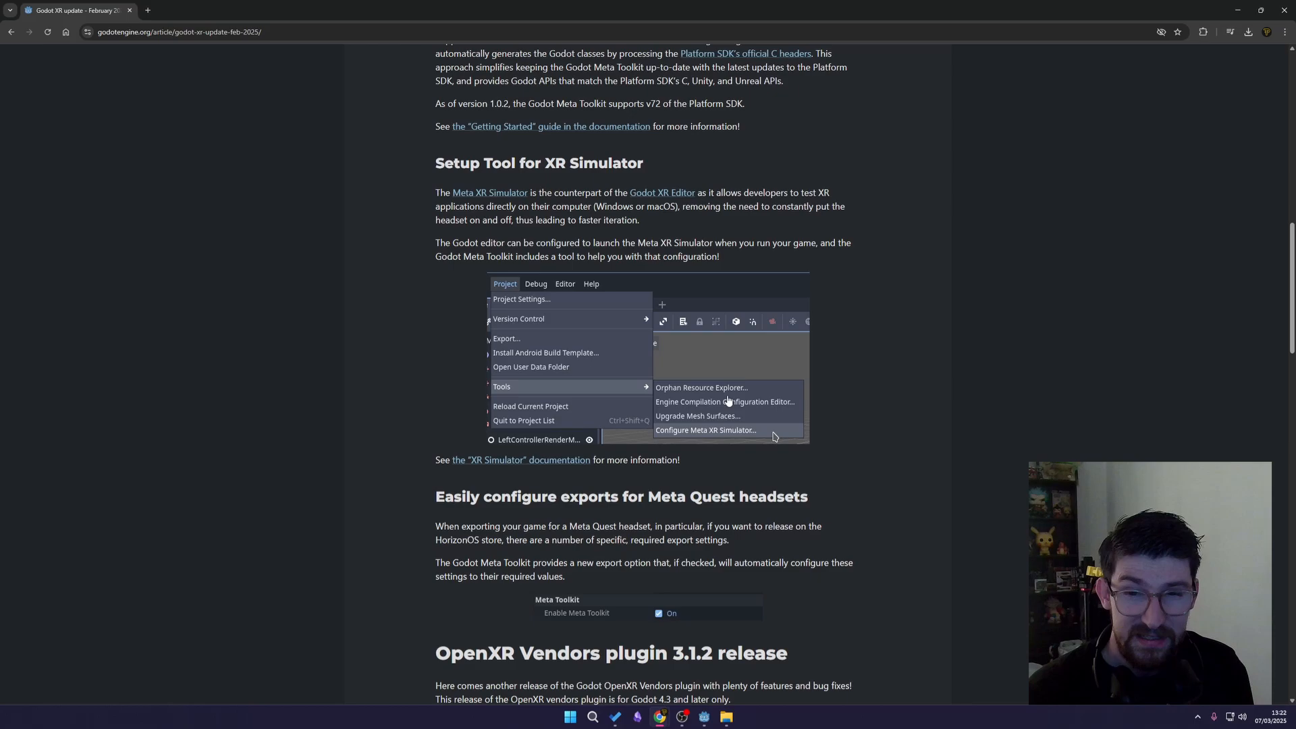
pyautogui.moveTo(569, 480)
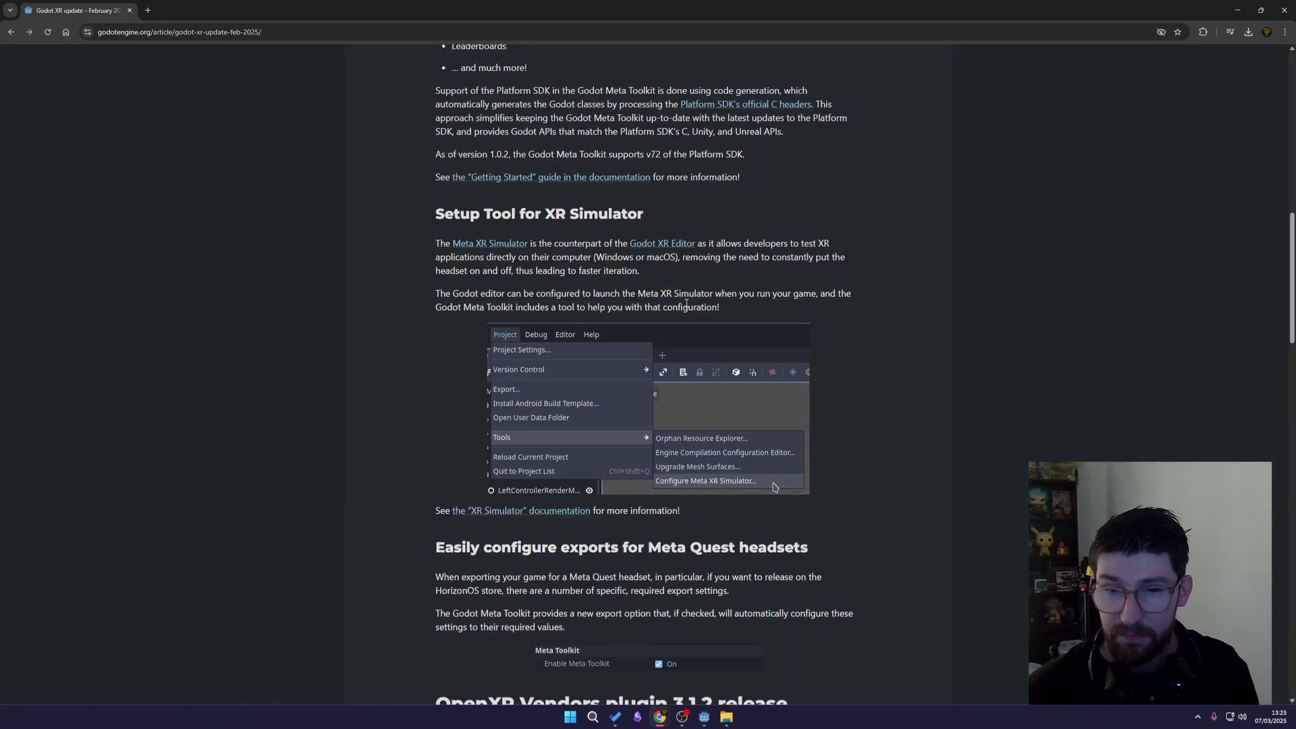
pyautogui.scroll(3)
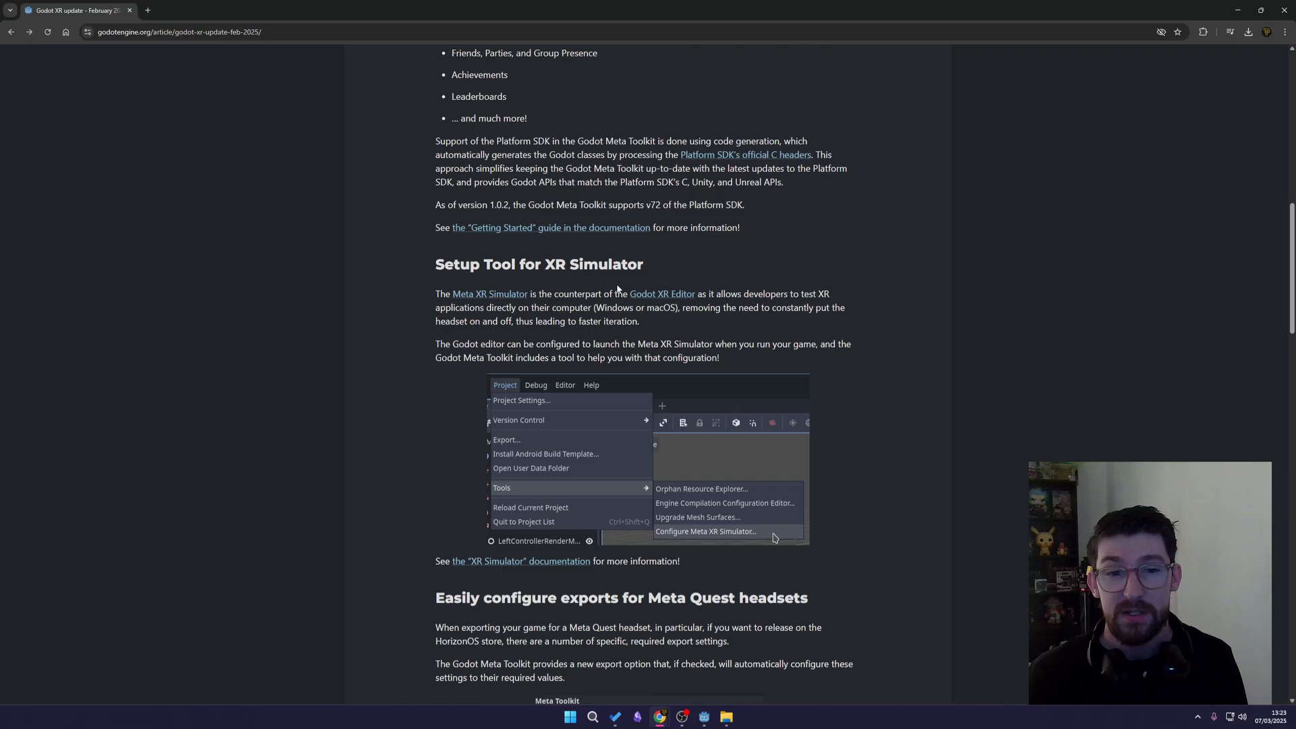
# Scroll down to the Meta Quest exports section and the OpenXR Vendors plugin 3.1.2 release
pyautogui.scroll(-3)
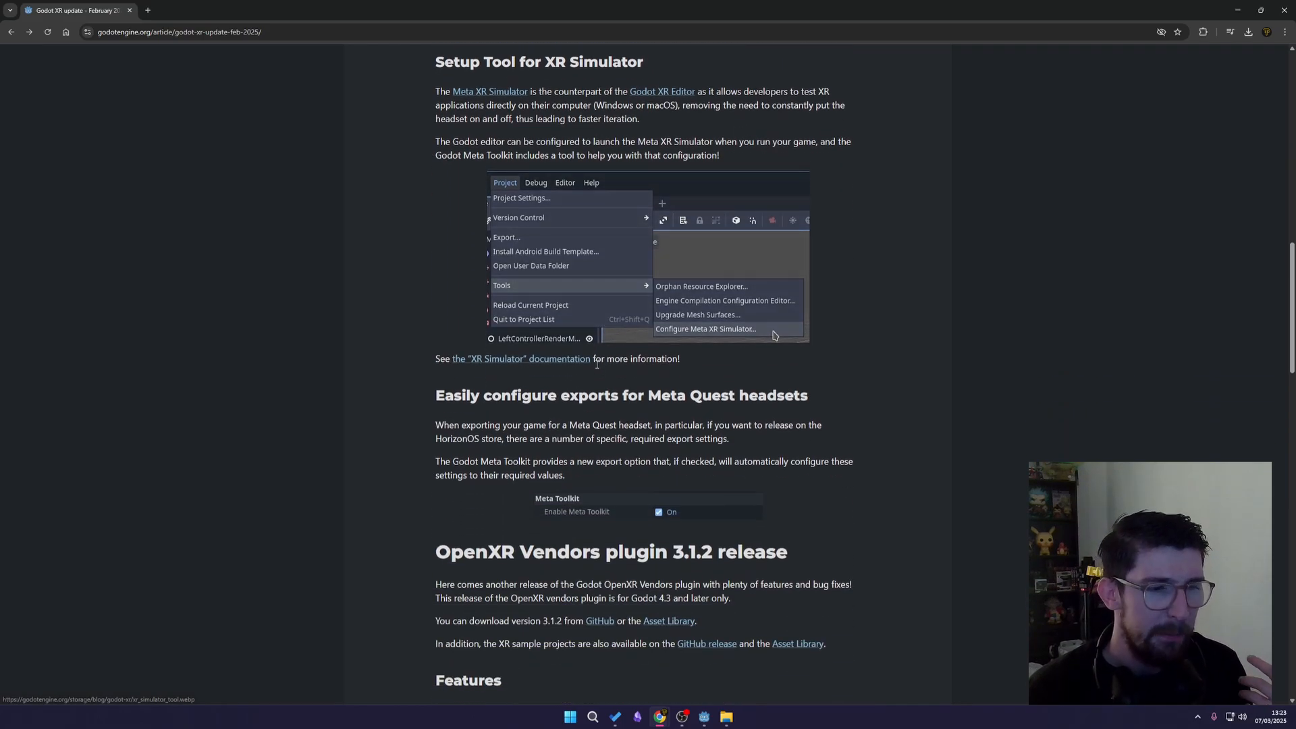
pyautogui.scroll(-3)
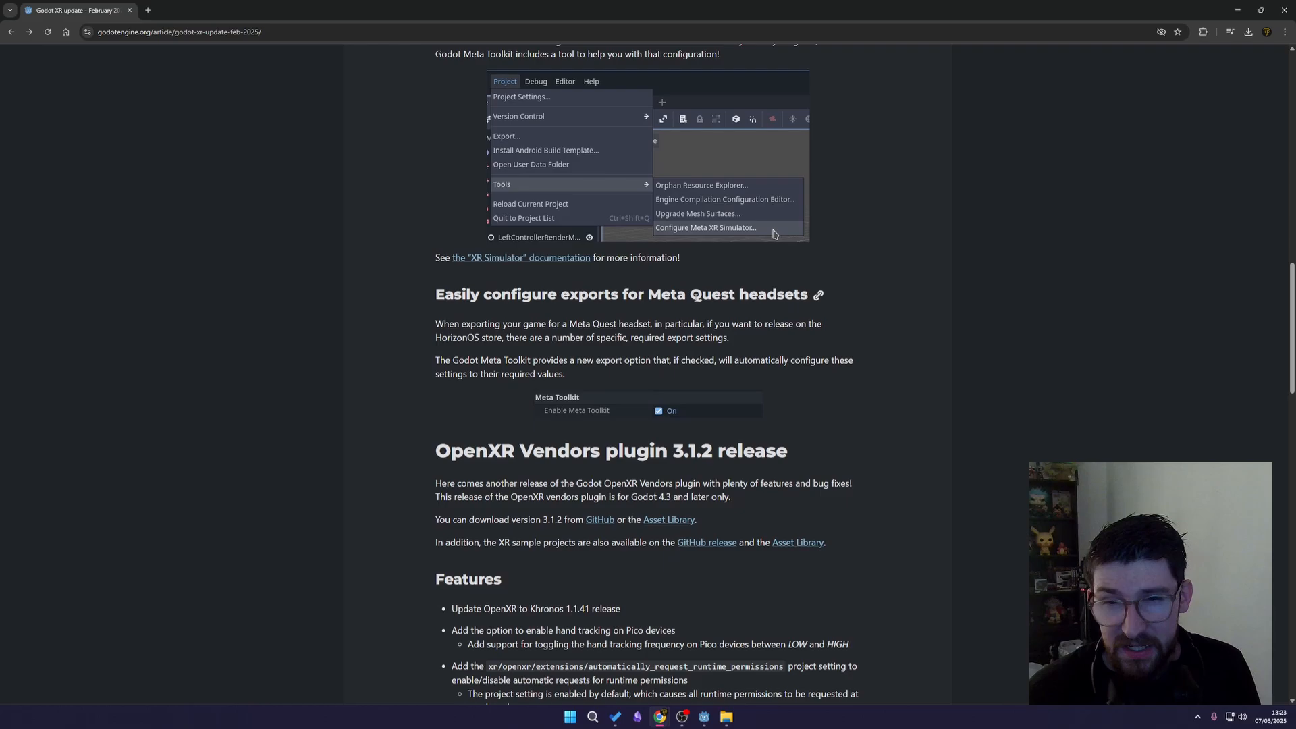
pyautogui.moveTo(576, 381)
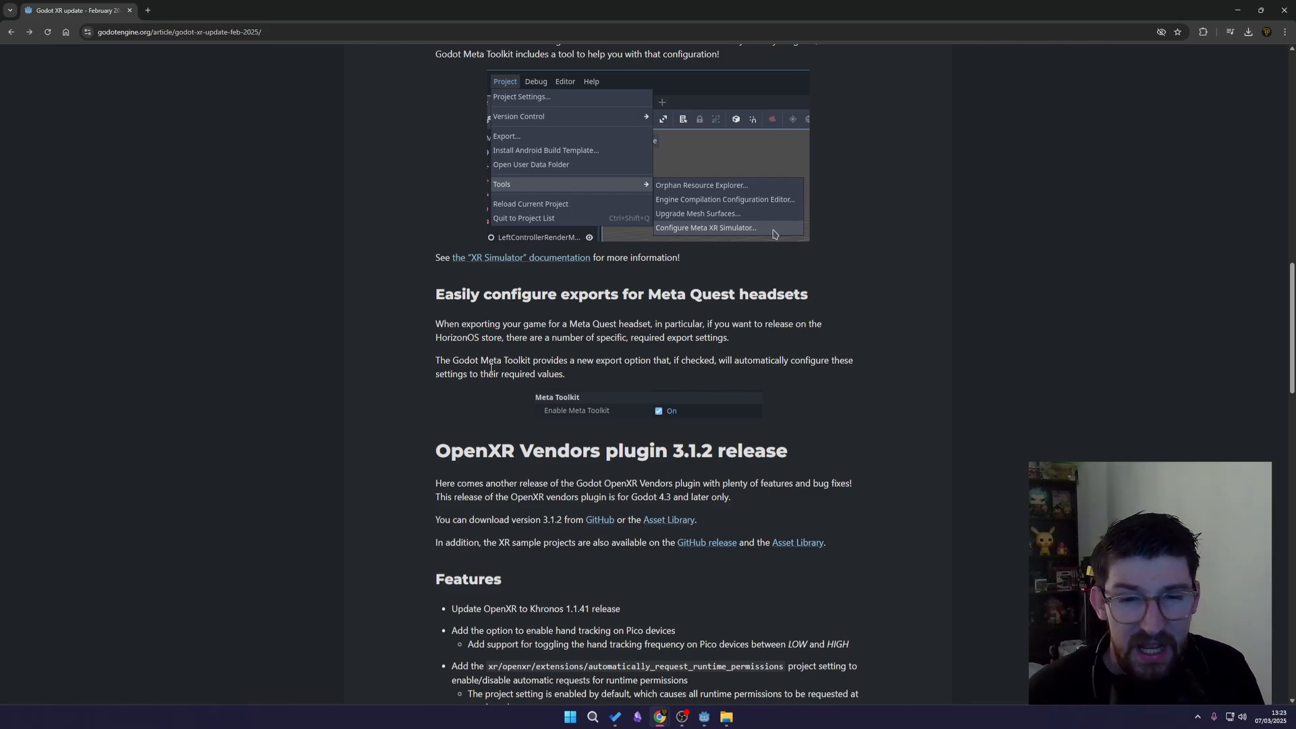
pyautogui.moveTo(647, 386)
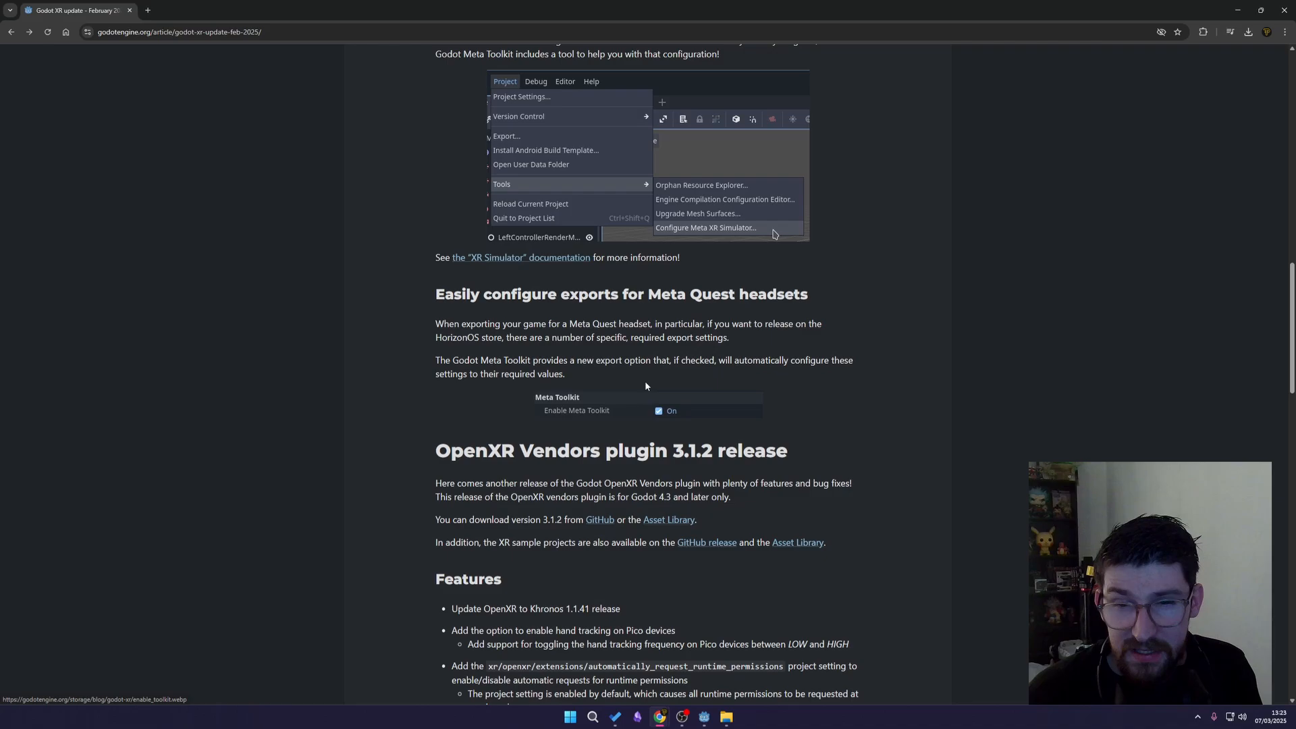
pyautogui.scroll(-3)
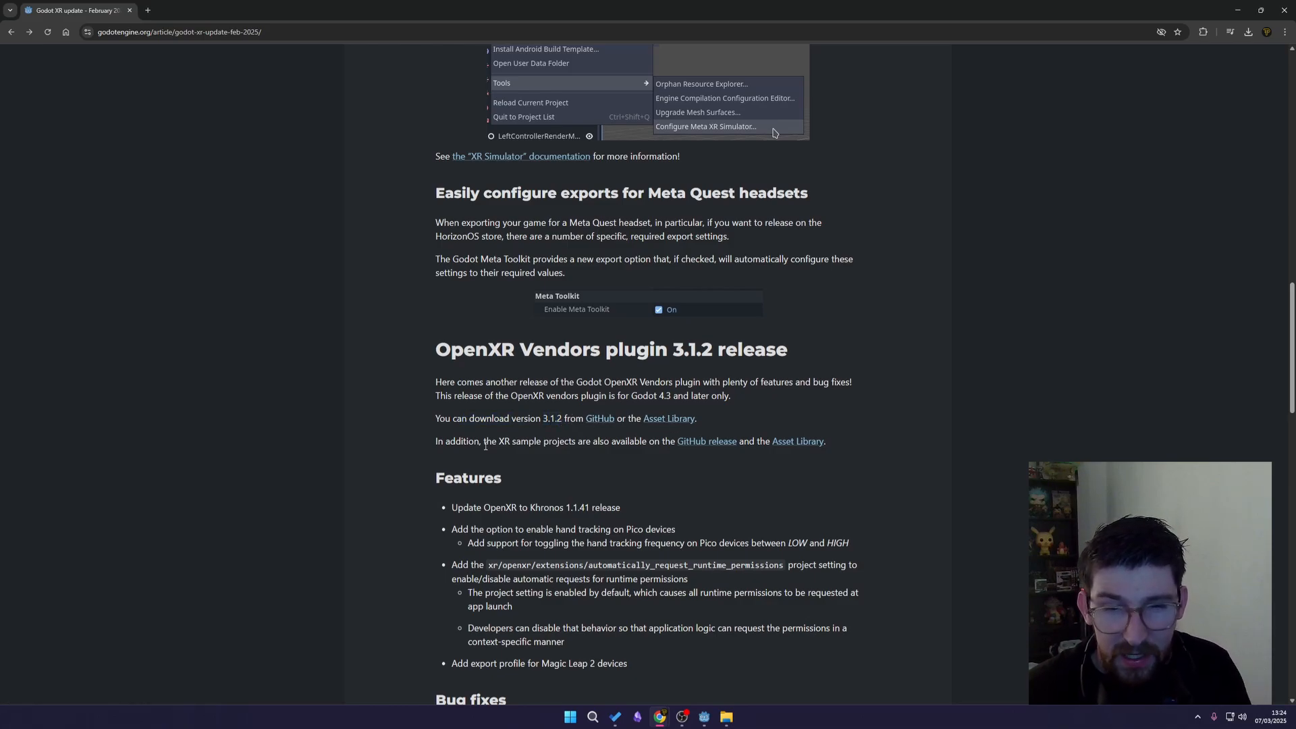
pyautogui.moveTo(530, 355)
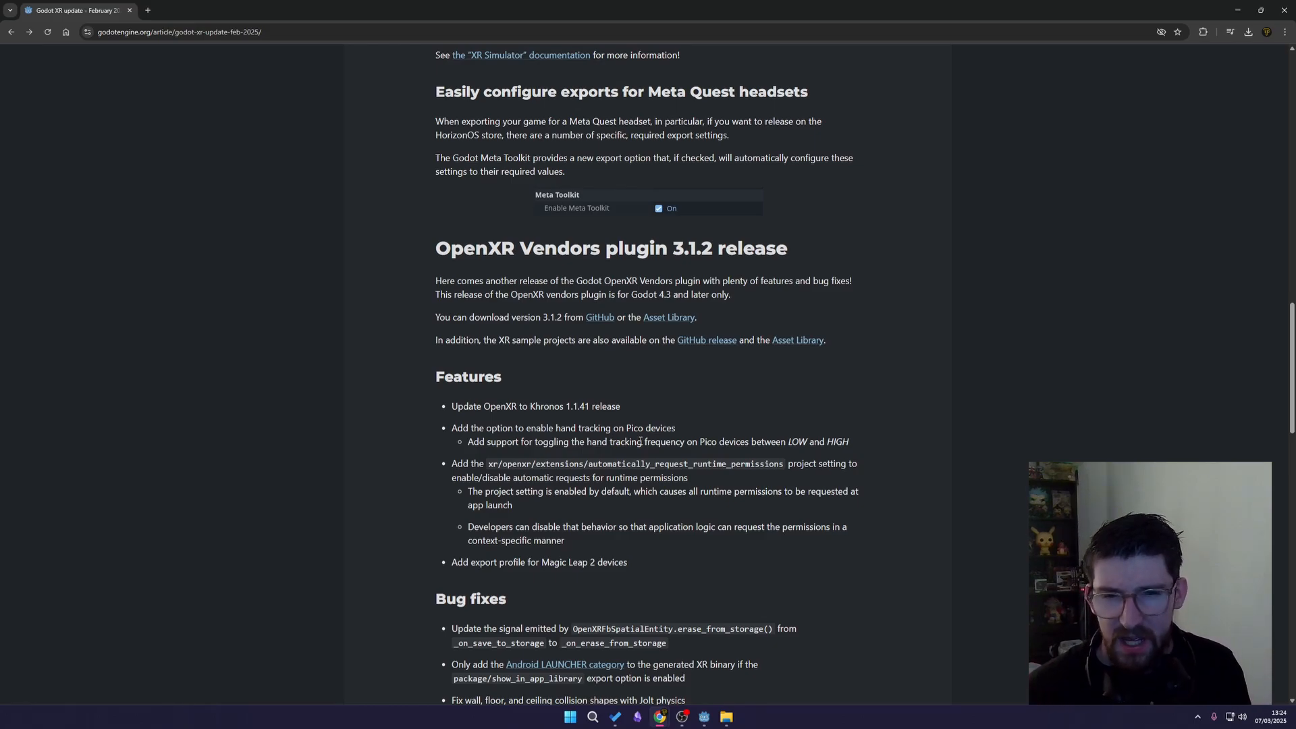
# Highlight items in the OpenXR Vendors 3.1.2 Features list while reading, ending on the Magic Leap 2 text
pyautogui.doubleClick(660, 428)
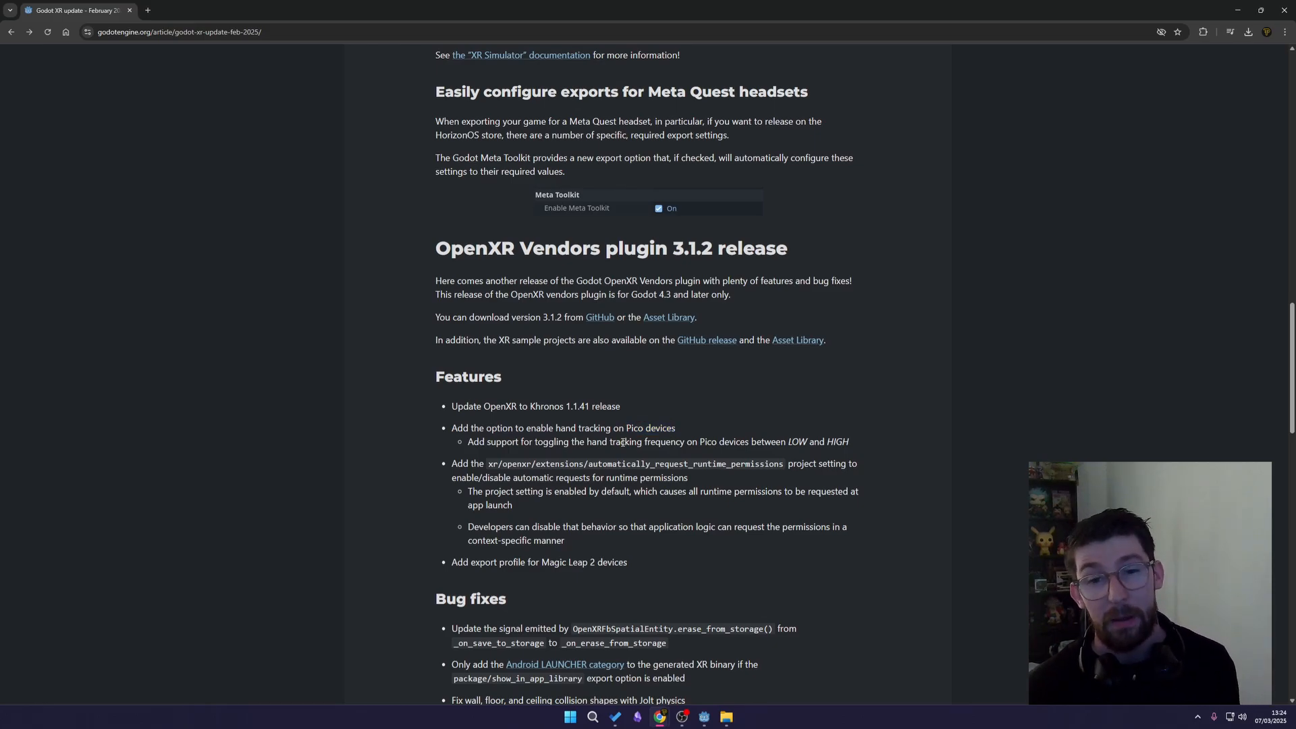
pyautogui.moveTo(702, 488)
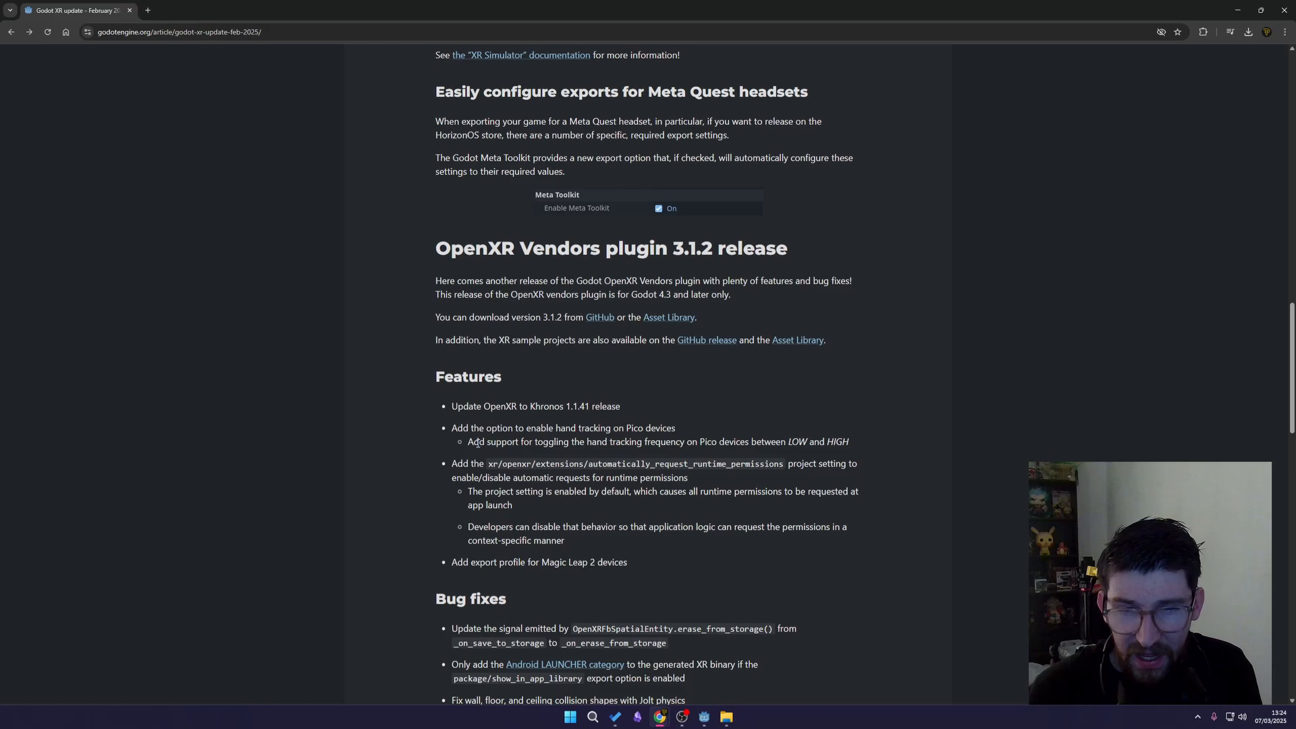
pyautogui.moveTo(723, 453)
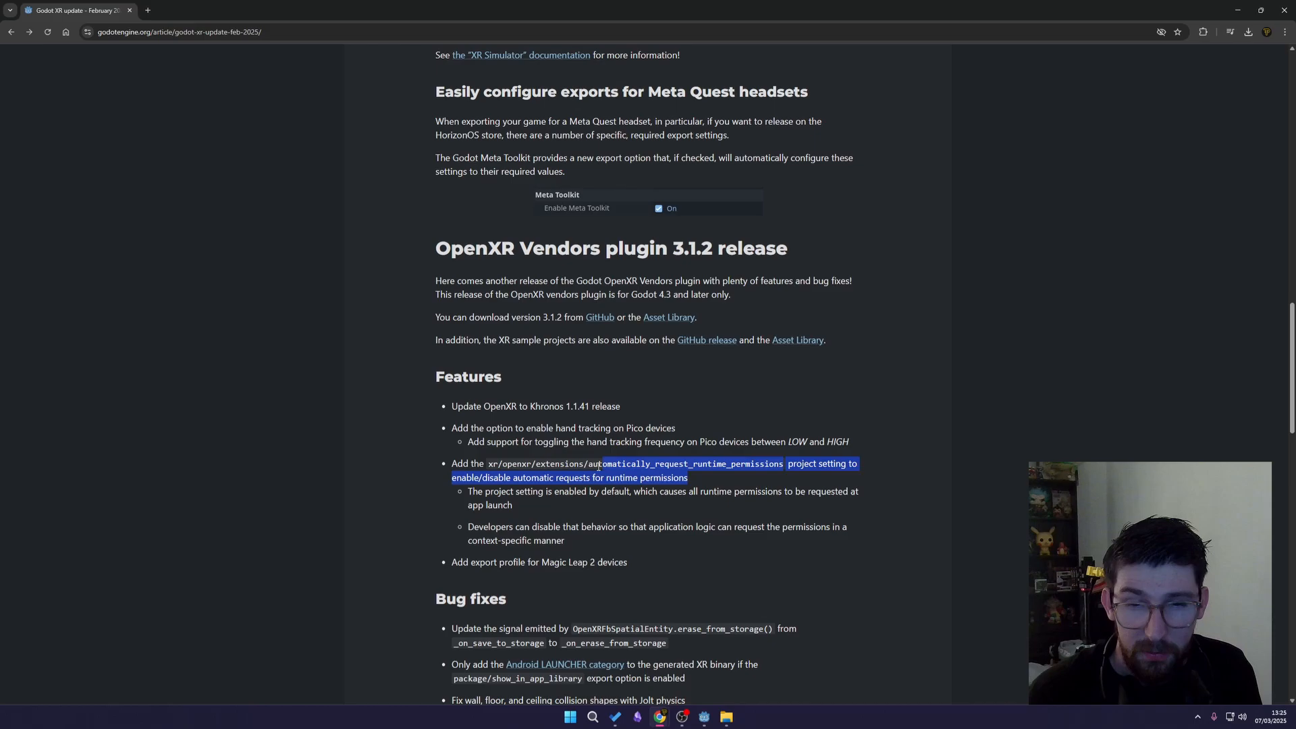
pyautogui.click(463, 463)
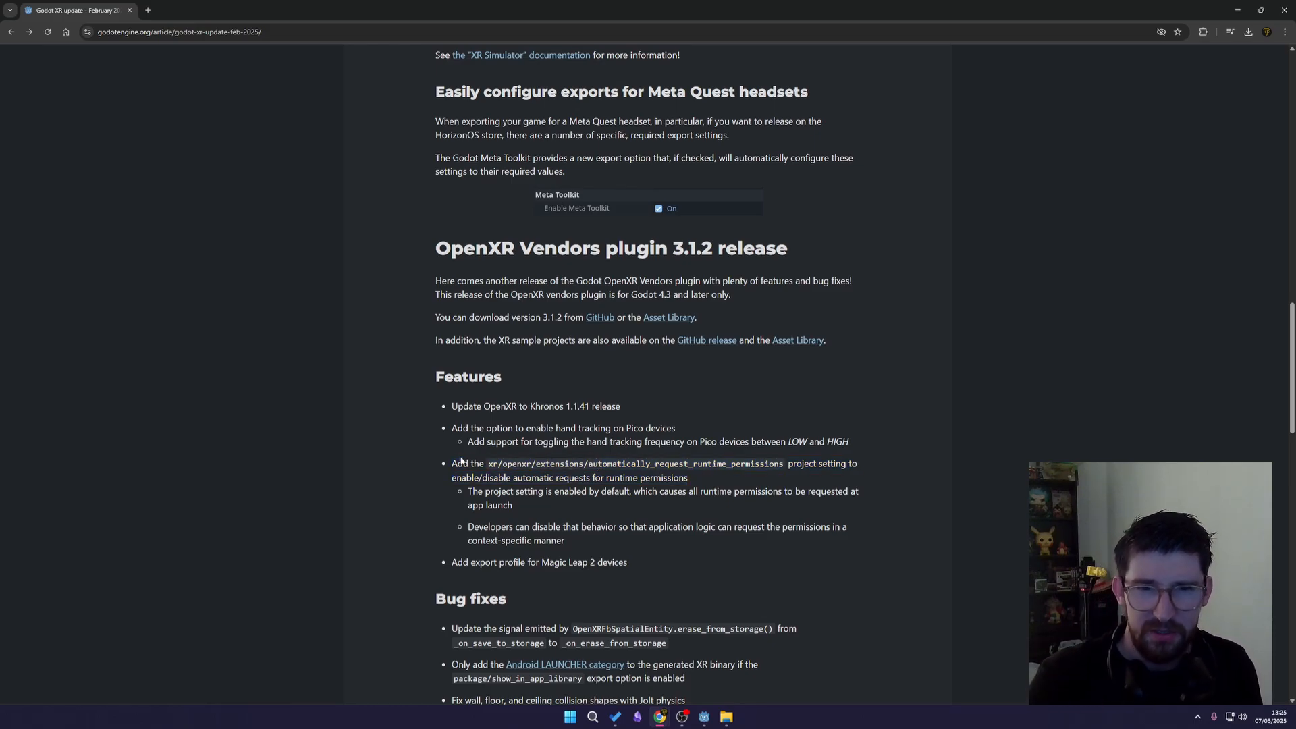
pyautogui.moveTo(514, 505)
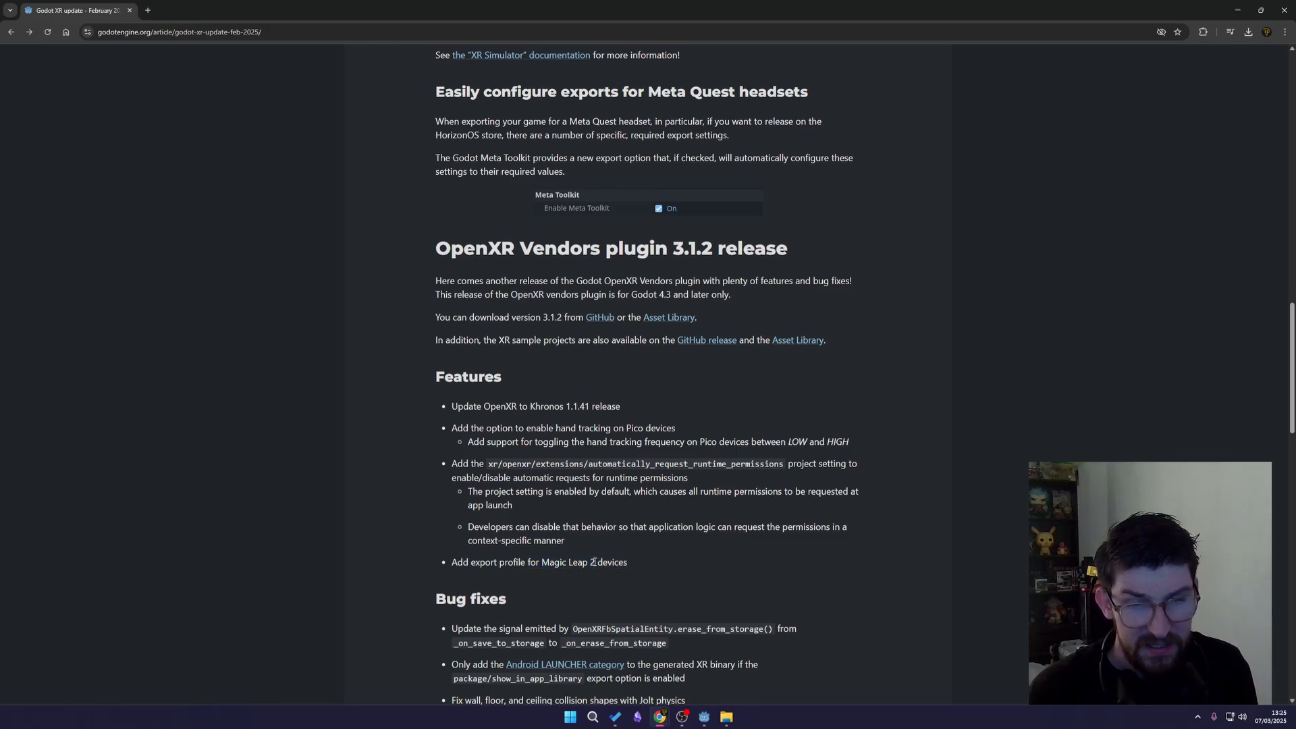
pyautogui.doubleClick(570, 562)
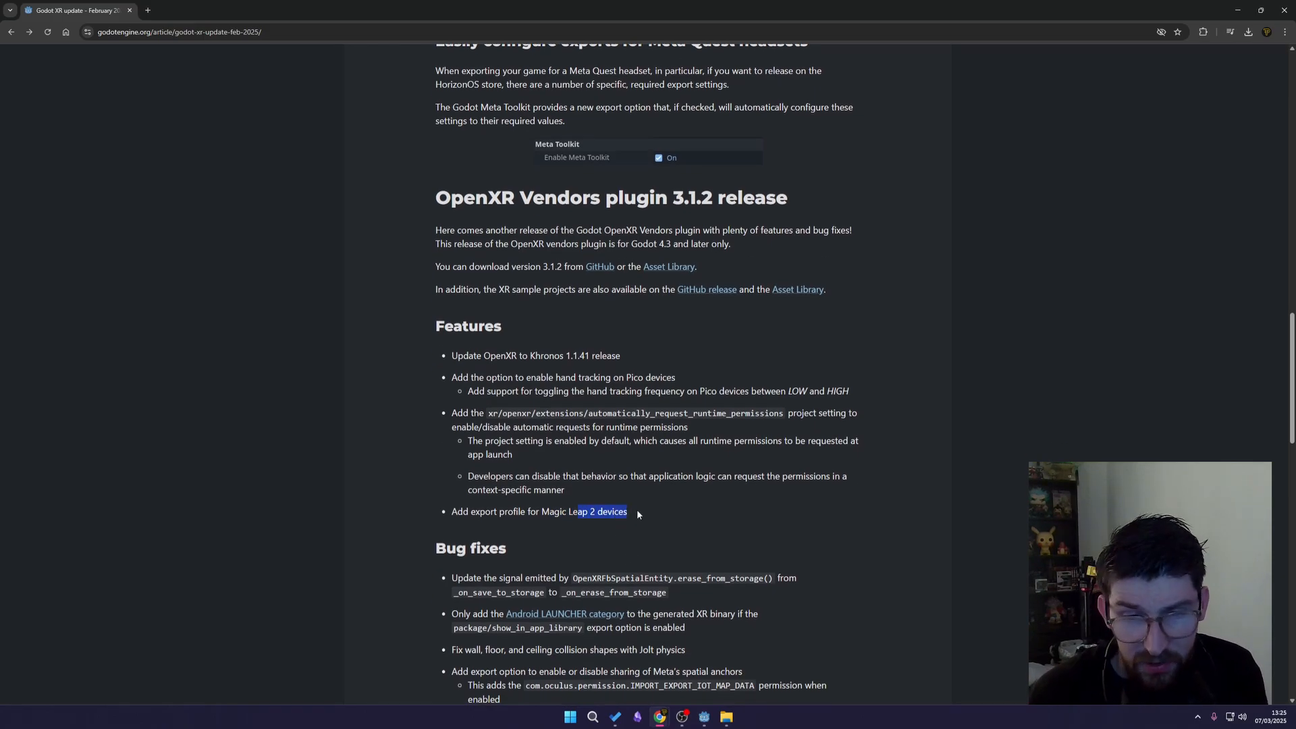
# Scroll past the OpenXR Vendors Bug fixes list to the Godot XR Tools 4.4.0 release heading and video
pyautogui.scroll(-3)
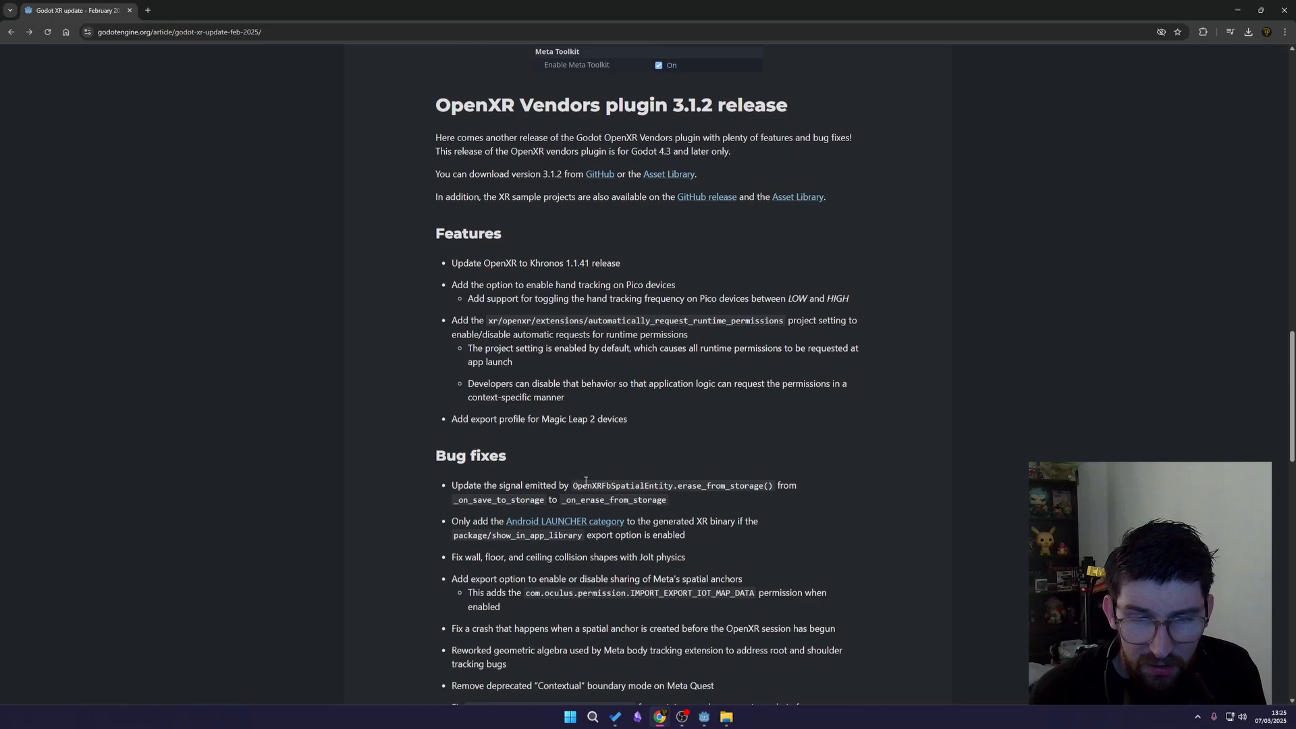
pyautogui.scroll(-3)
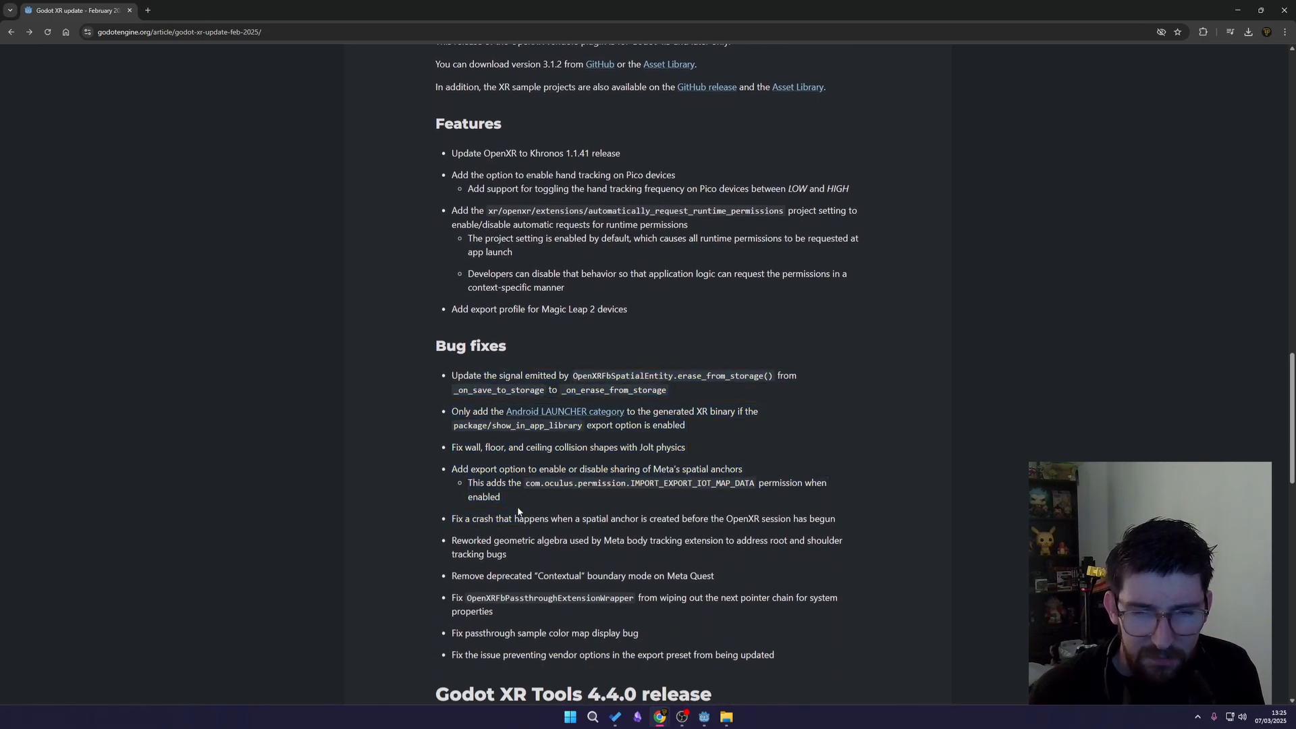
pyautogui.scroll(-3)
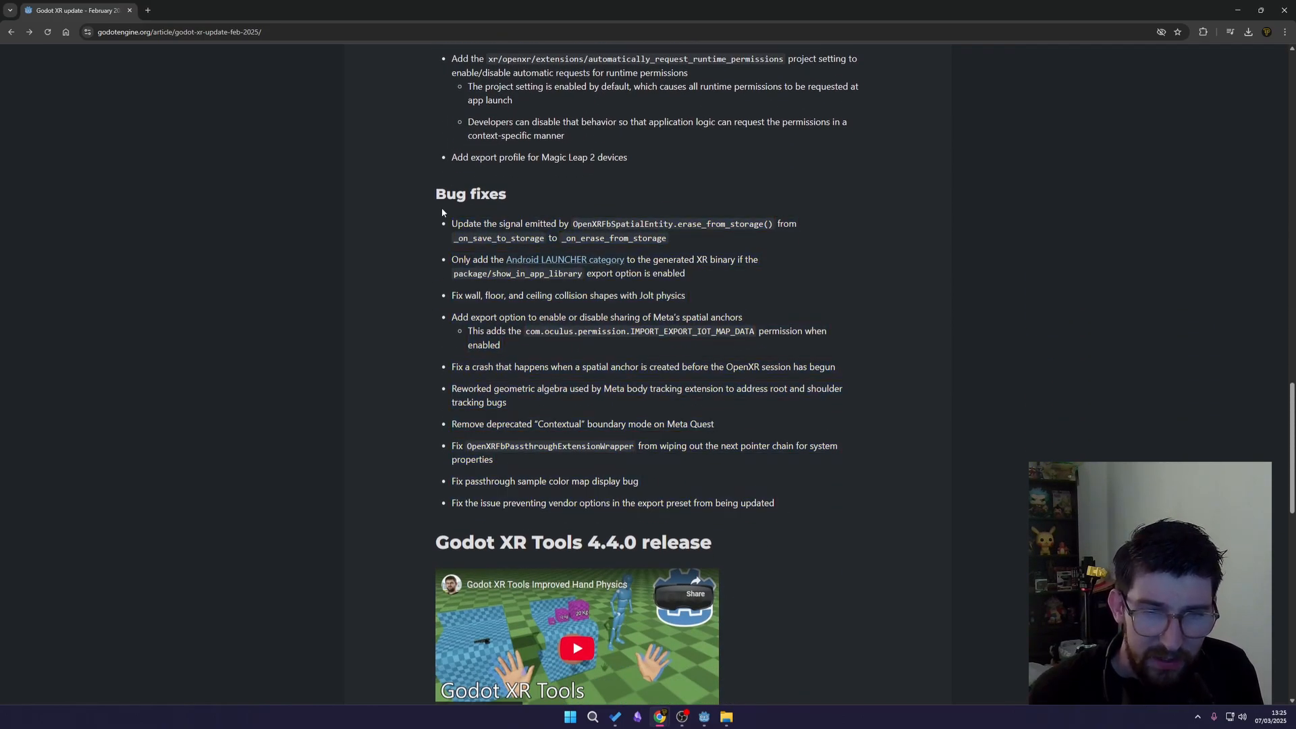
pyautogui.moveTo(355, 351)
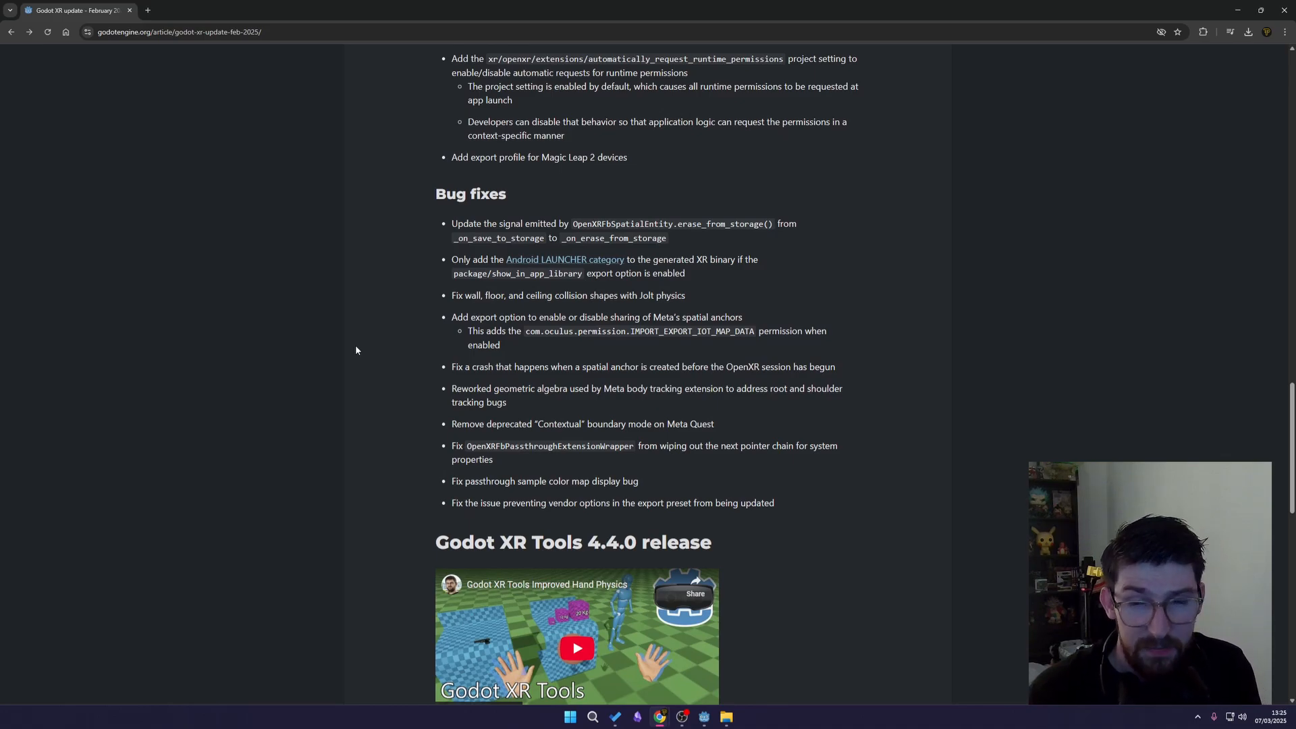
pyautogui.moveTo(365, 348)
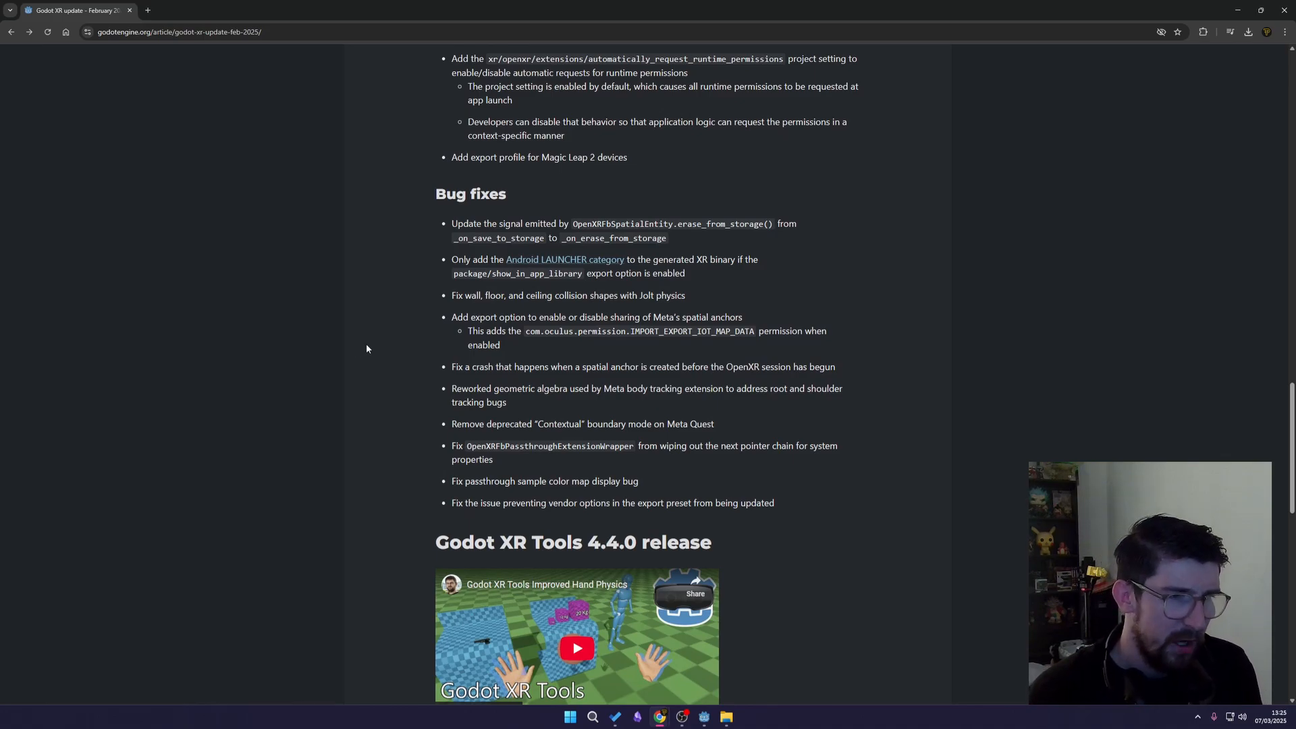
pyautogui.scroll(-3)
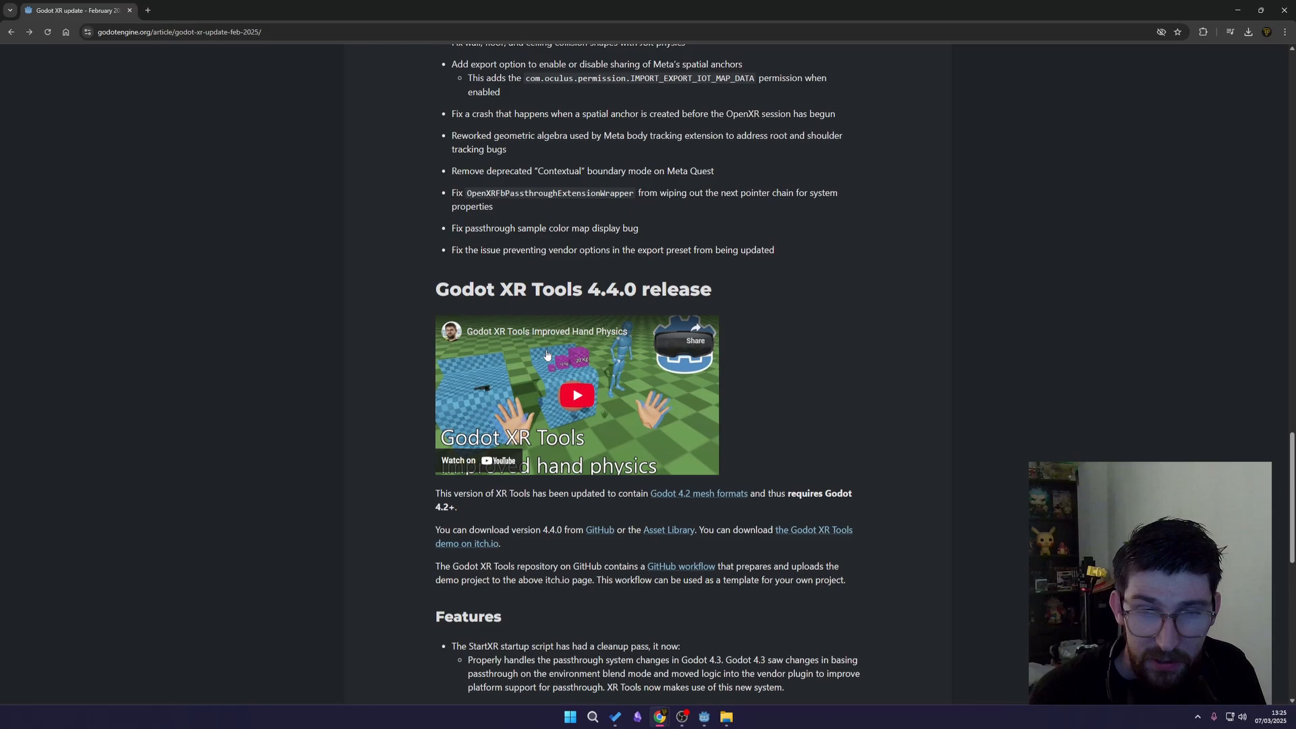
pyautogui.moveTo(539, 406)
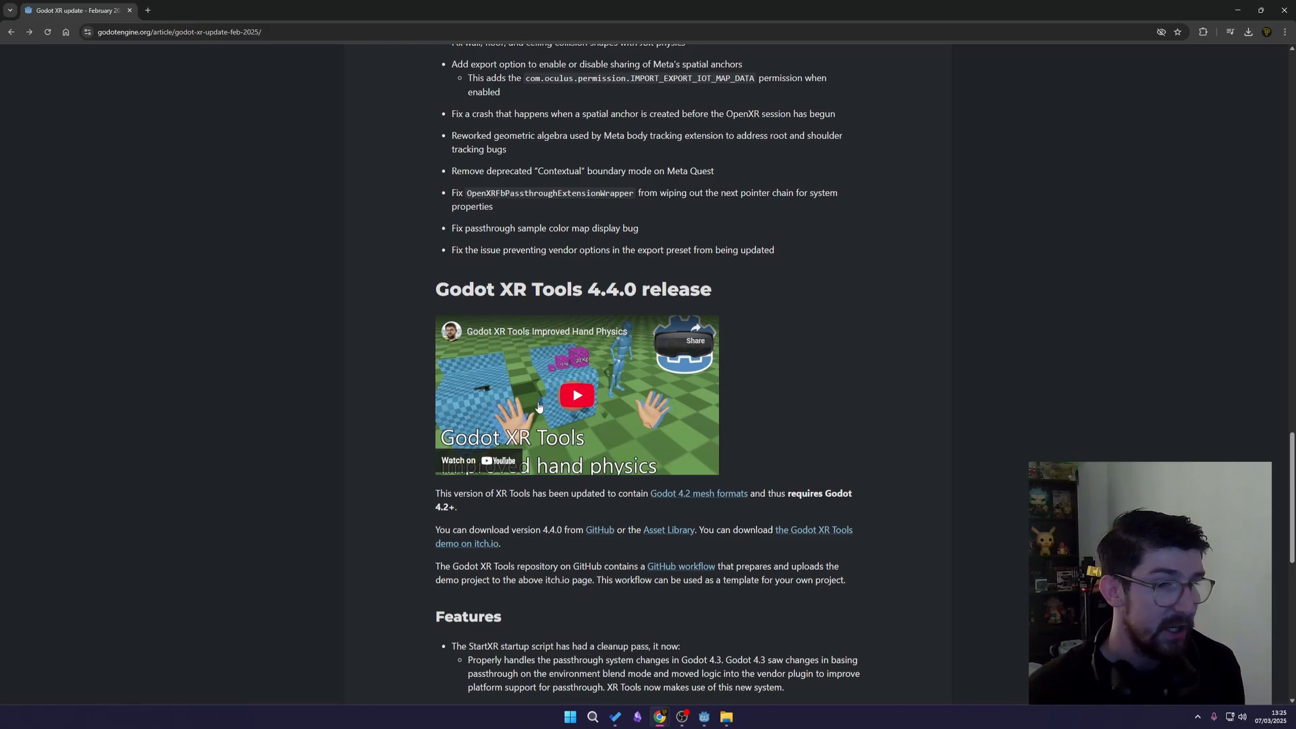
pyautogui.moveTo(524, 351)
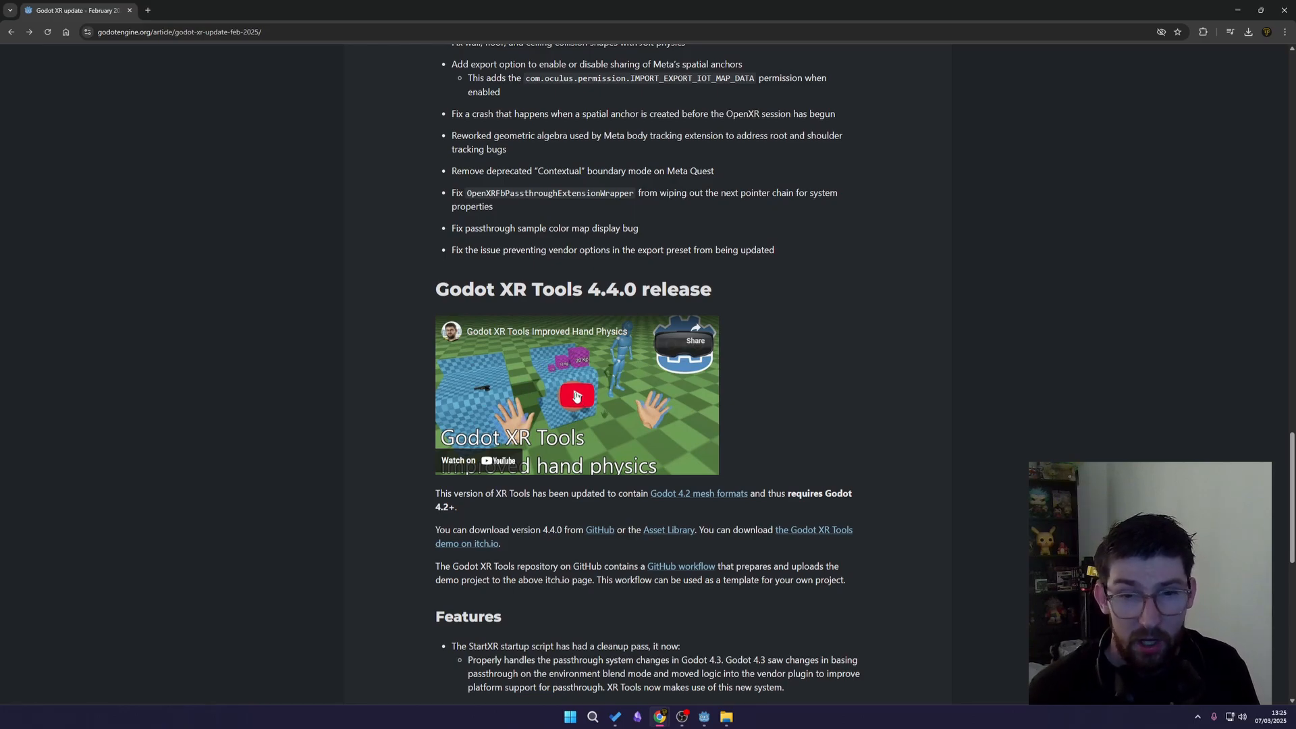
# Scroll down to the XR Tools 4.4.0 Features list and the start of its Bug fixes
pyautogui.scroll(-3)
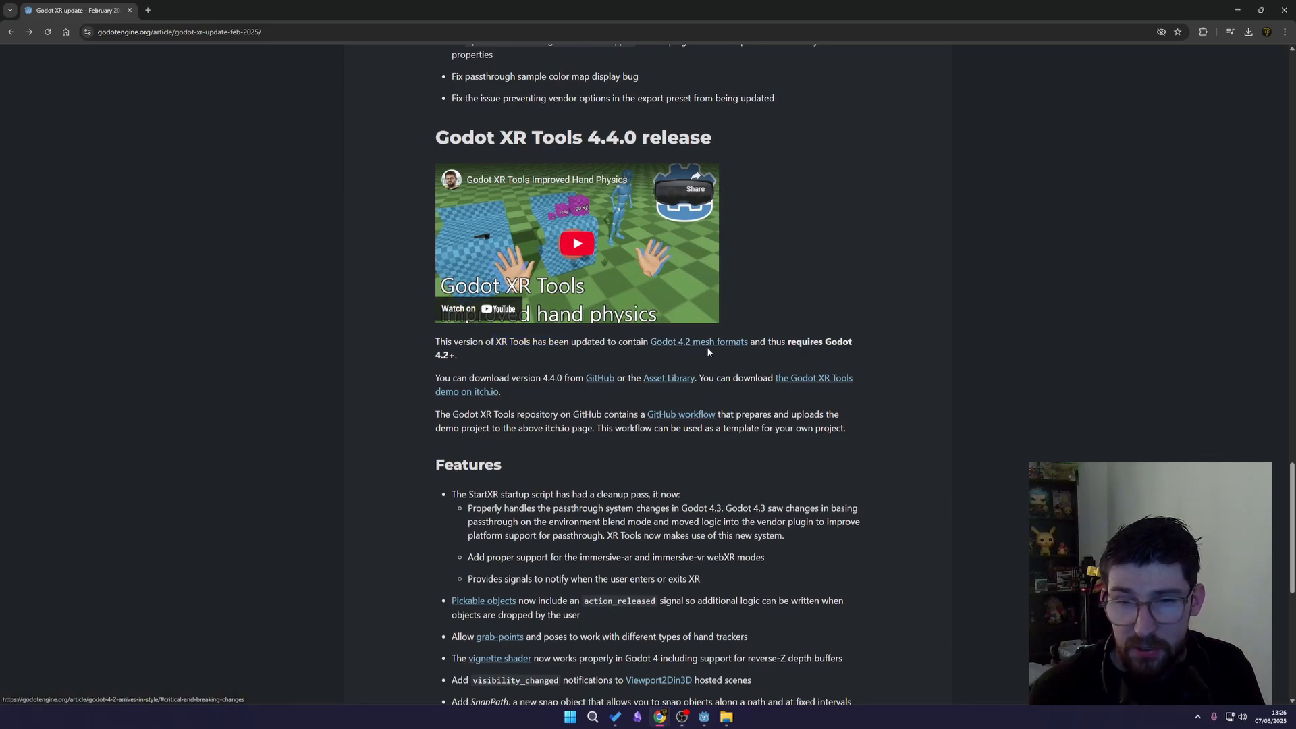
pyautogui.moveTo(756, 359)
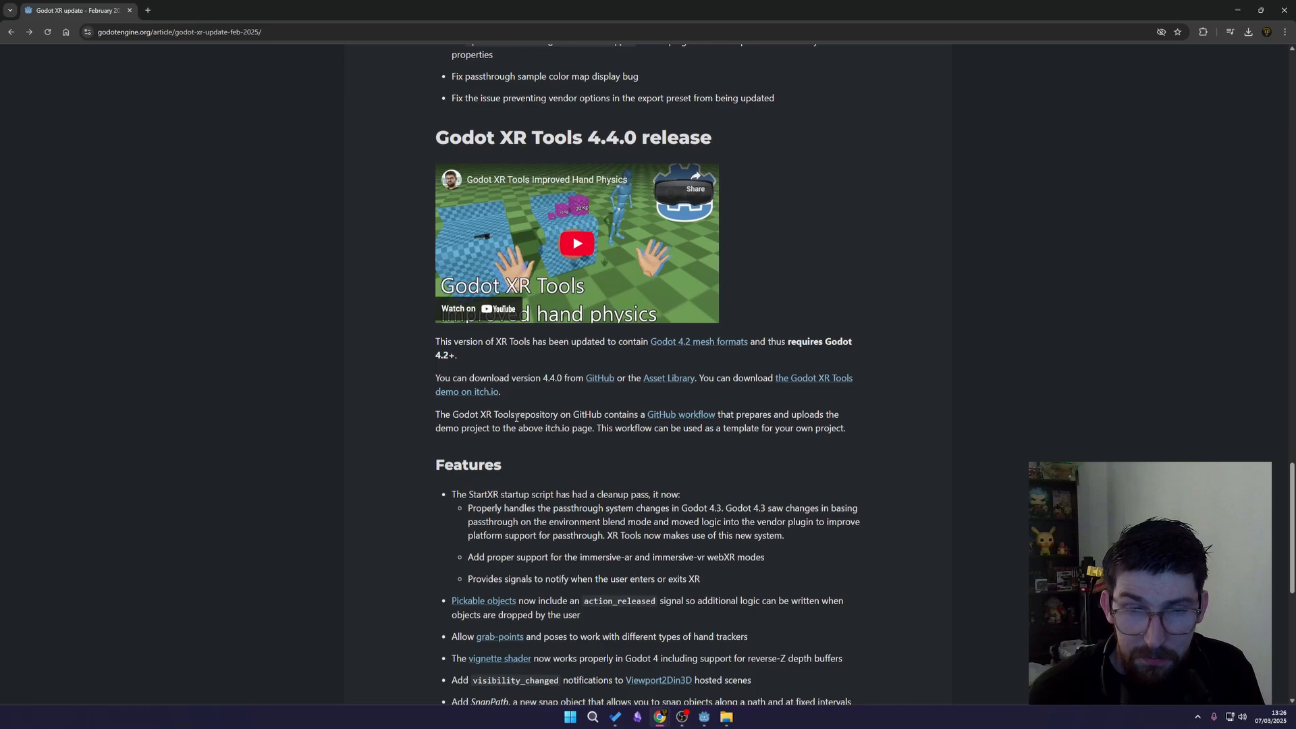
pyautogui.scroll(-3)
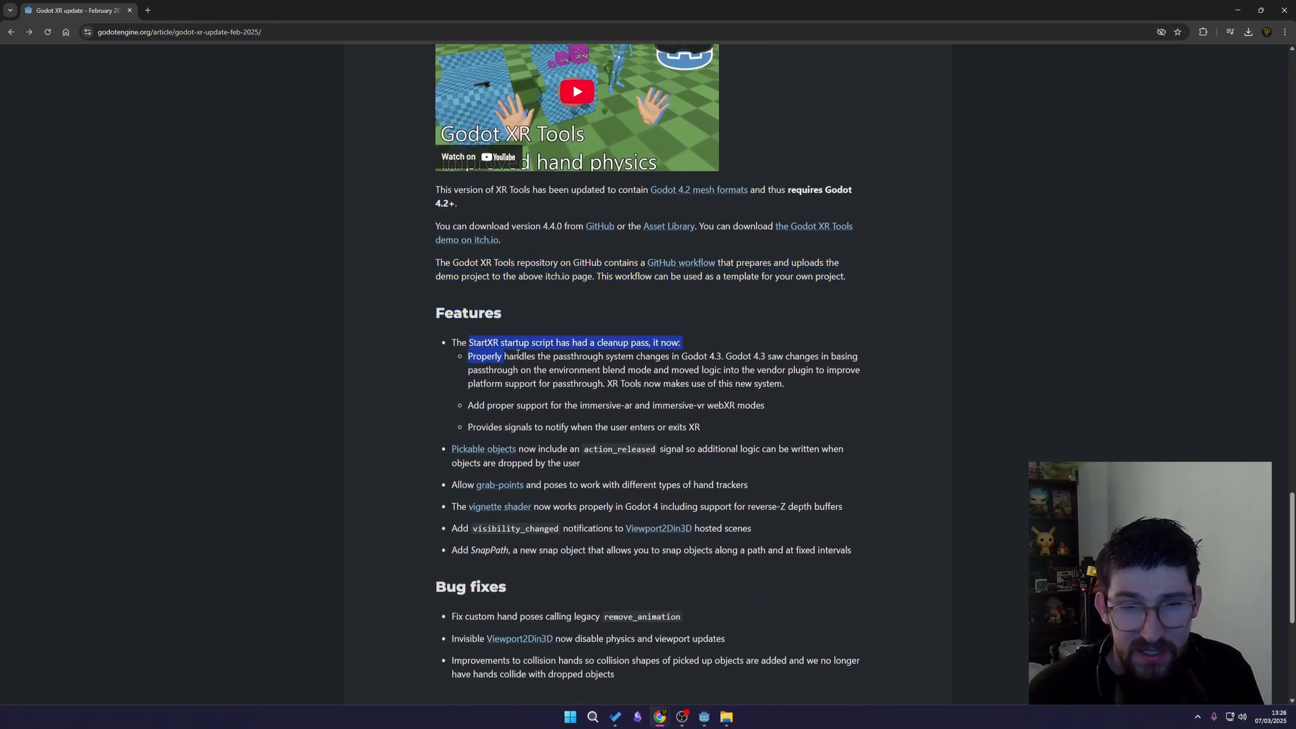
# Select text in the XR Tools Features bullets while reading, then scroll to the full Bug fixes list and Previous link
pyautogui.click(513, 373)
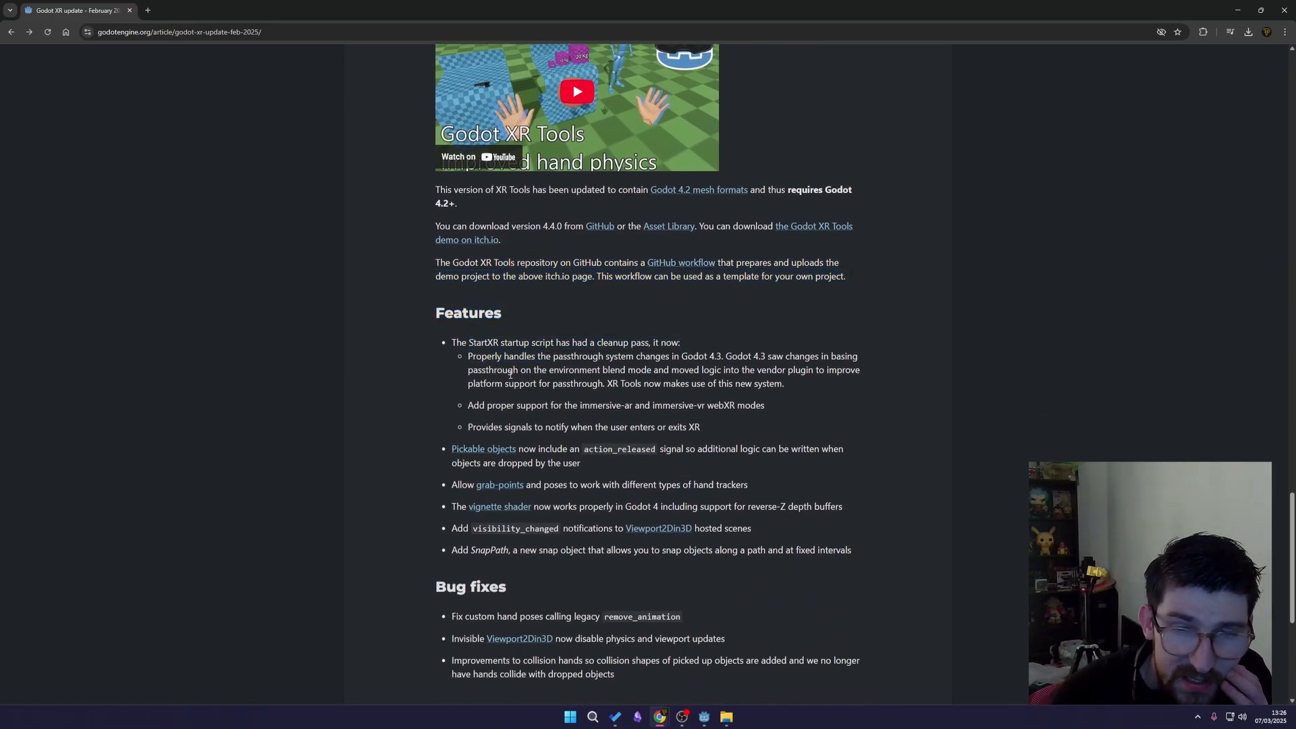
pyautogui.doubleClick(616, 341)
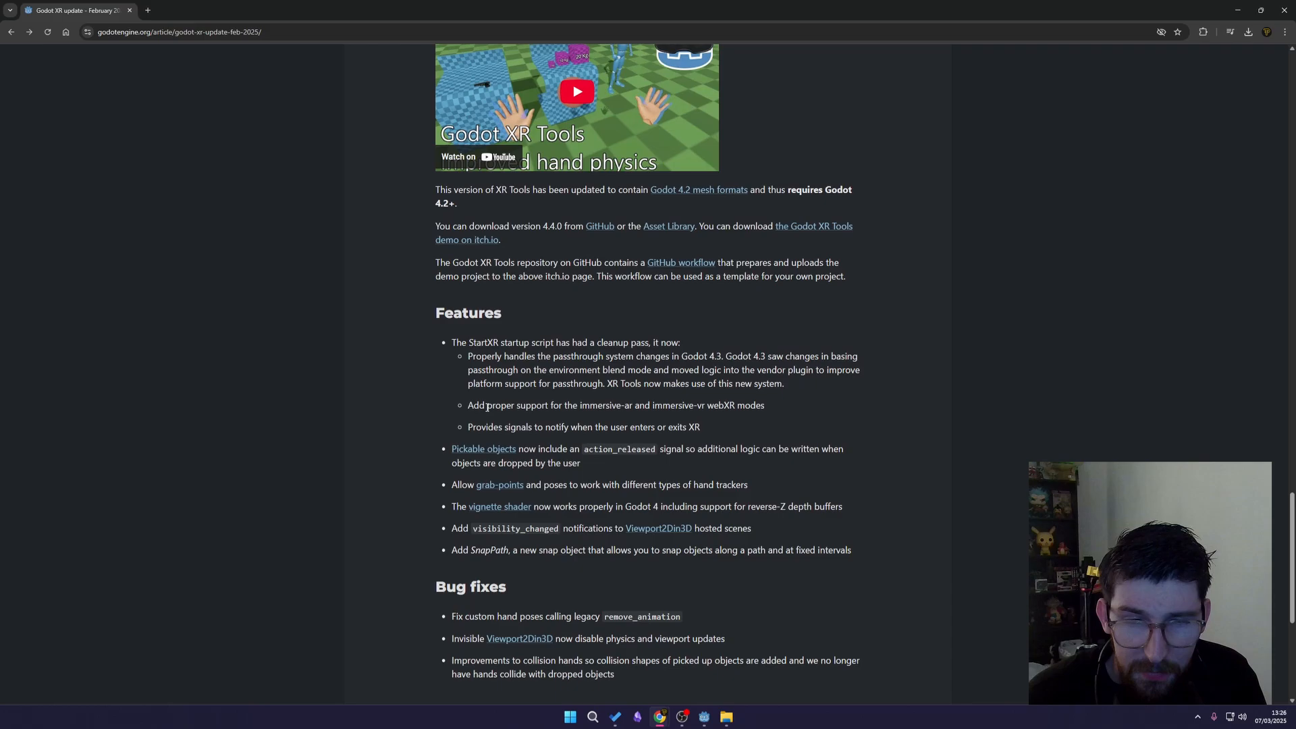
pyautogui.moveTo(648, 417)
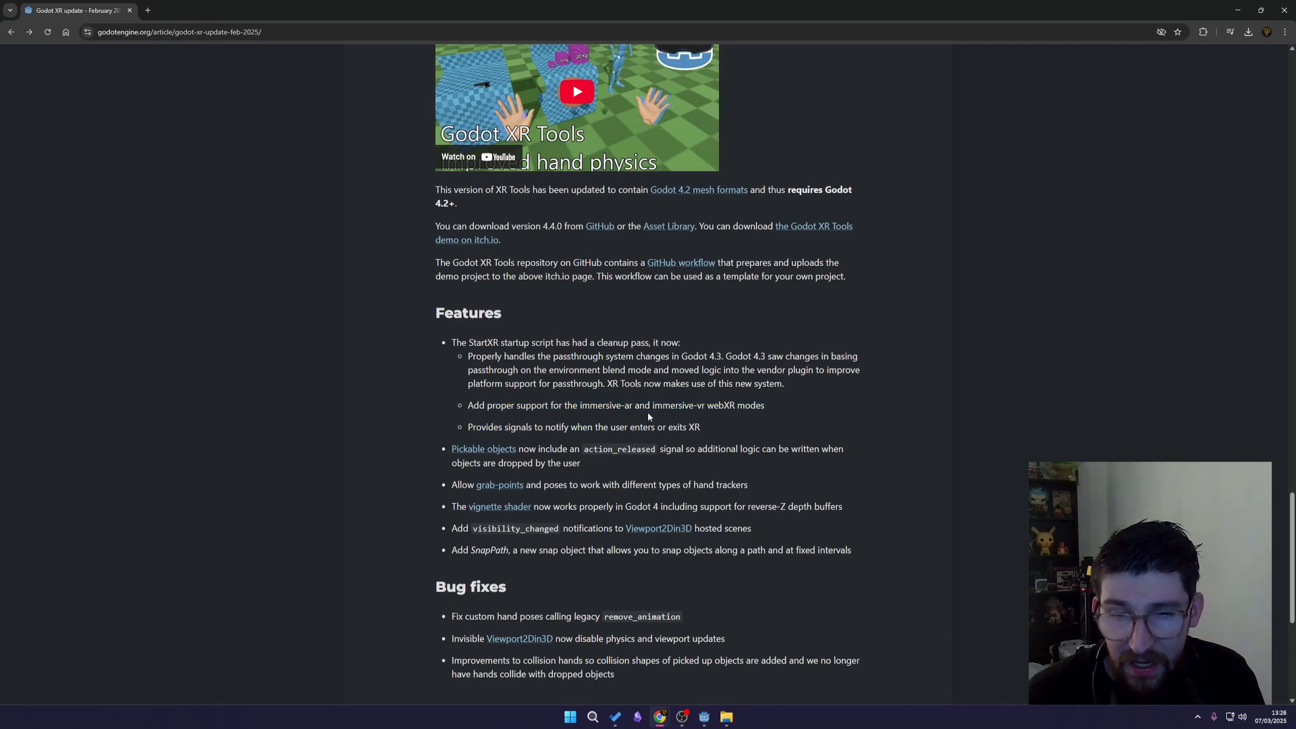
pyautogui.moveTo(760, 403)
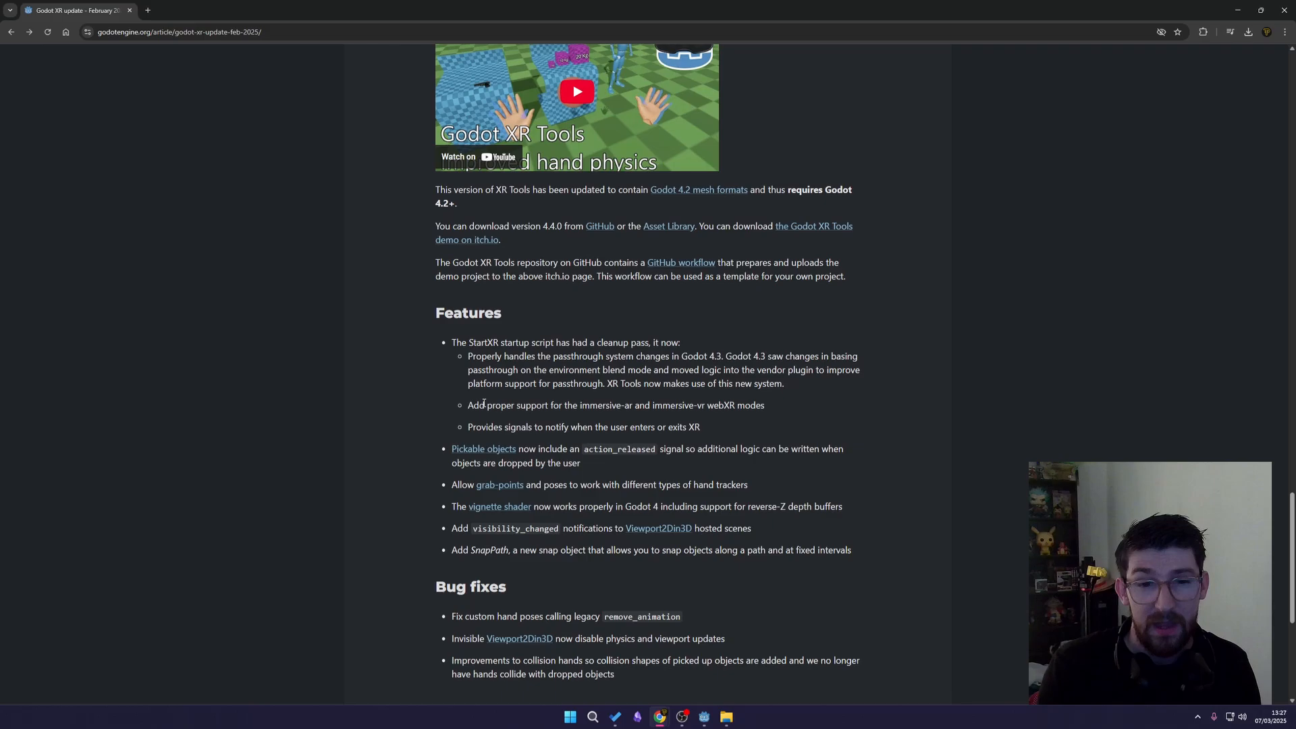
pyautogui.moveTo(483, 449)
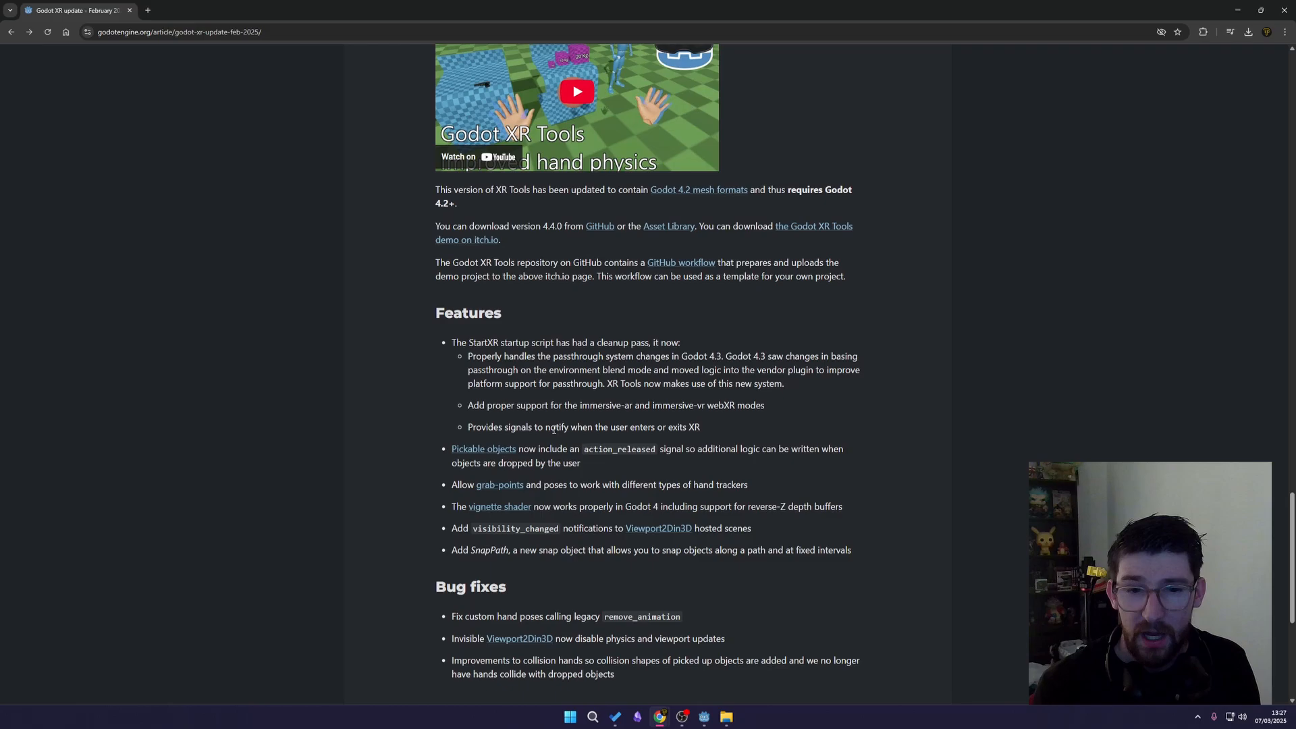
pyautogui.moveTo(701, 432)
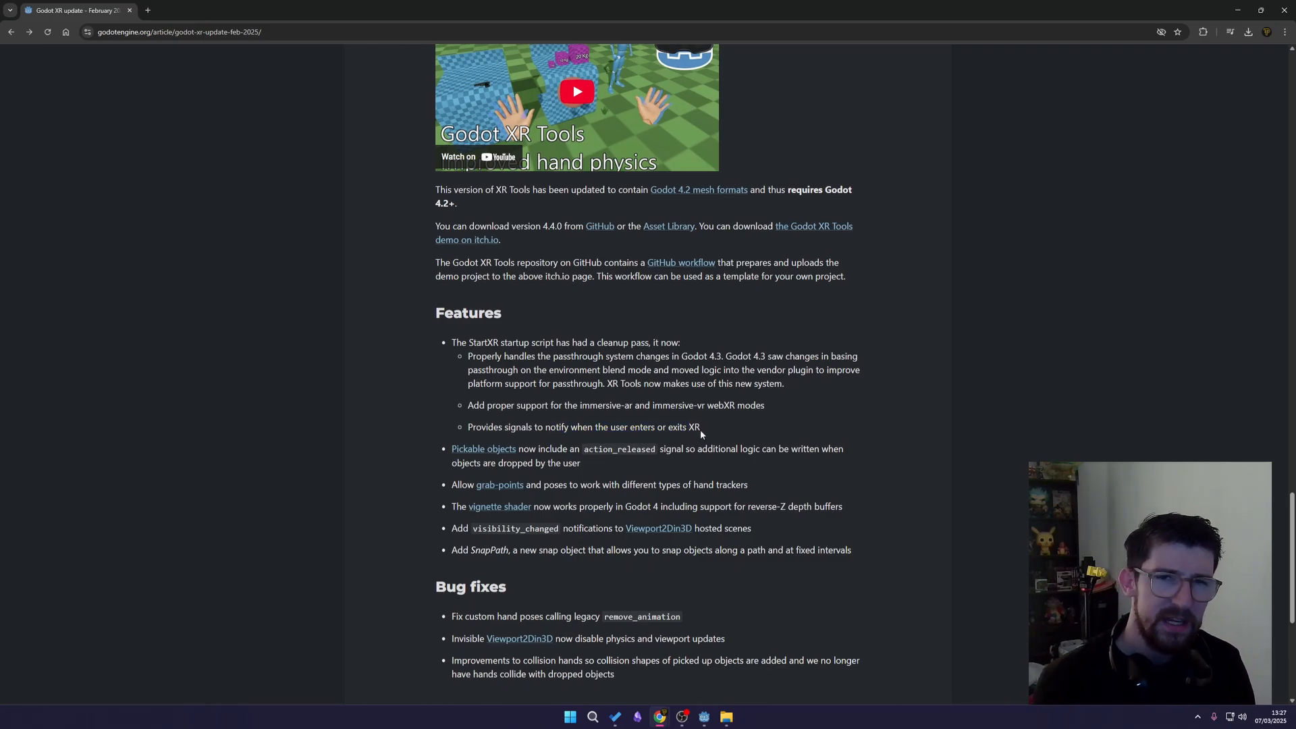
pyautogui.moveTo(611, 409)
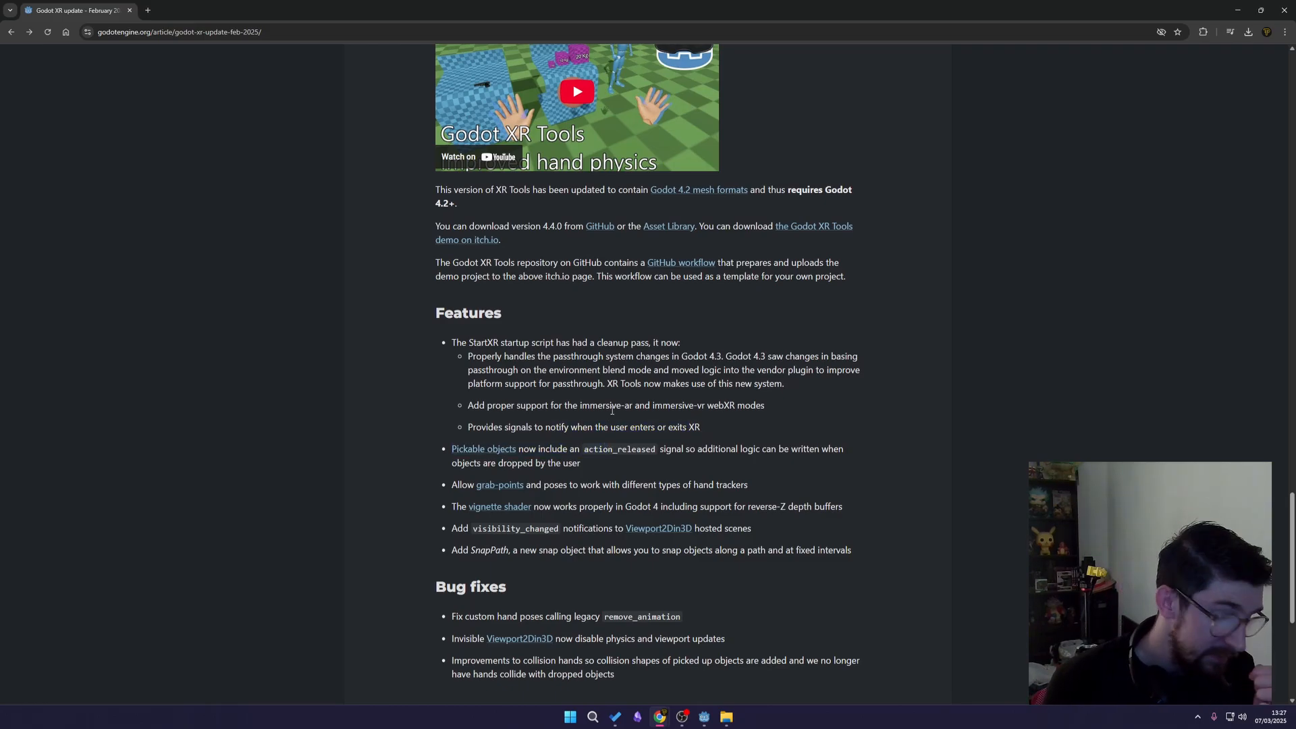
pyautogui.moveTo(673, 399)
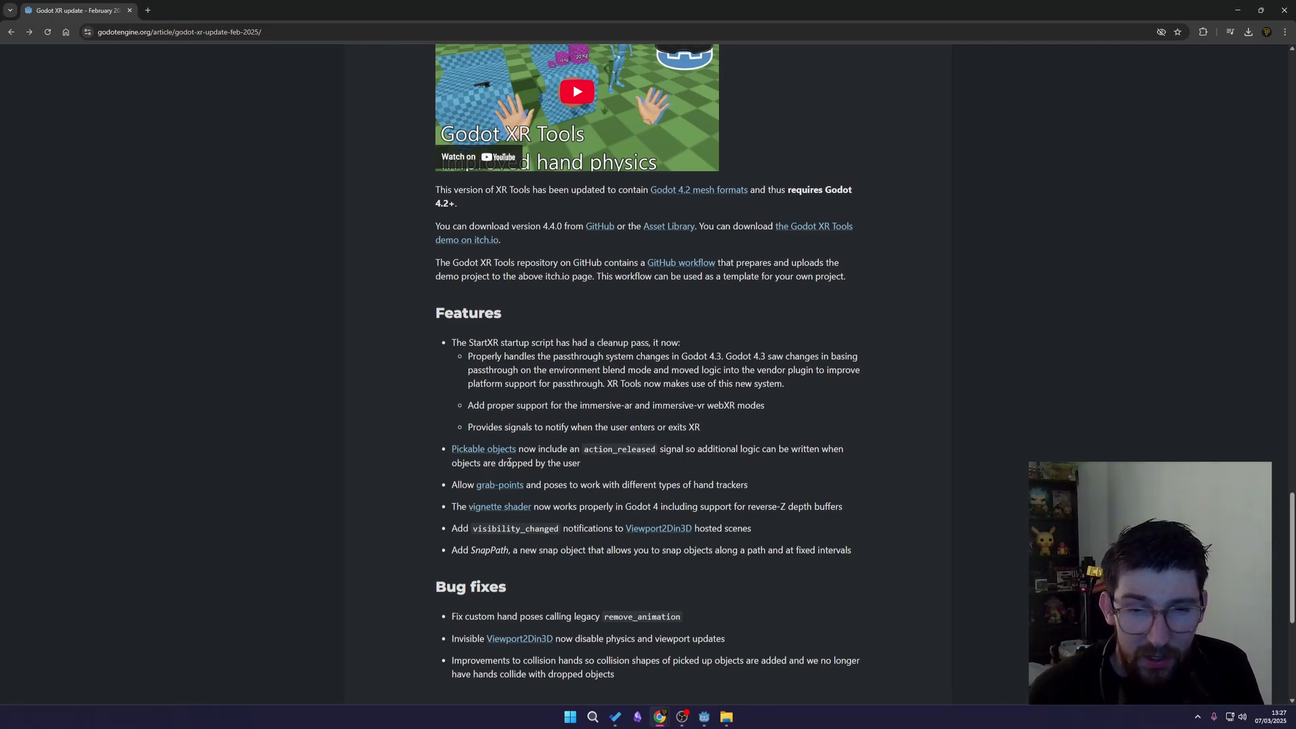
pyautogui.doubleClick(618, 448)
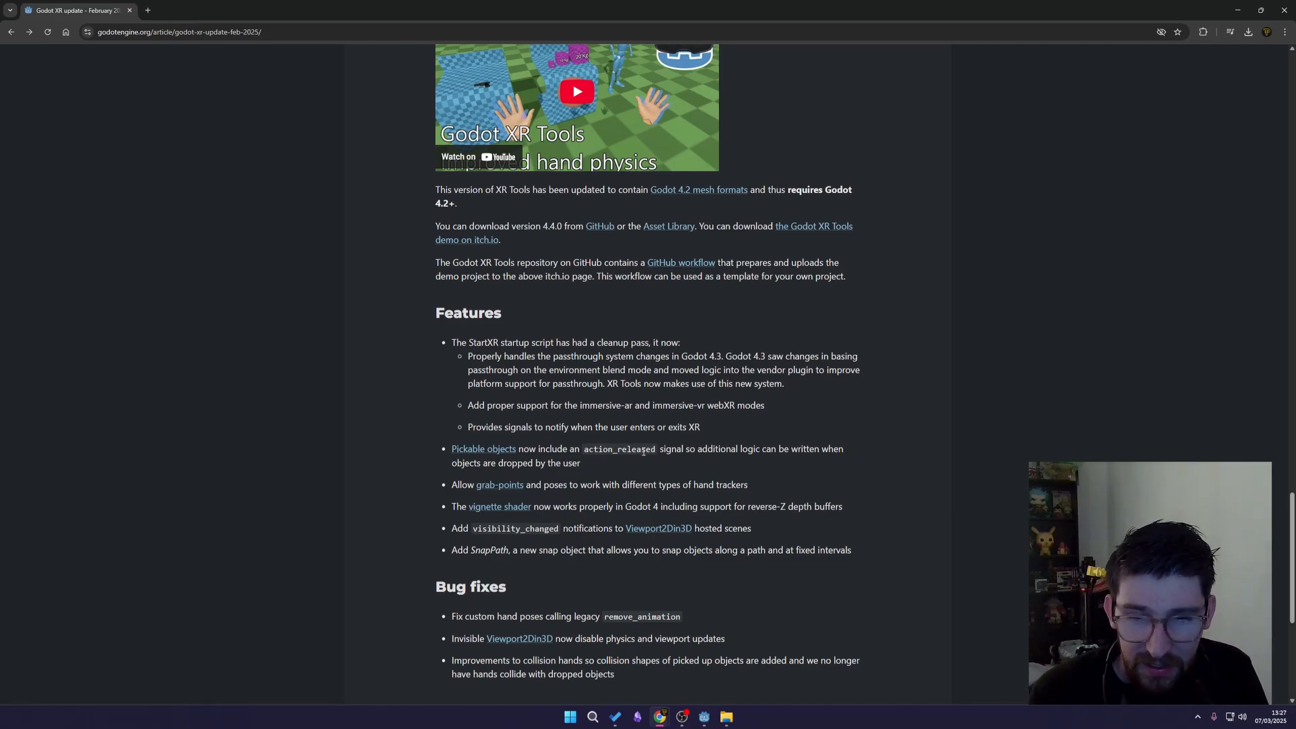
pyautogui.scroll(-3)
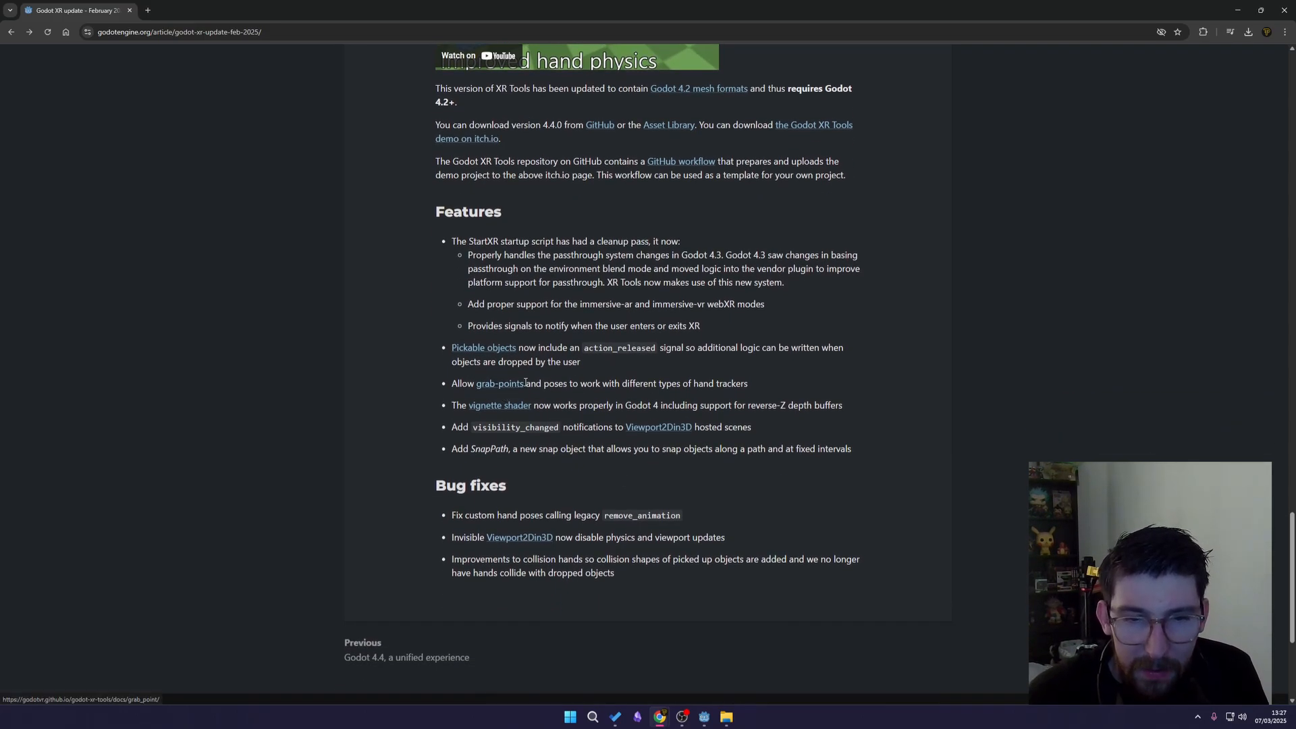
pyautogui.moveTo(615, 384)
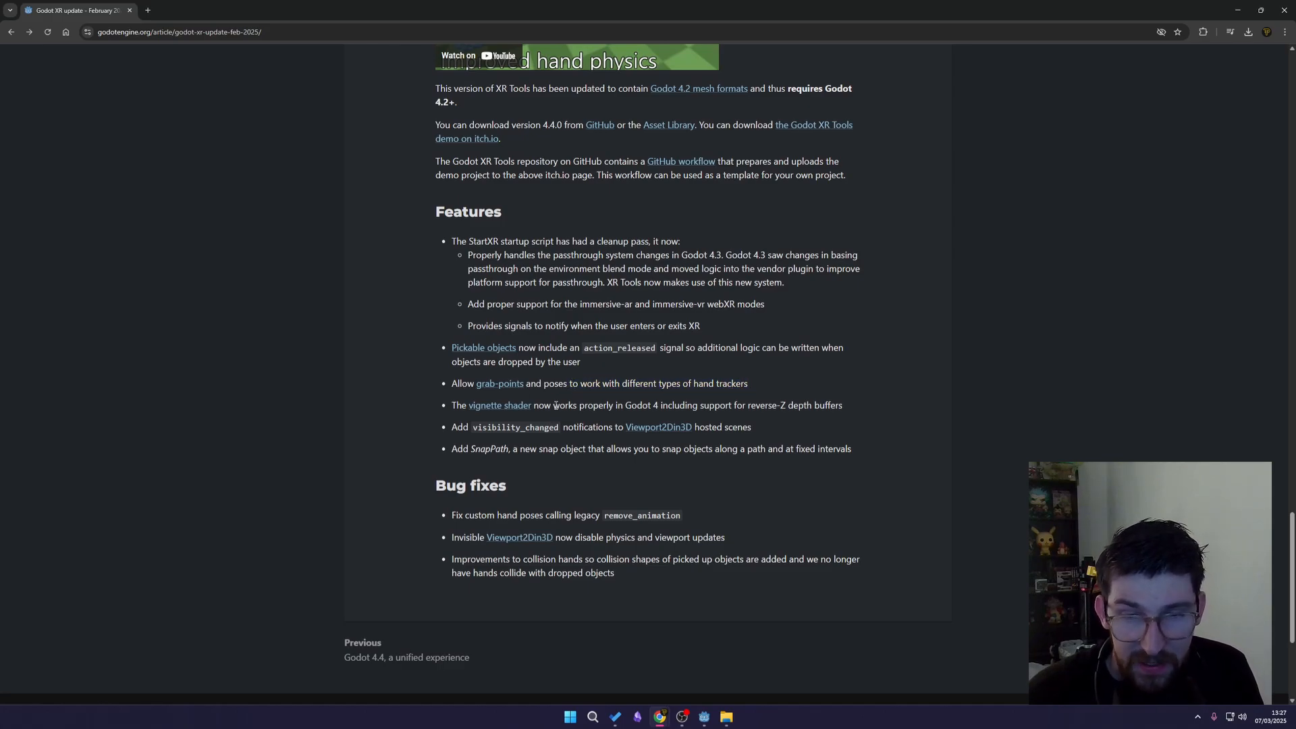
pyautogui.moveTo(499, 407)
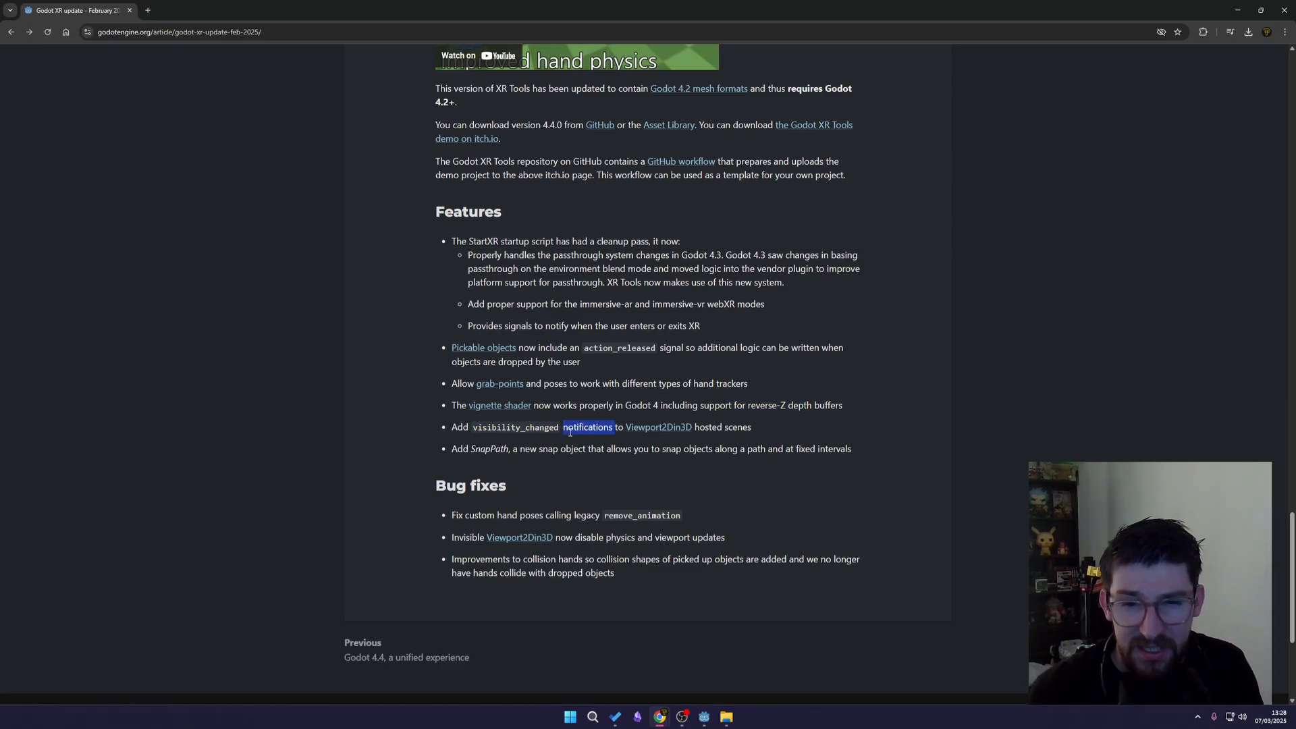
pyautogui.moveTo(659, 427)
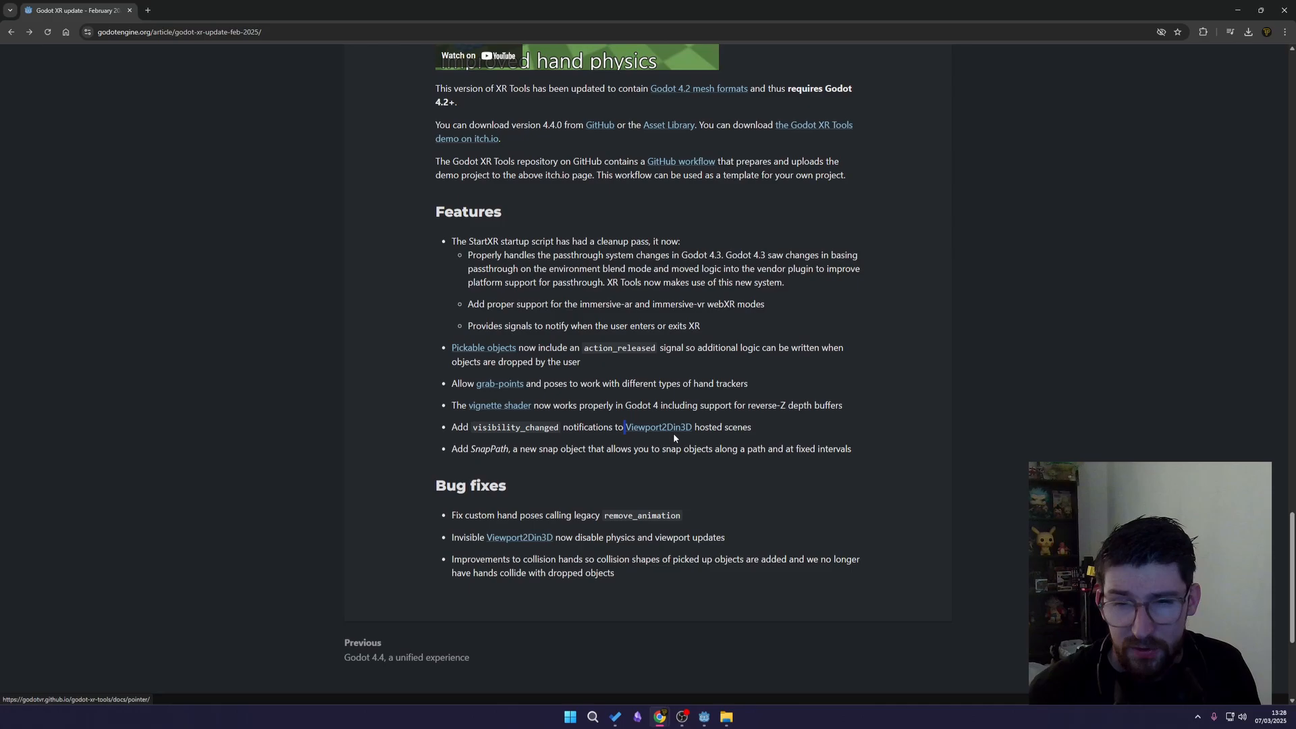
pyautogui.doubleClick(515, 427)
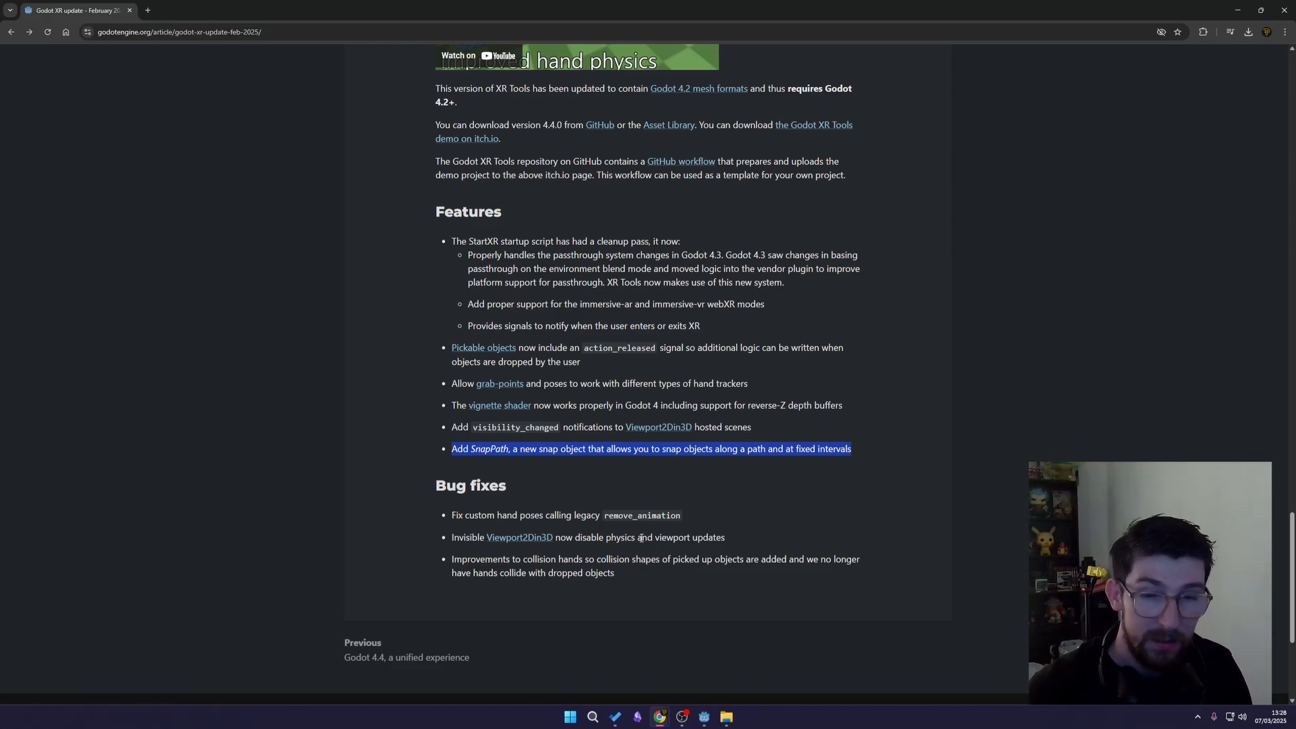
pyautogui.scroll(-3)
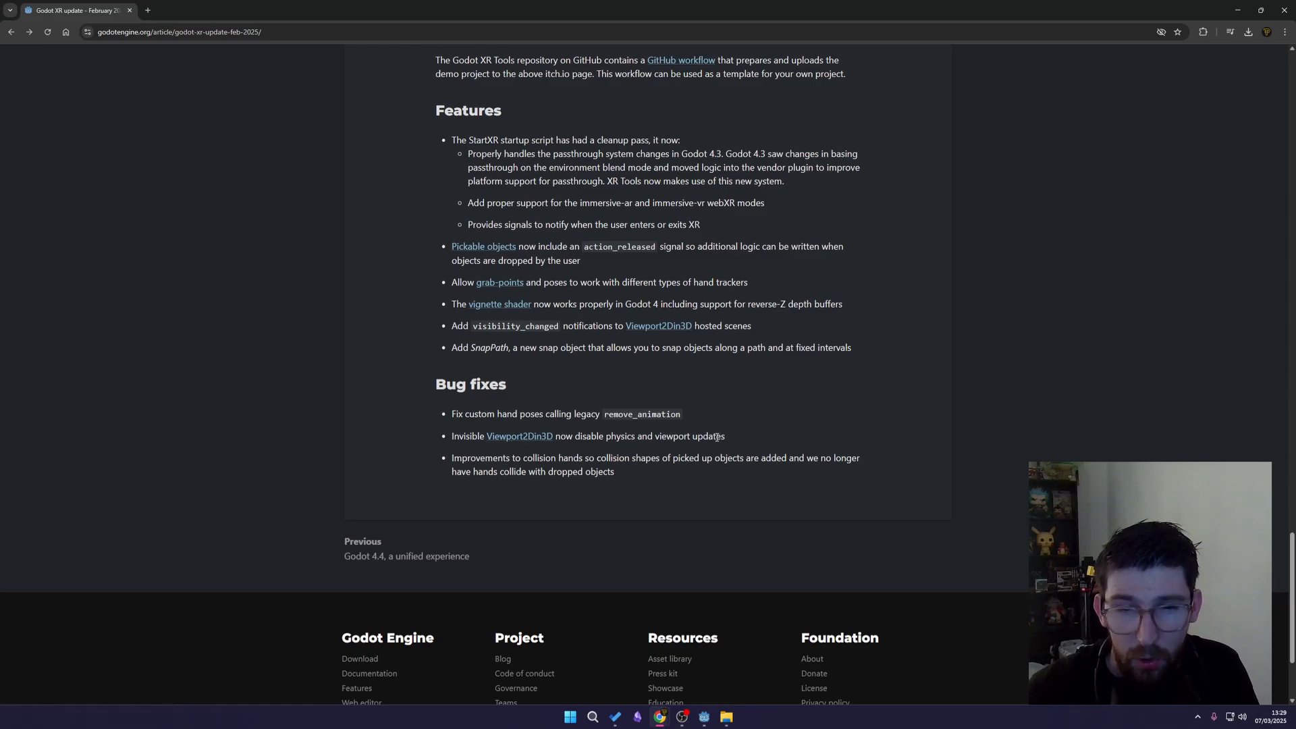
pyautogui.moveTo(568, 455)
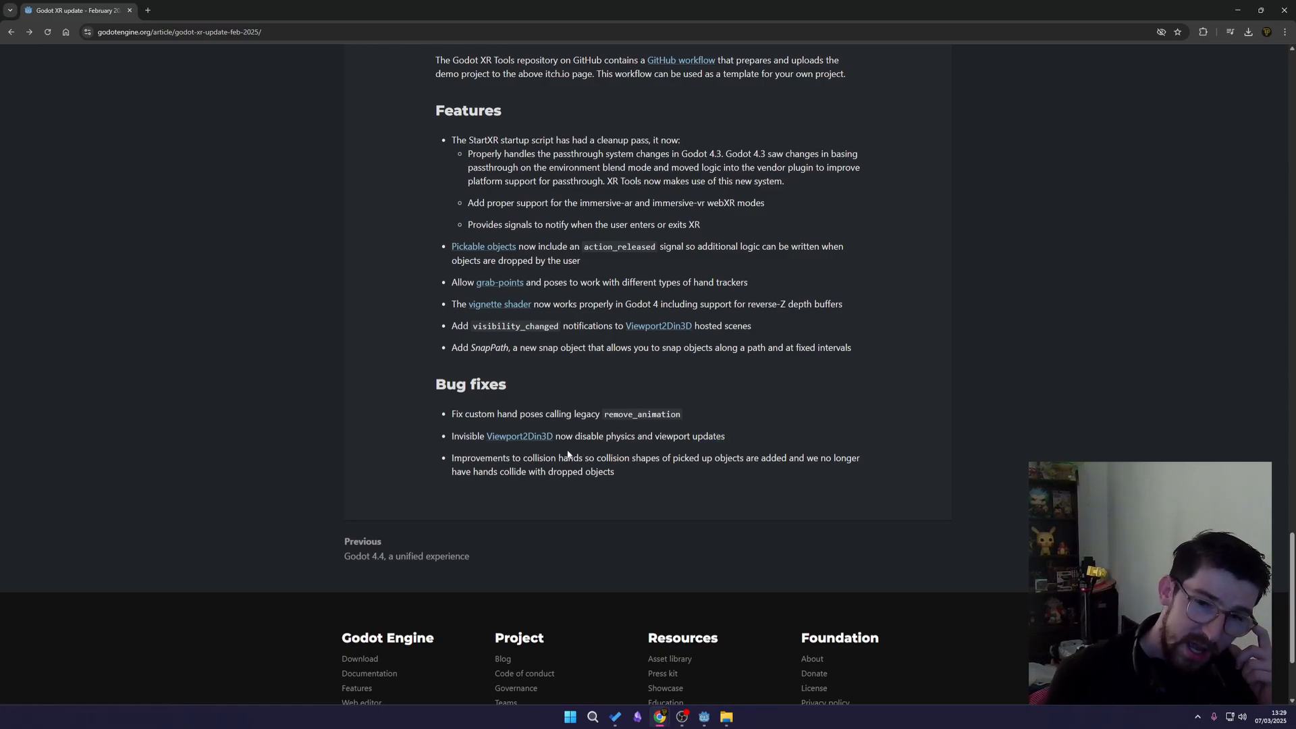
pyautogui.moveTo(519, 436)
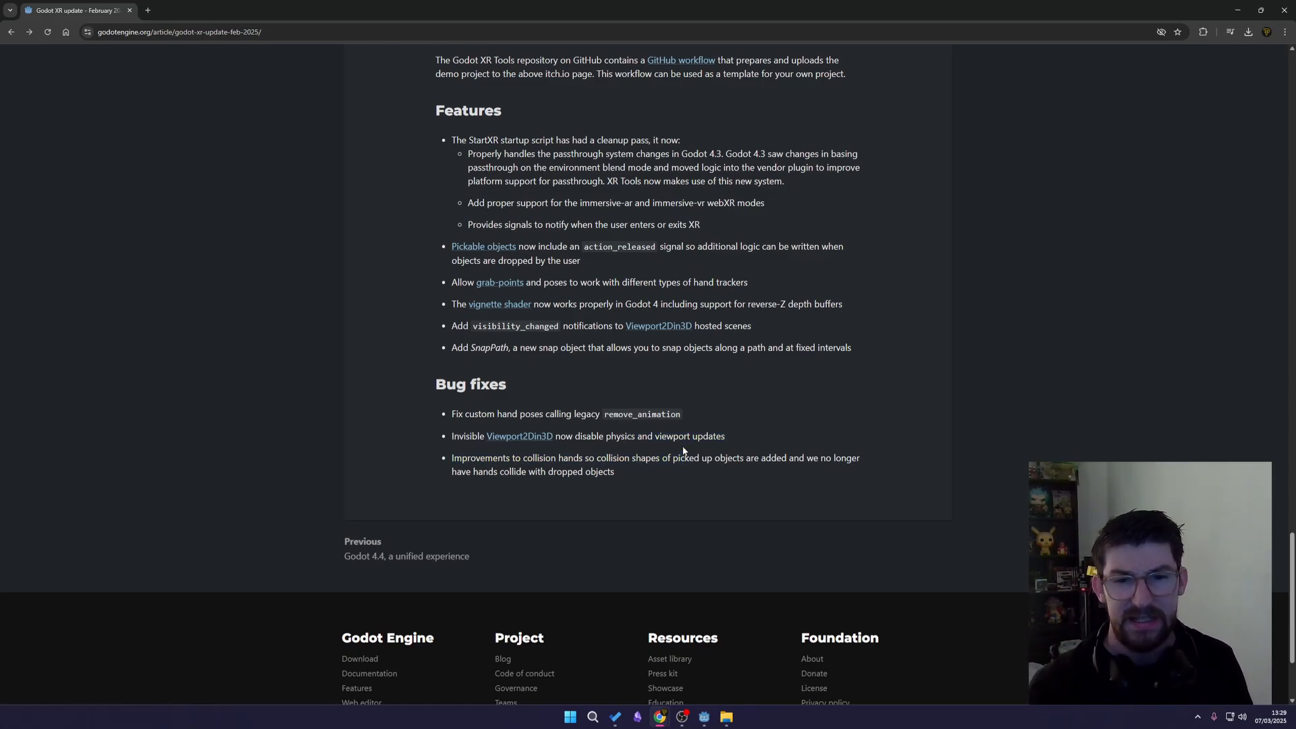
pyautogui.moveTo(627, 455)
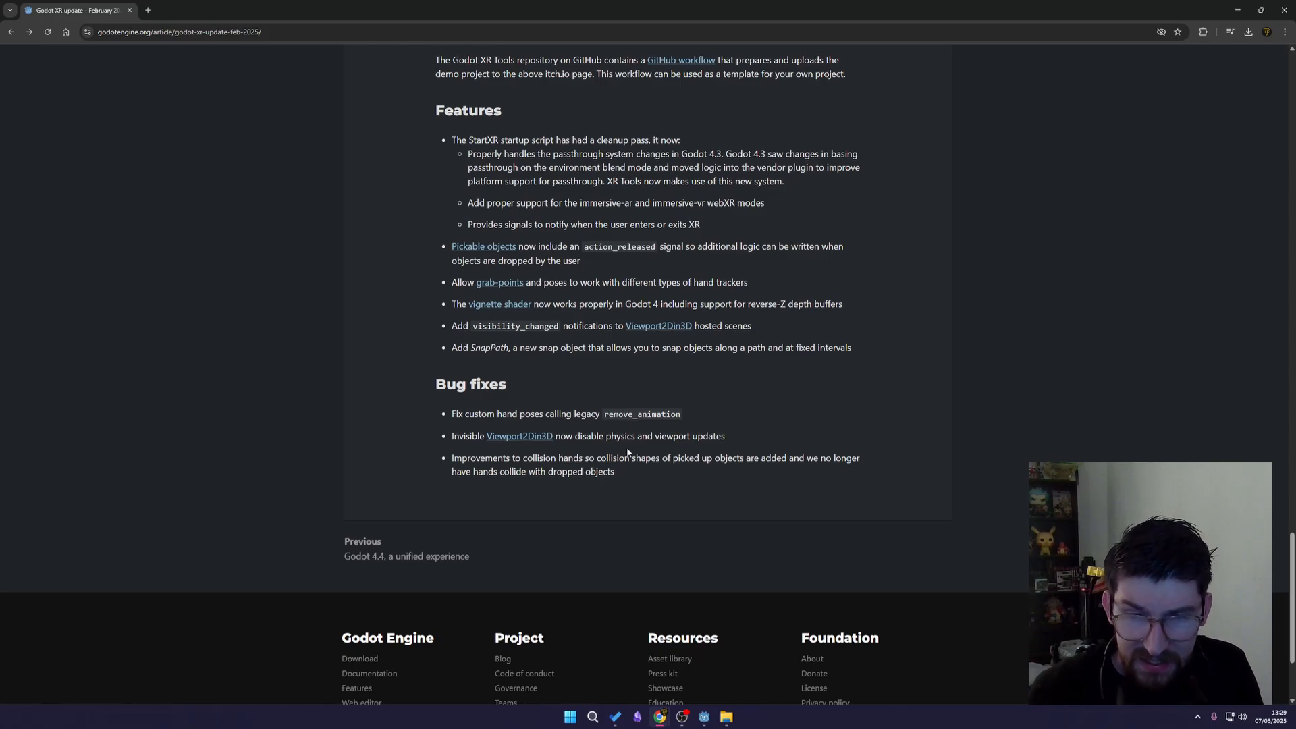
pyautogui.moveTo(650, 451)
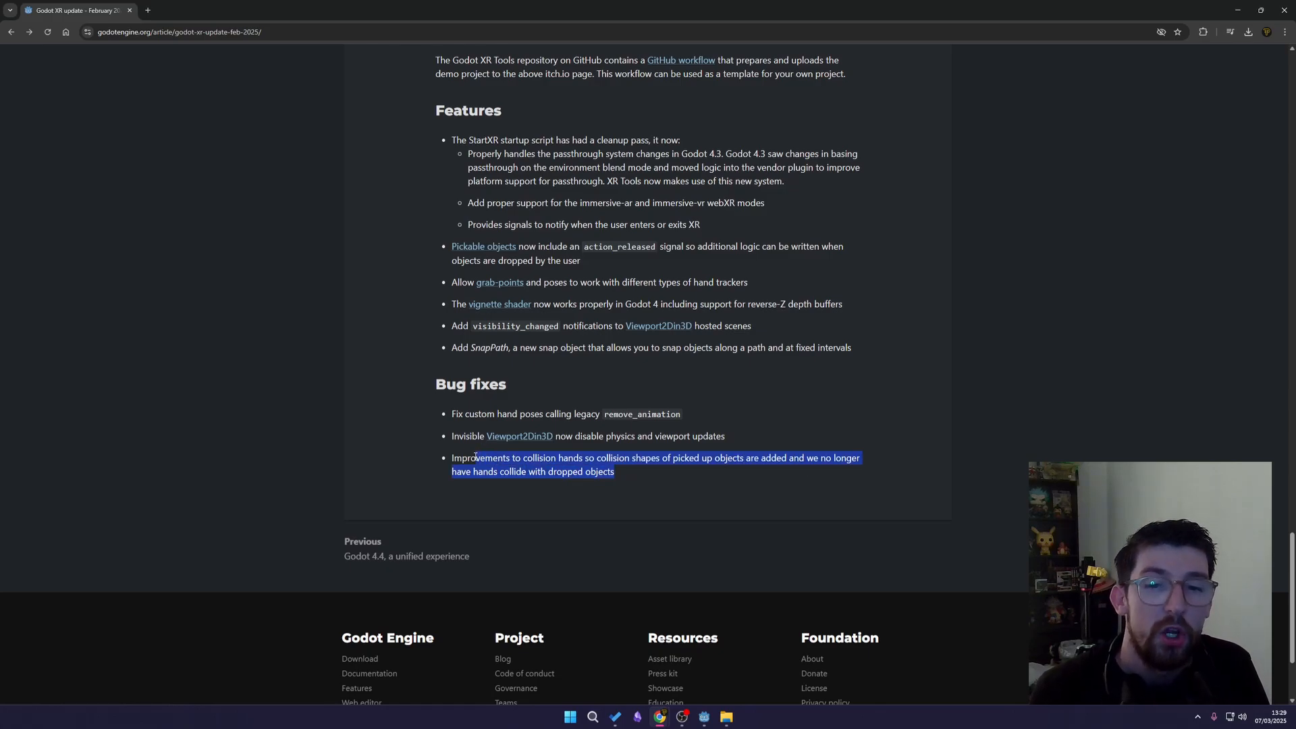
# Scroll back up to the article banner, title and Meta Toolkit announcement
pyautogui.scroll(3)
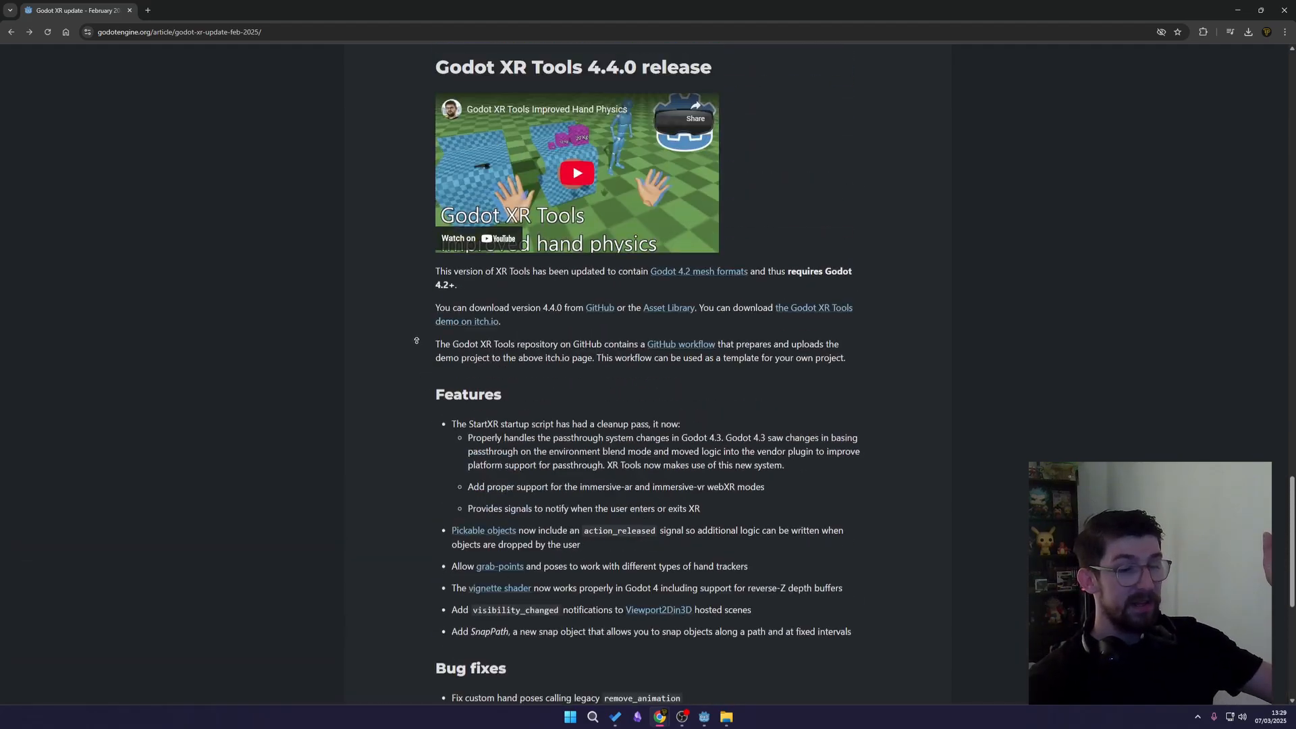
pyautogui.scroll(3)
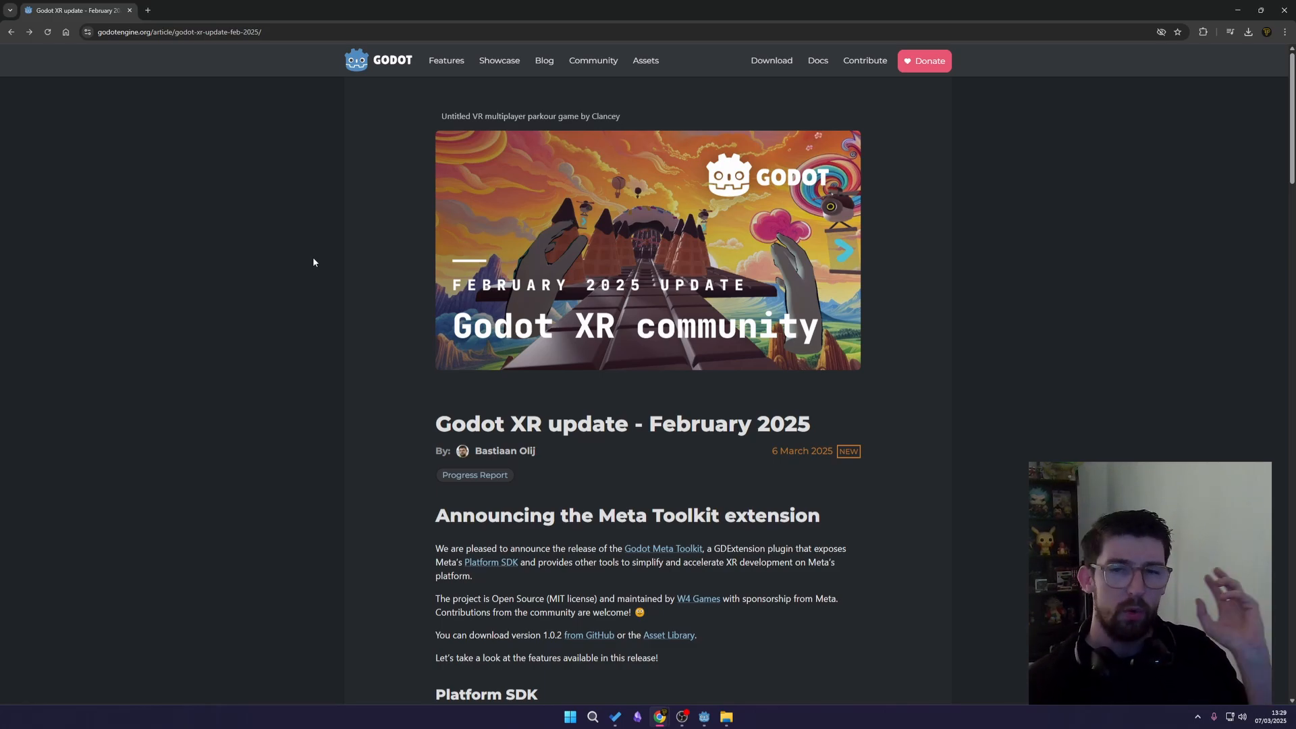
pyautogui.scroll(-3)
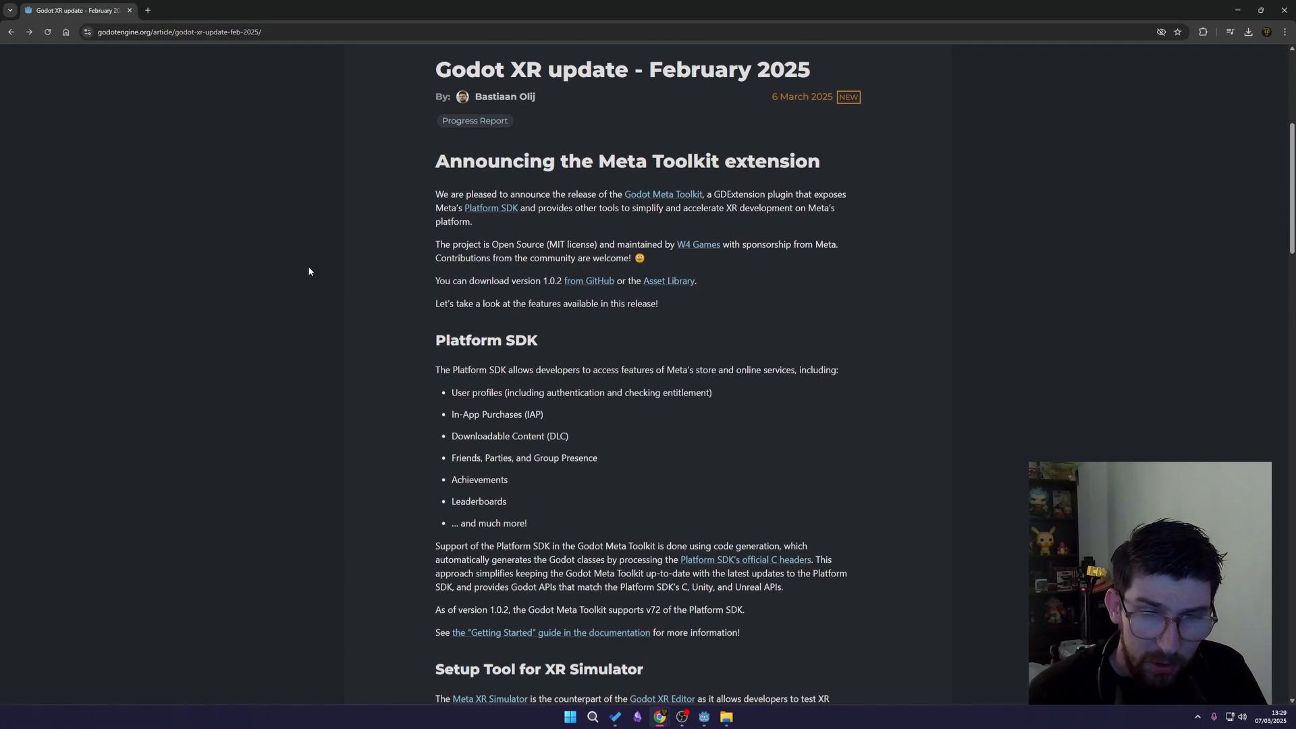
pyautogui.moveTo(627, 170)
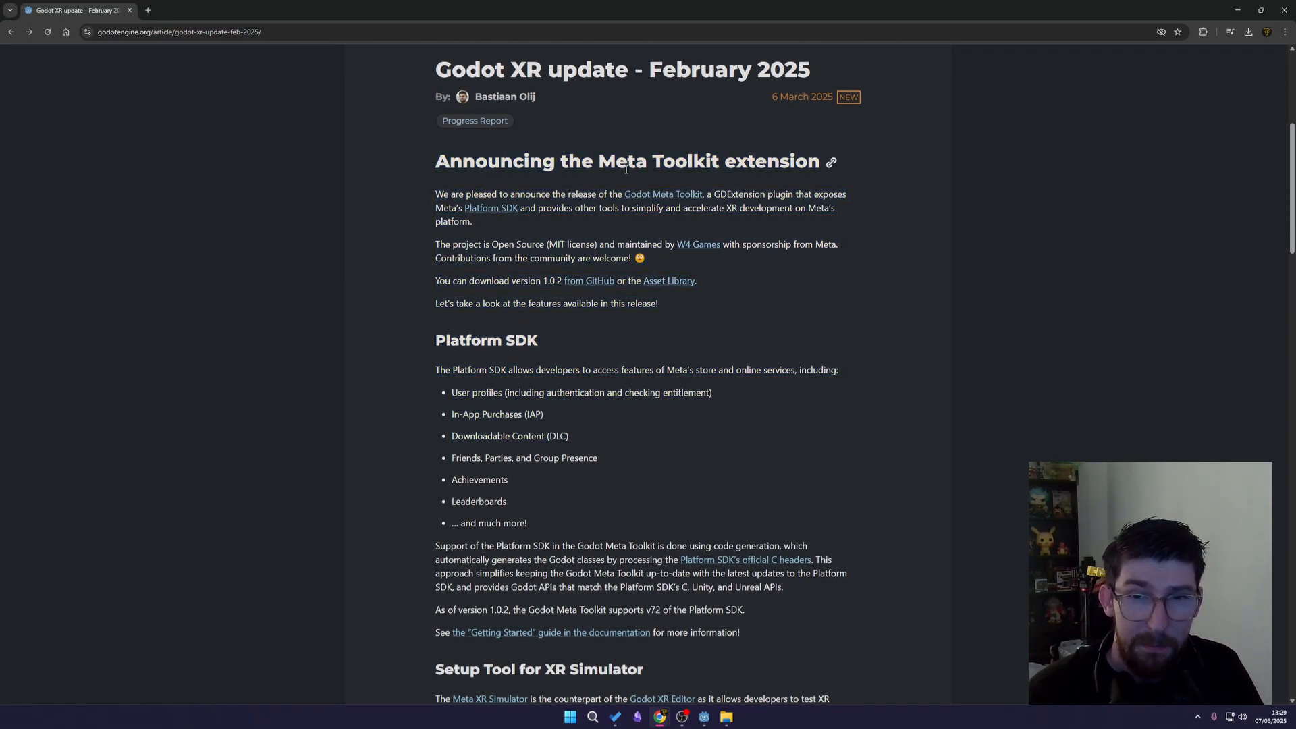
pyautogui.moveTo(740, 170)
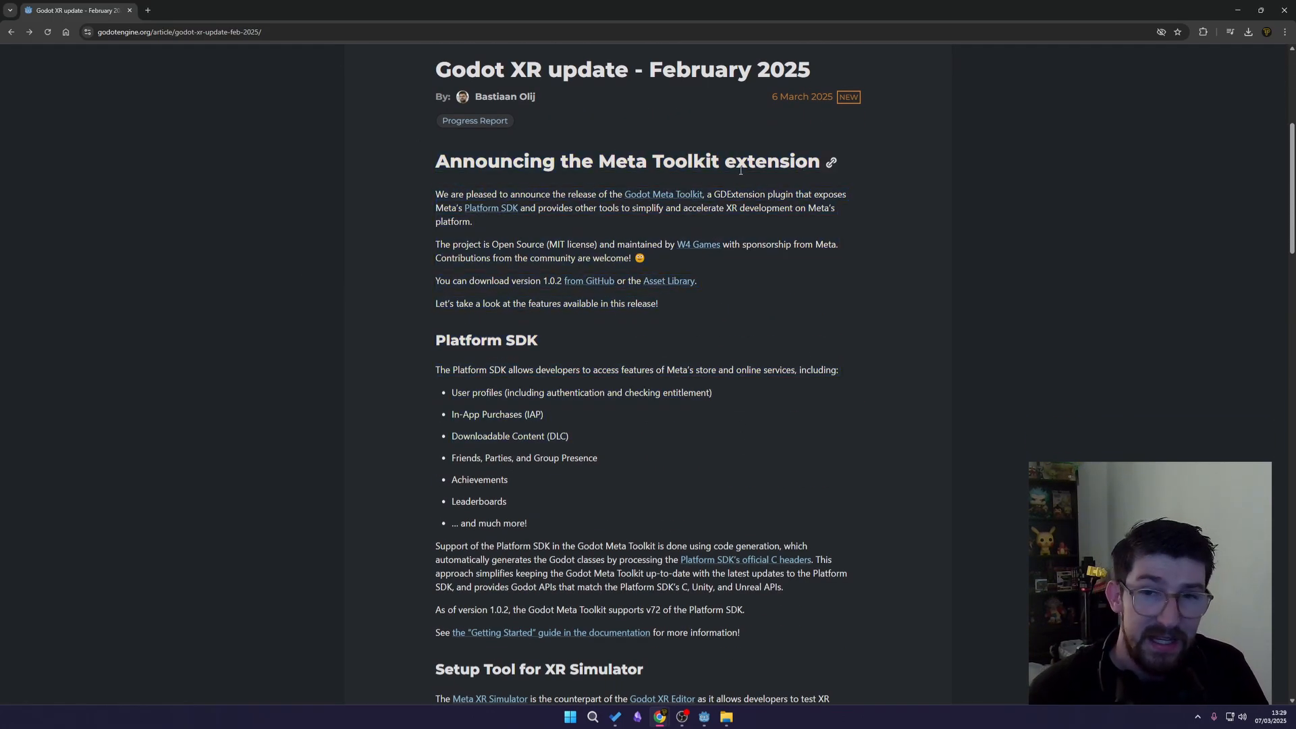
pyautogui.moveTo(634, 203)
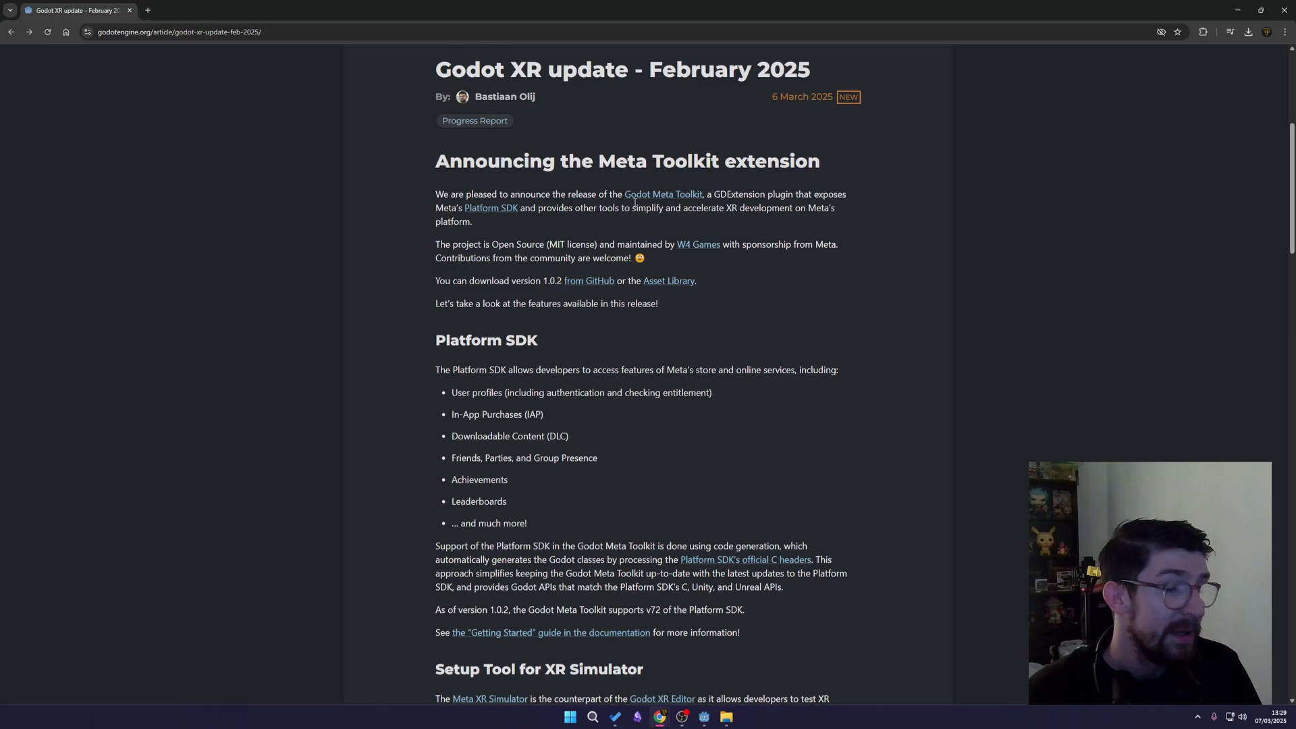
pyautogui.scroll(-3)
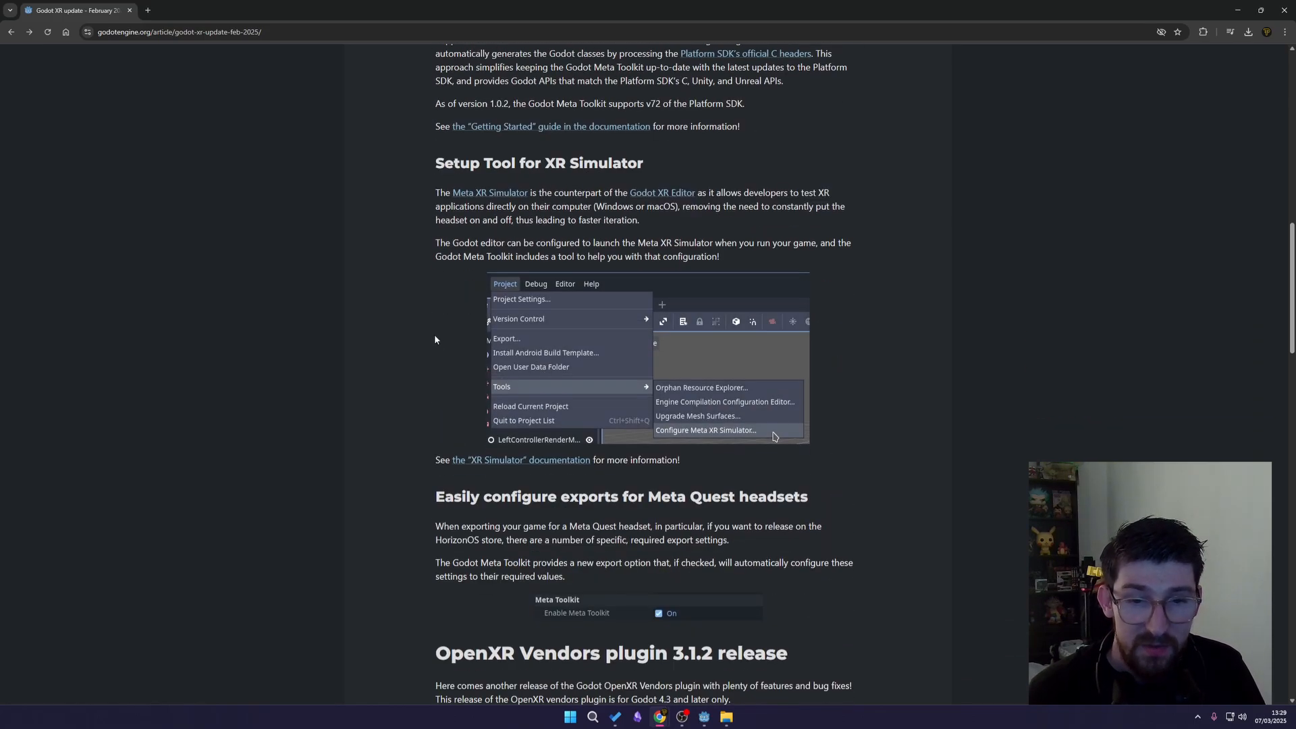
pyautogui.scroll(-3)
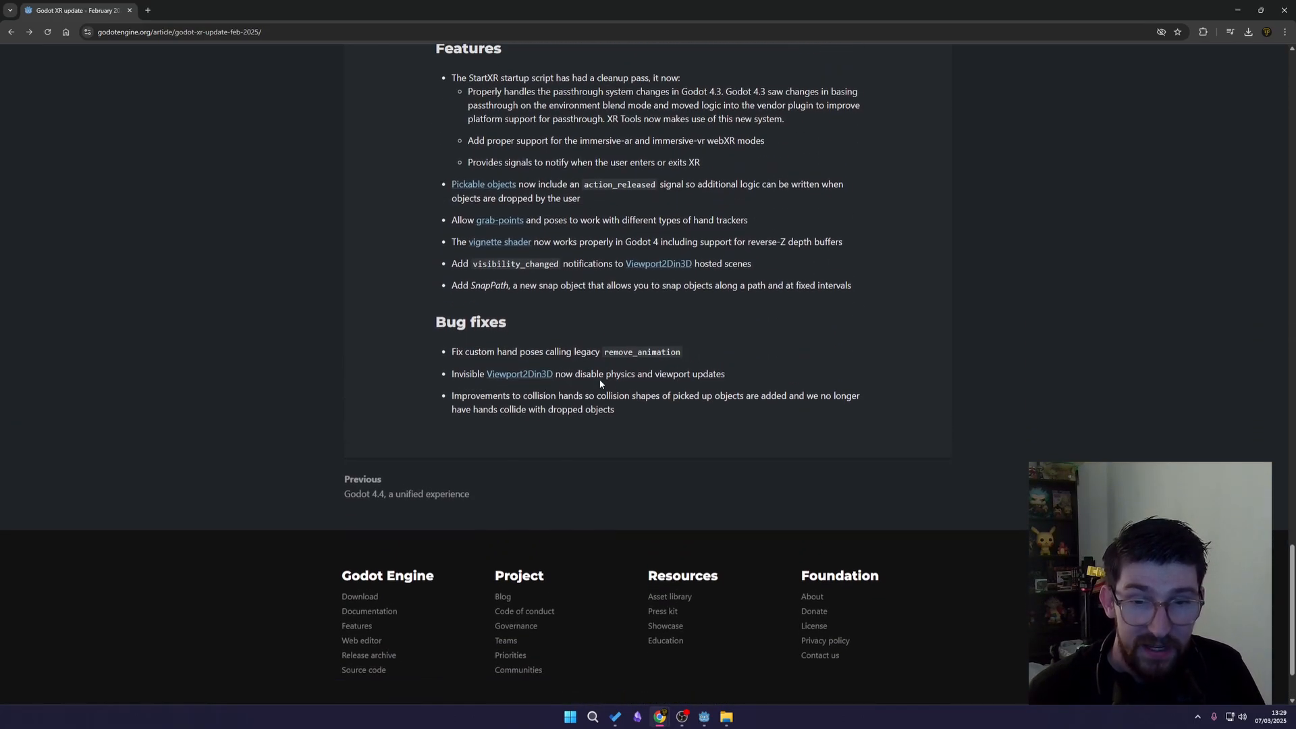
pyautogui.scroll(3)
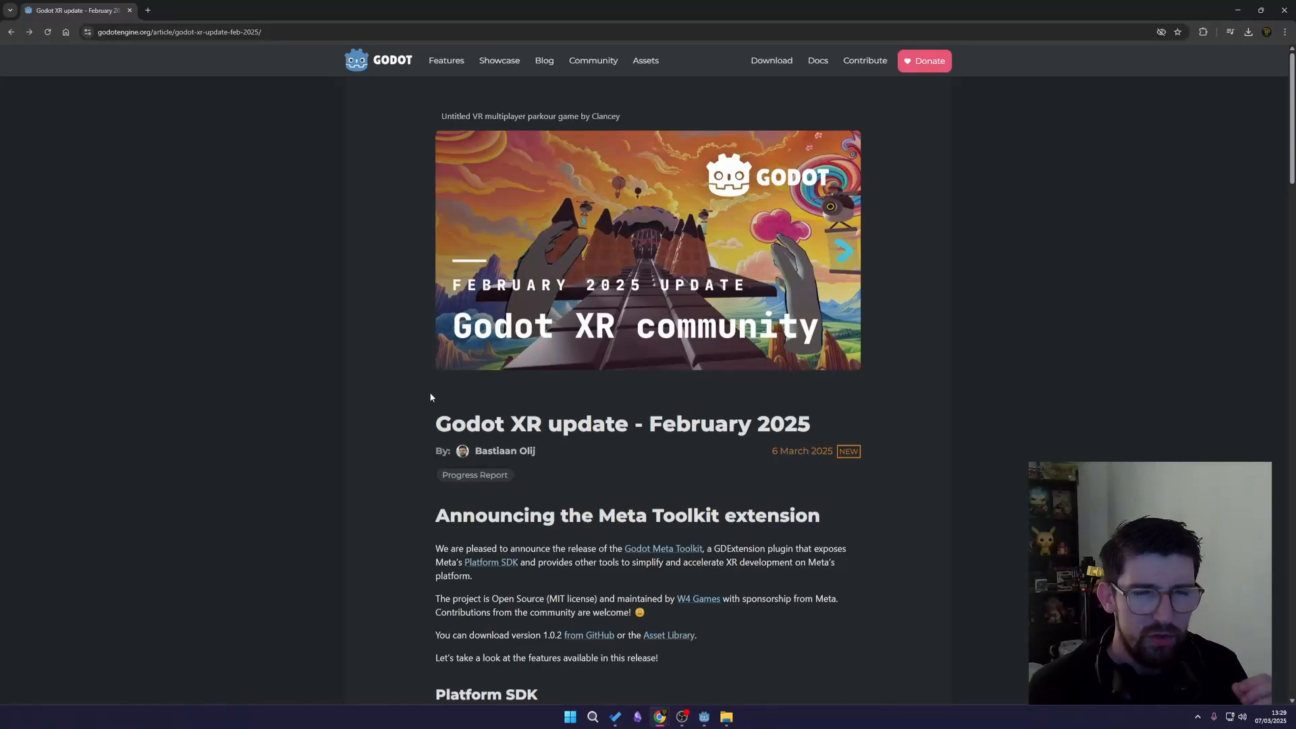